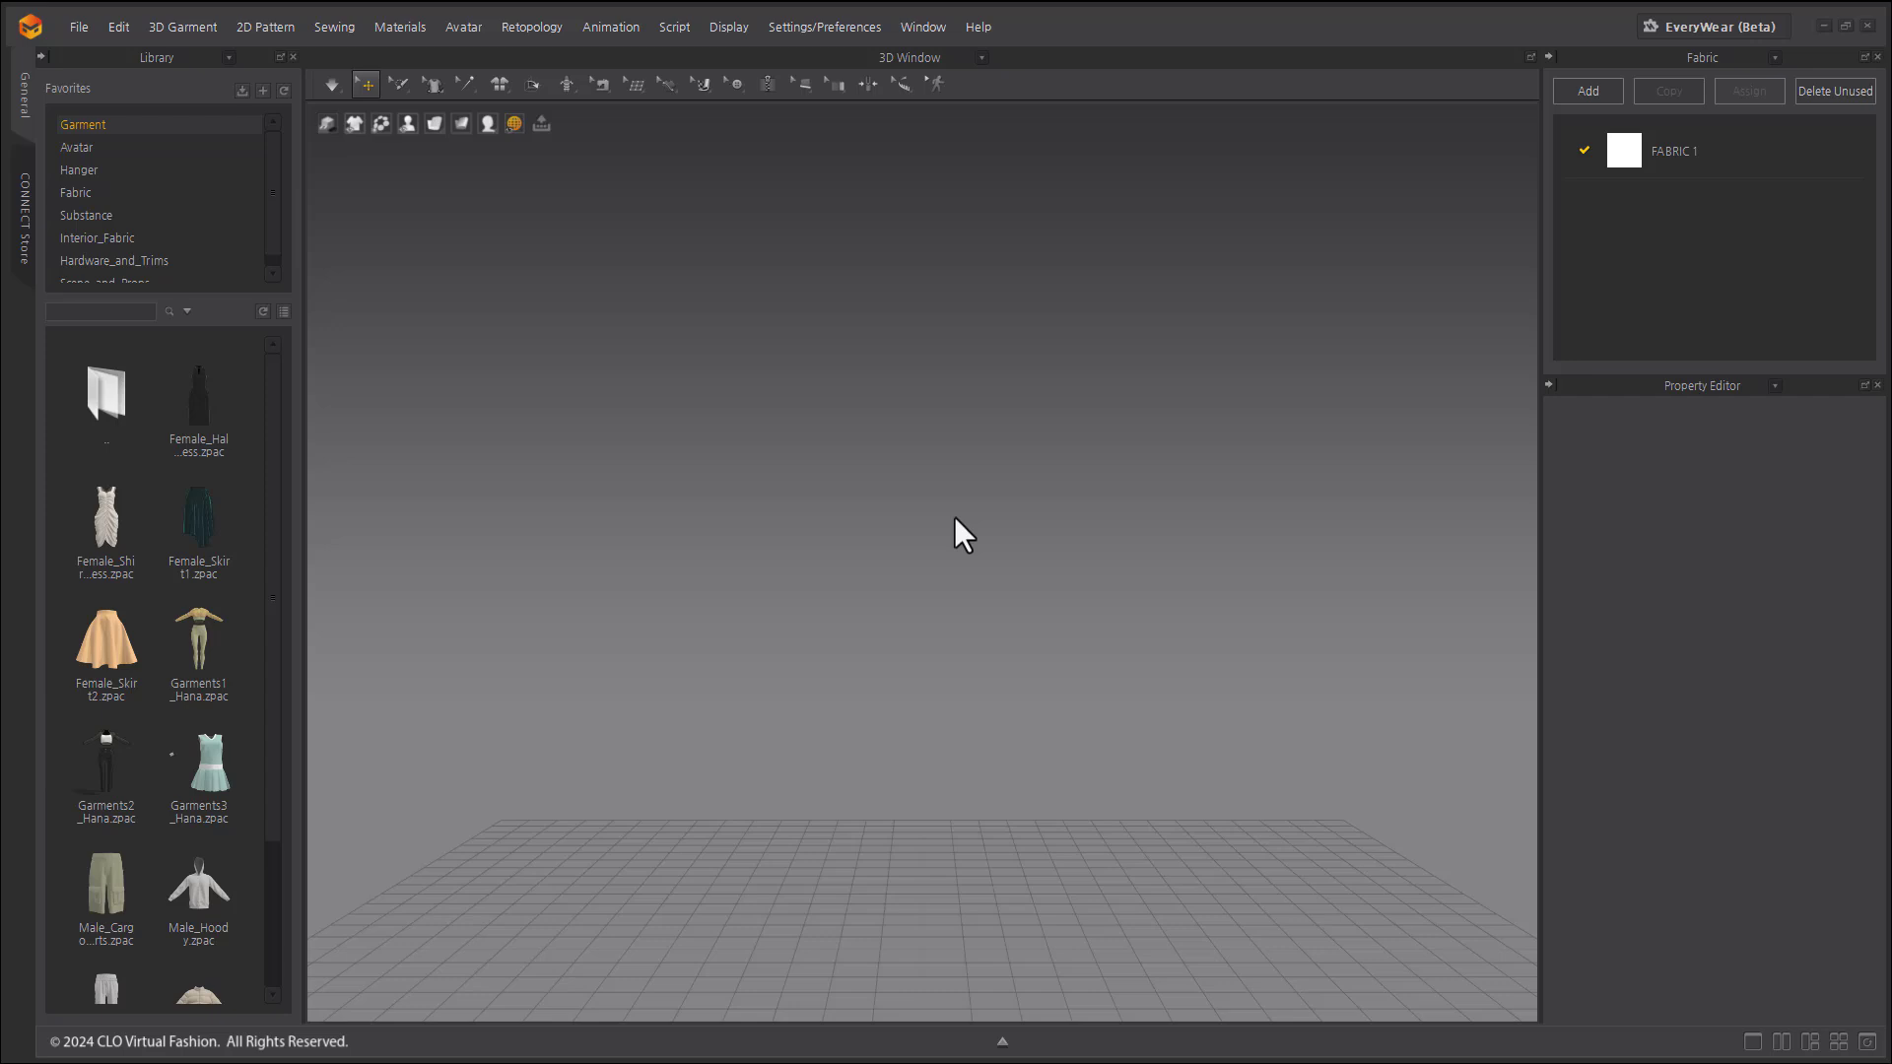
{"action": "mouse_move", "coordinate": [577, 142]}
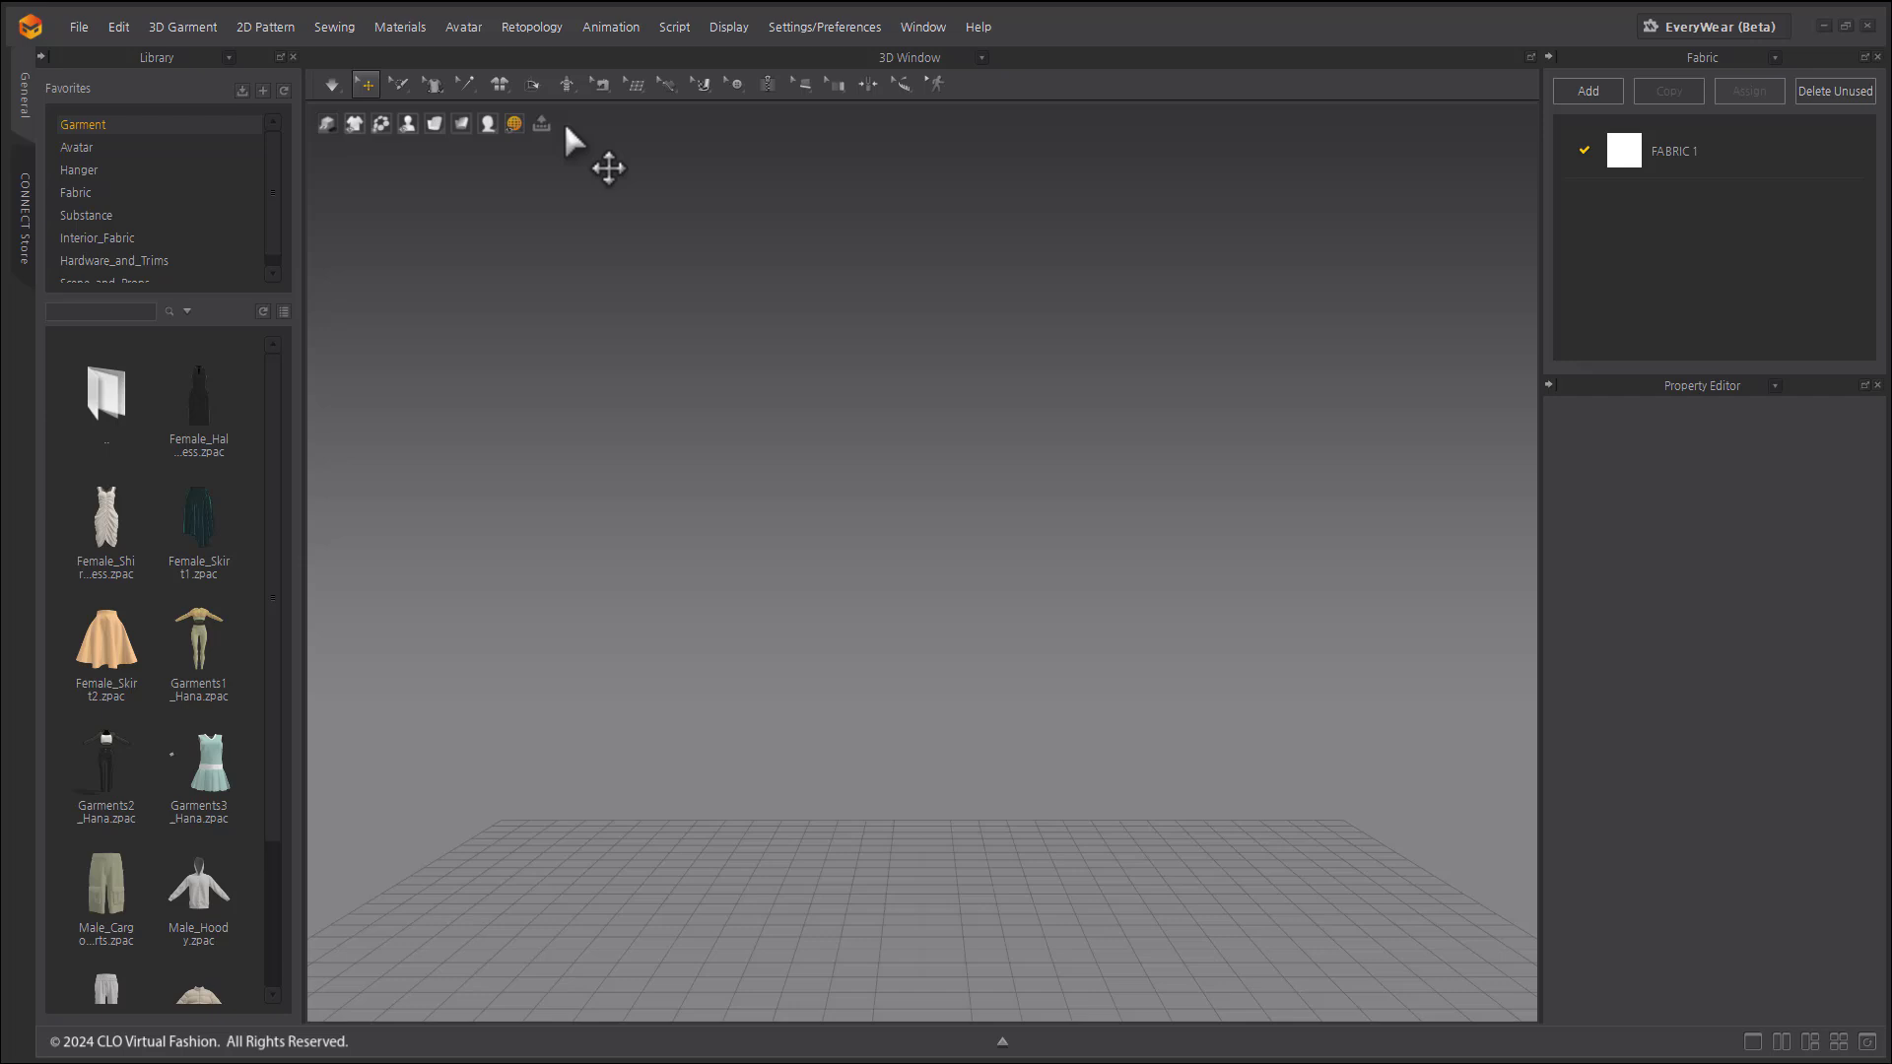
- Open the Avatar menu in the menu bar
{"action": "left_click", "coordinate": [463, 27]}
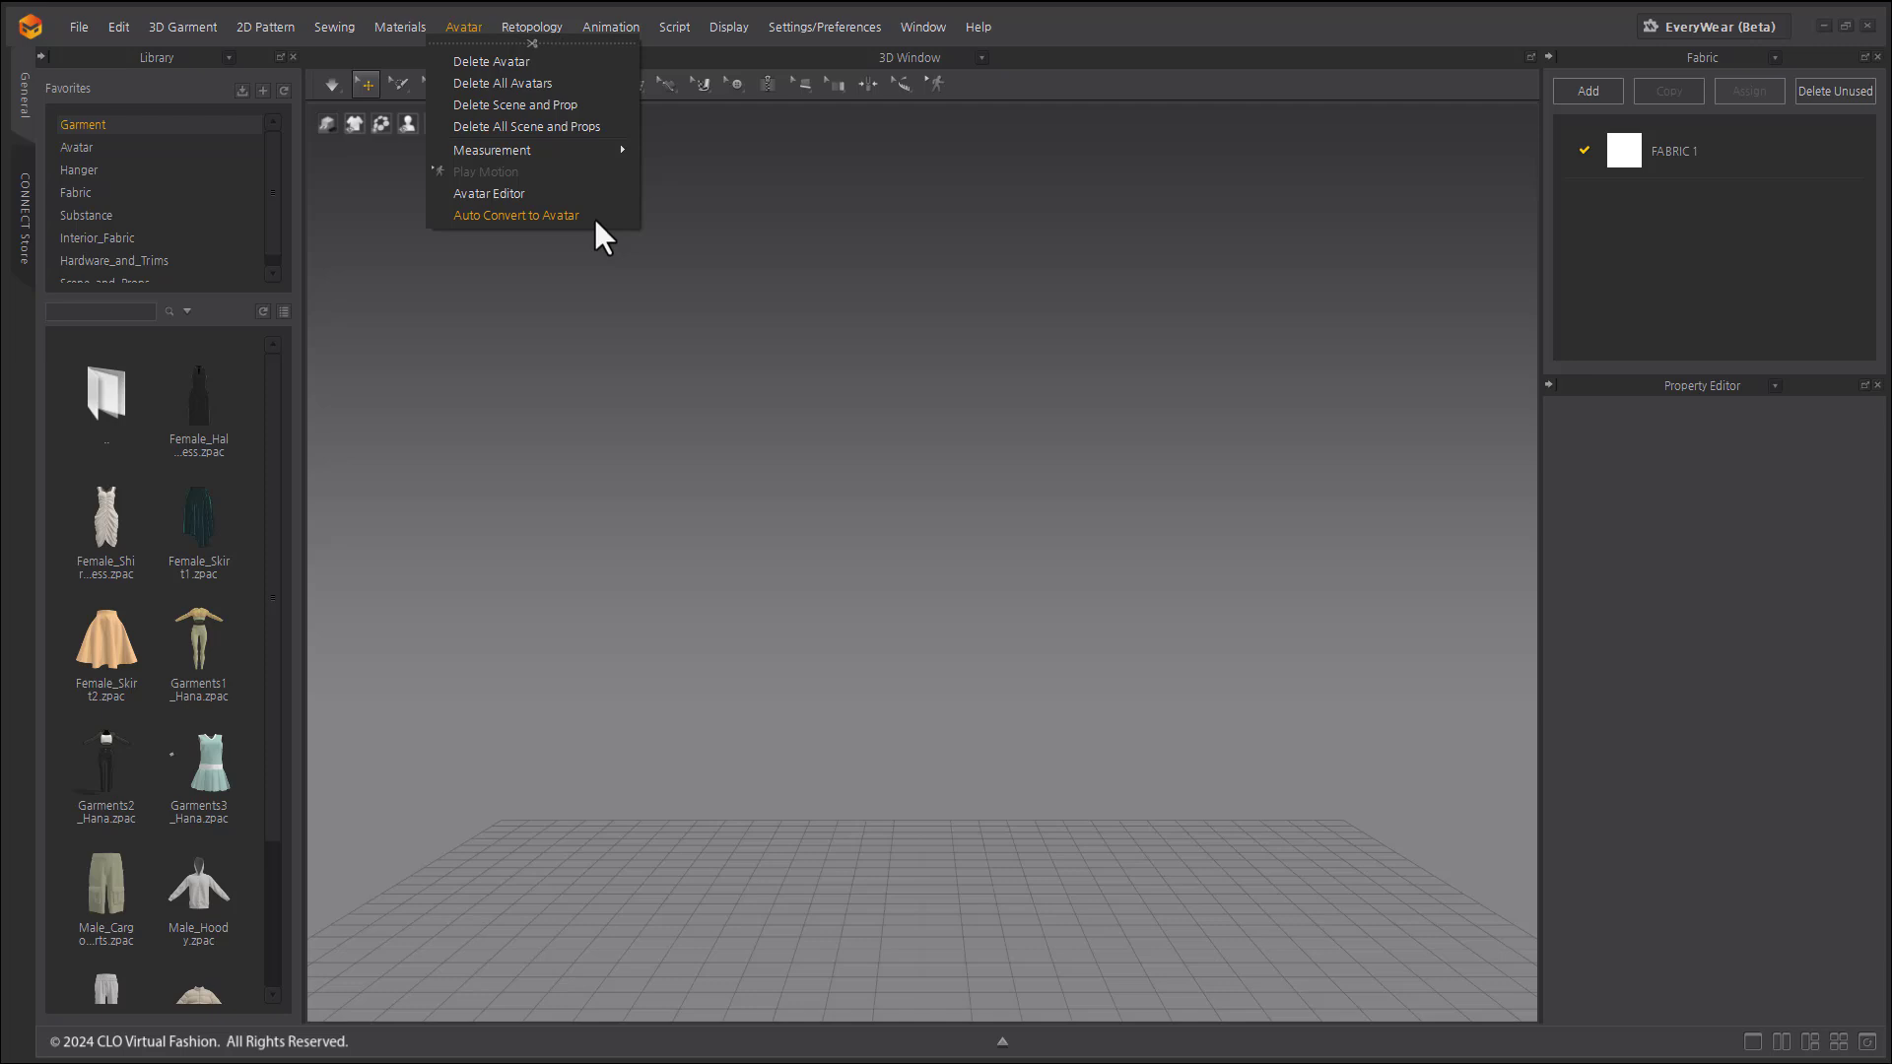
- Start Auto Convert to Avatar and load MV2_Mannequin.avt as the original file
{"action": "left_click", "coordinate": [515, 215]}
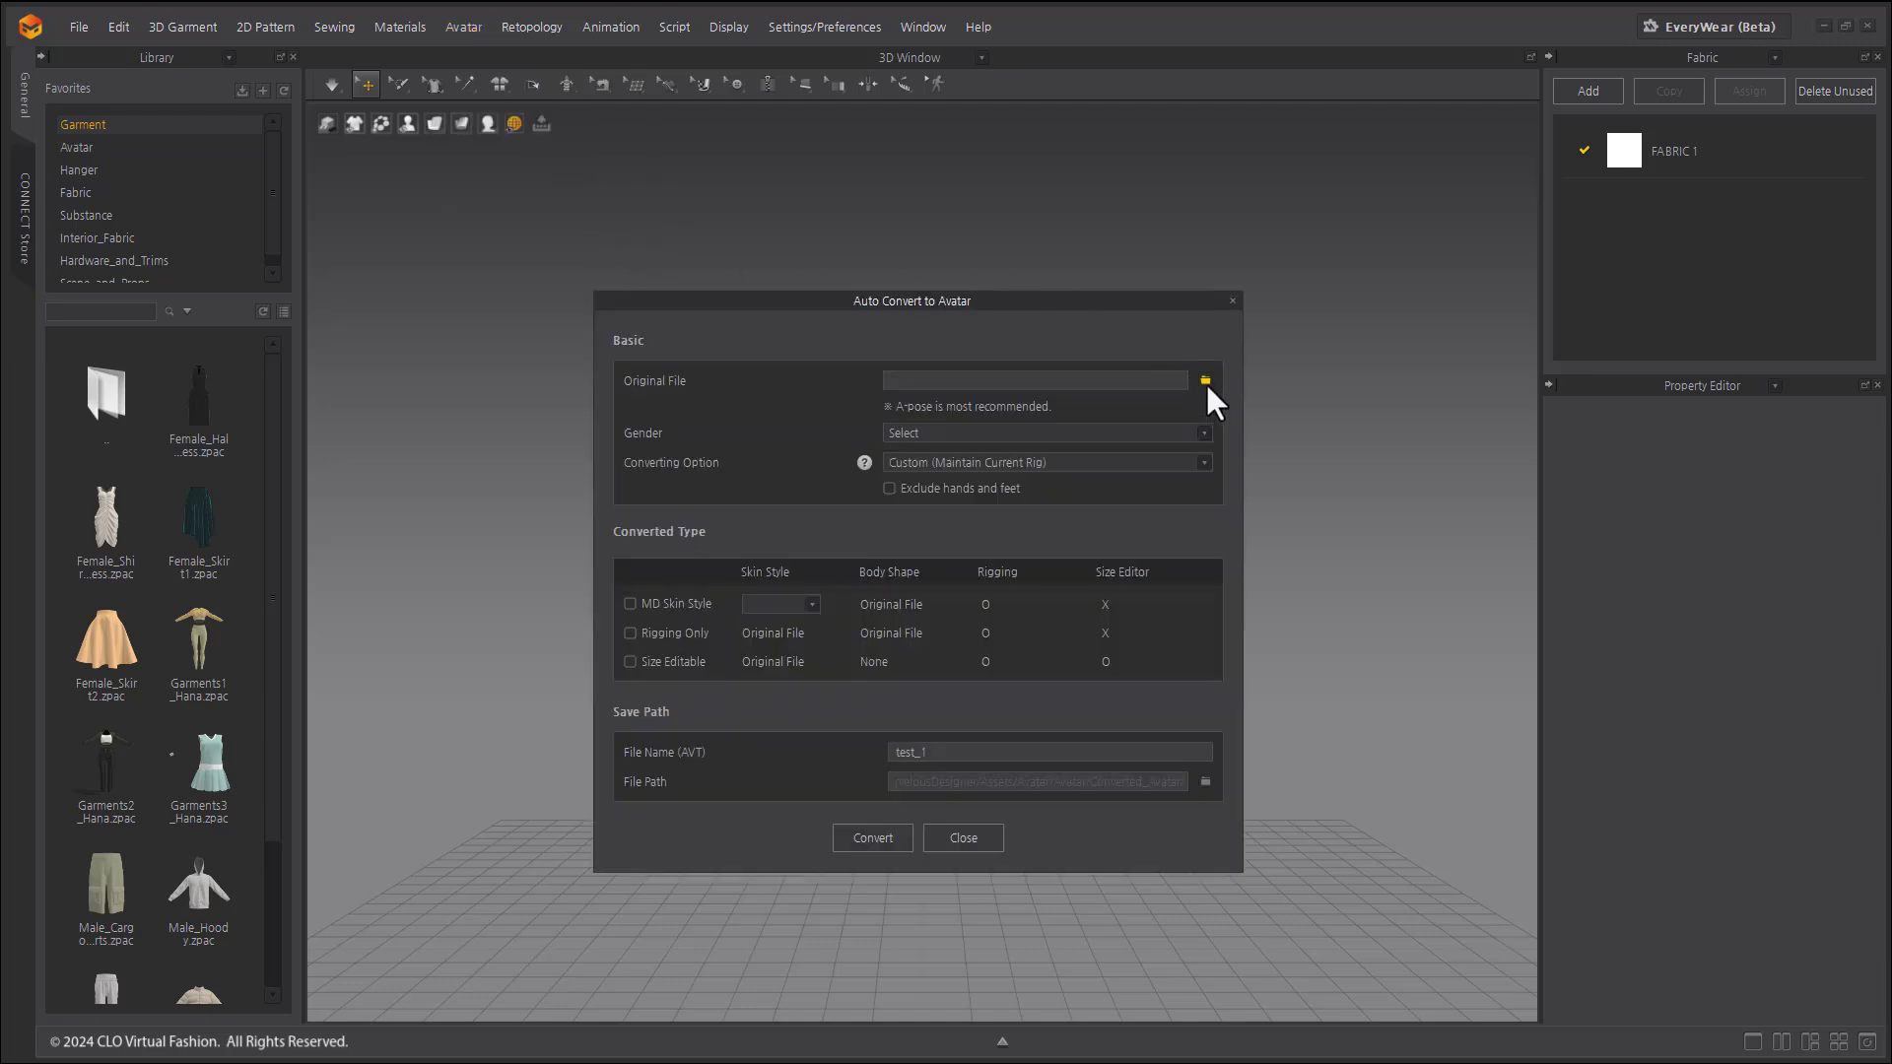
{"action": "left_click", "coordinate": [1204, 379]}
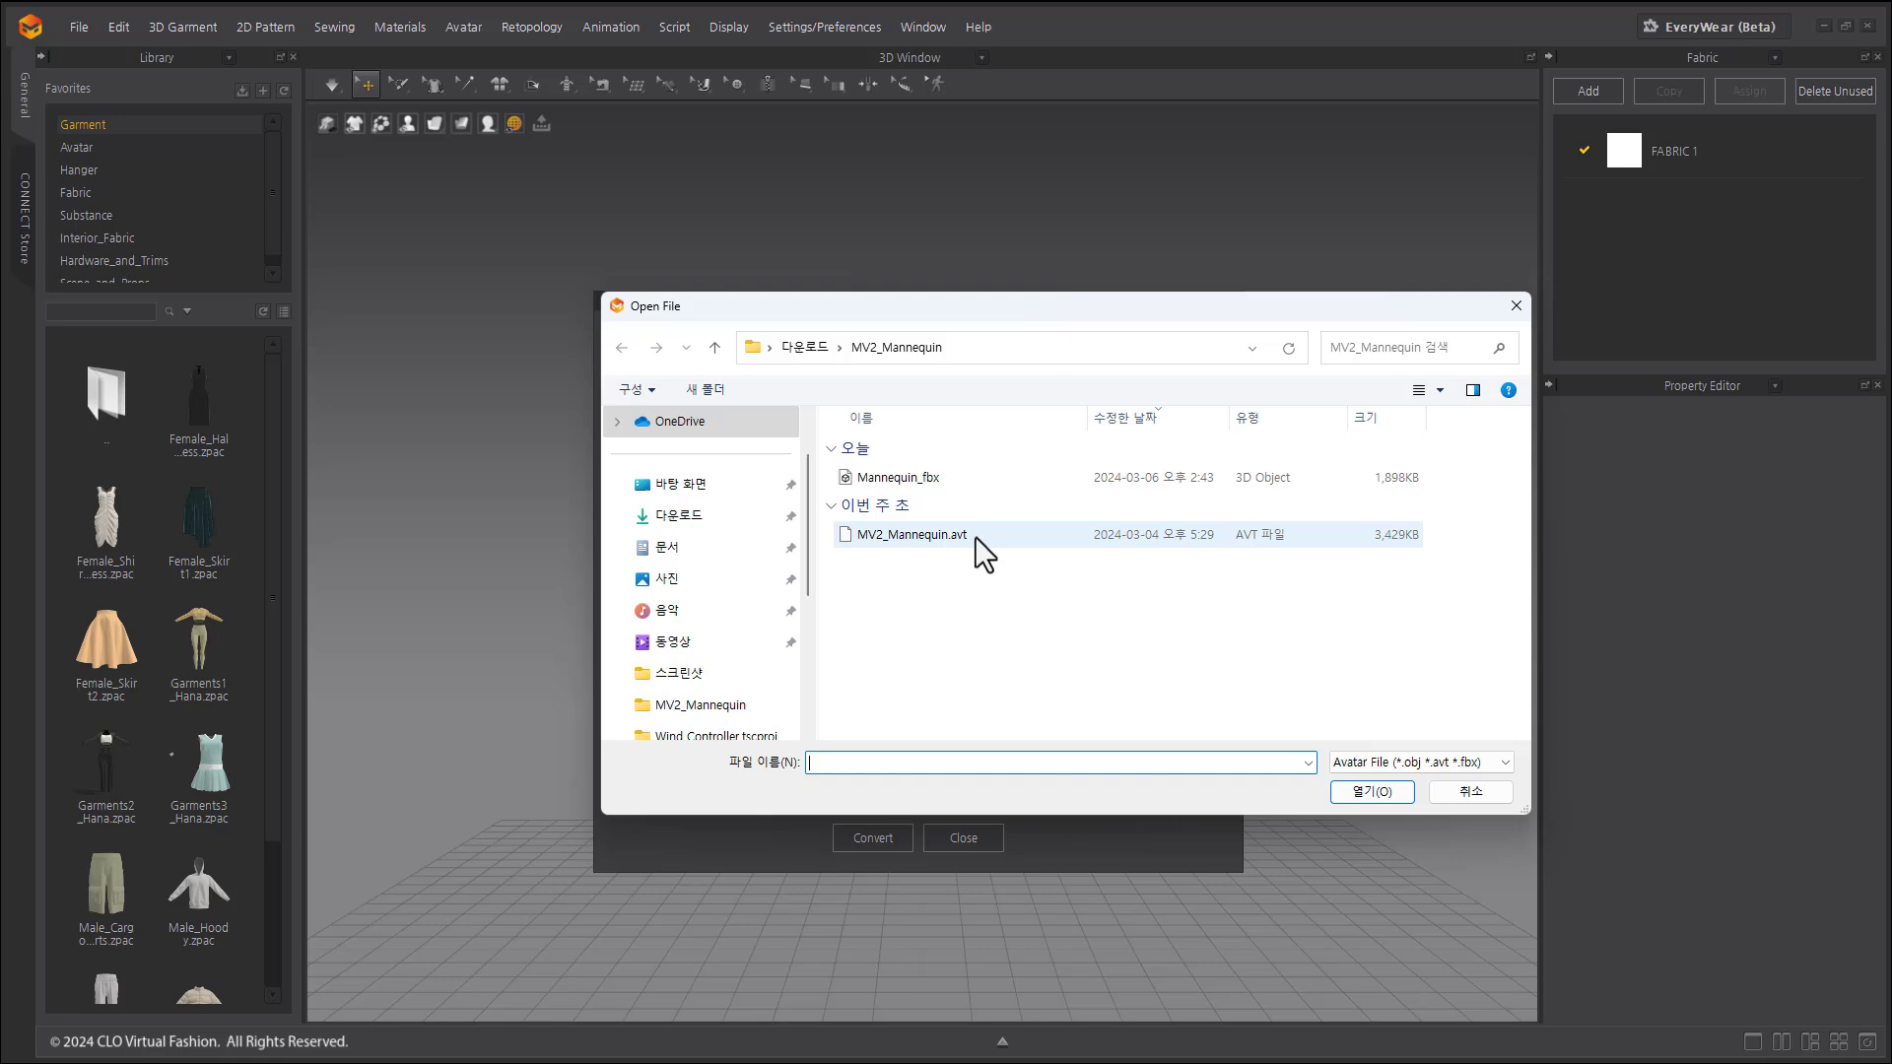
{"action": "left_click", "coordinate": [905, 535]}
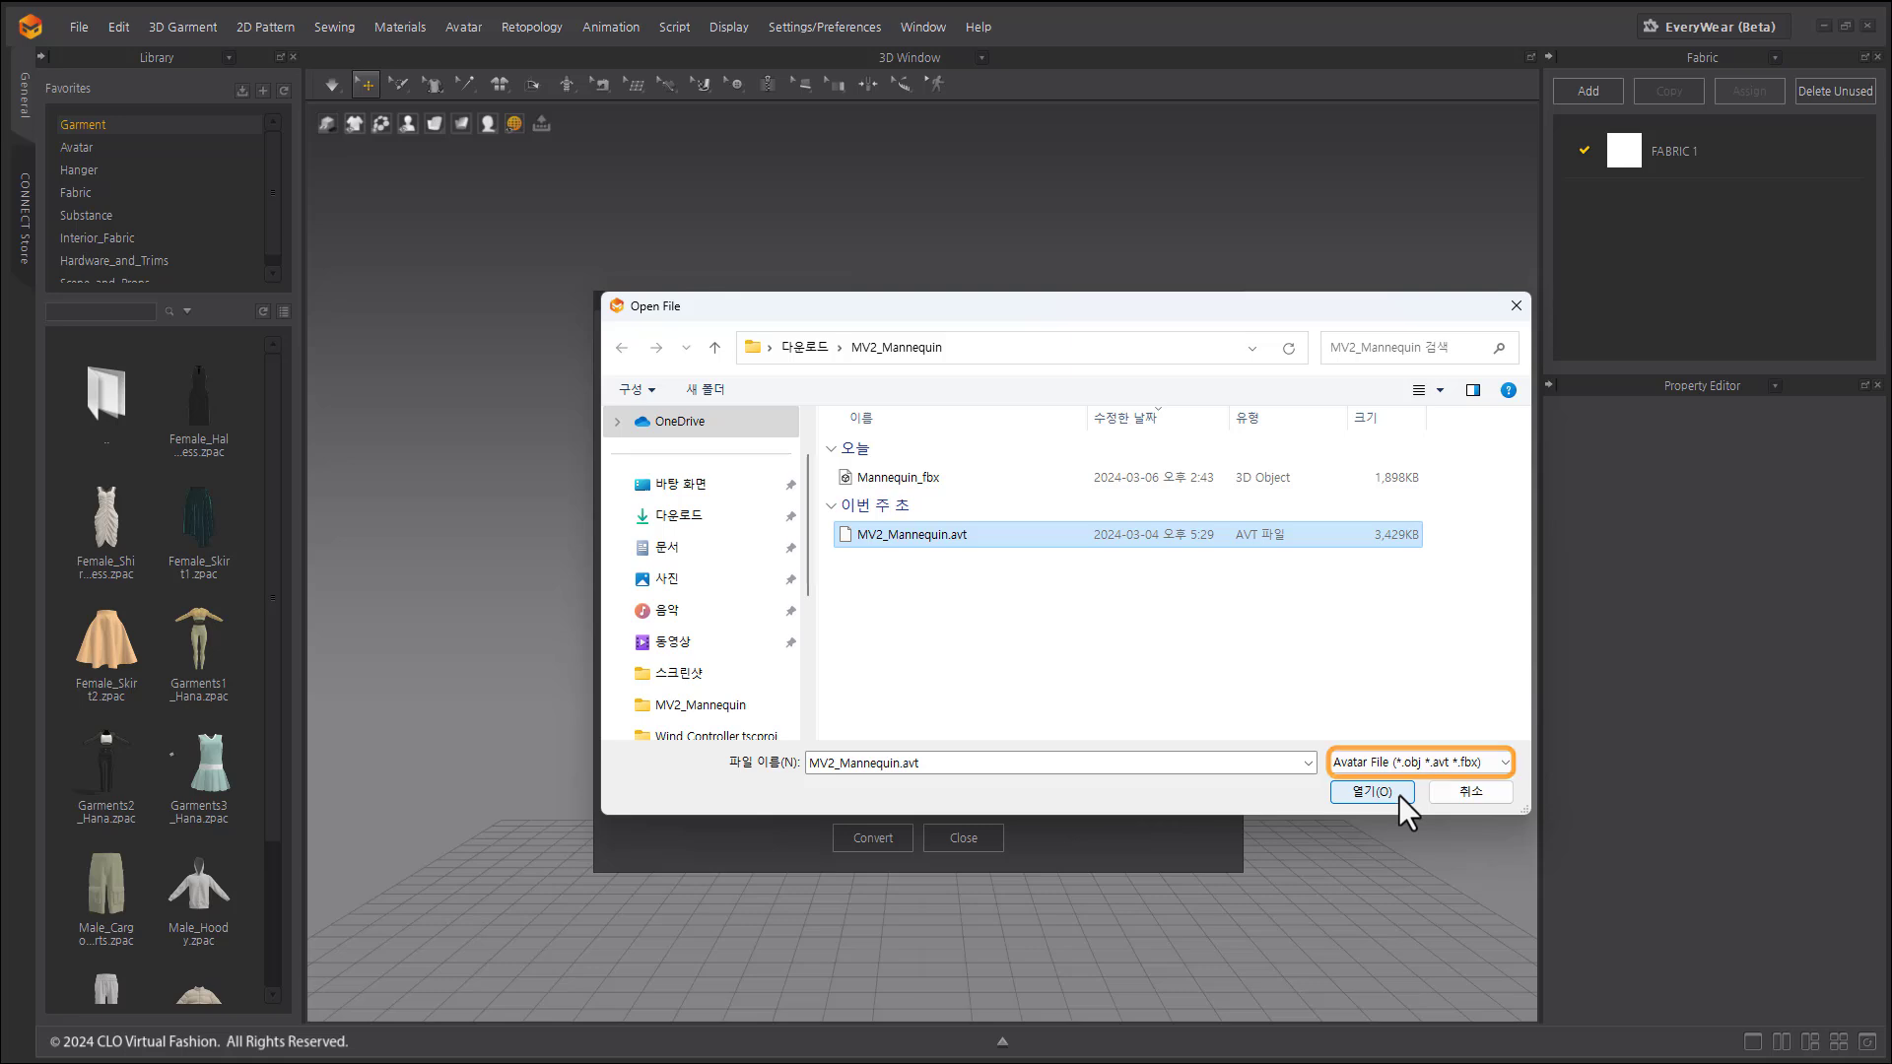
{"action": "left_click", "coordinate": [1371, 791]}
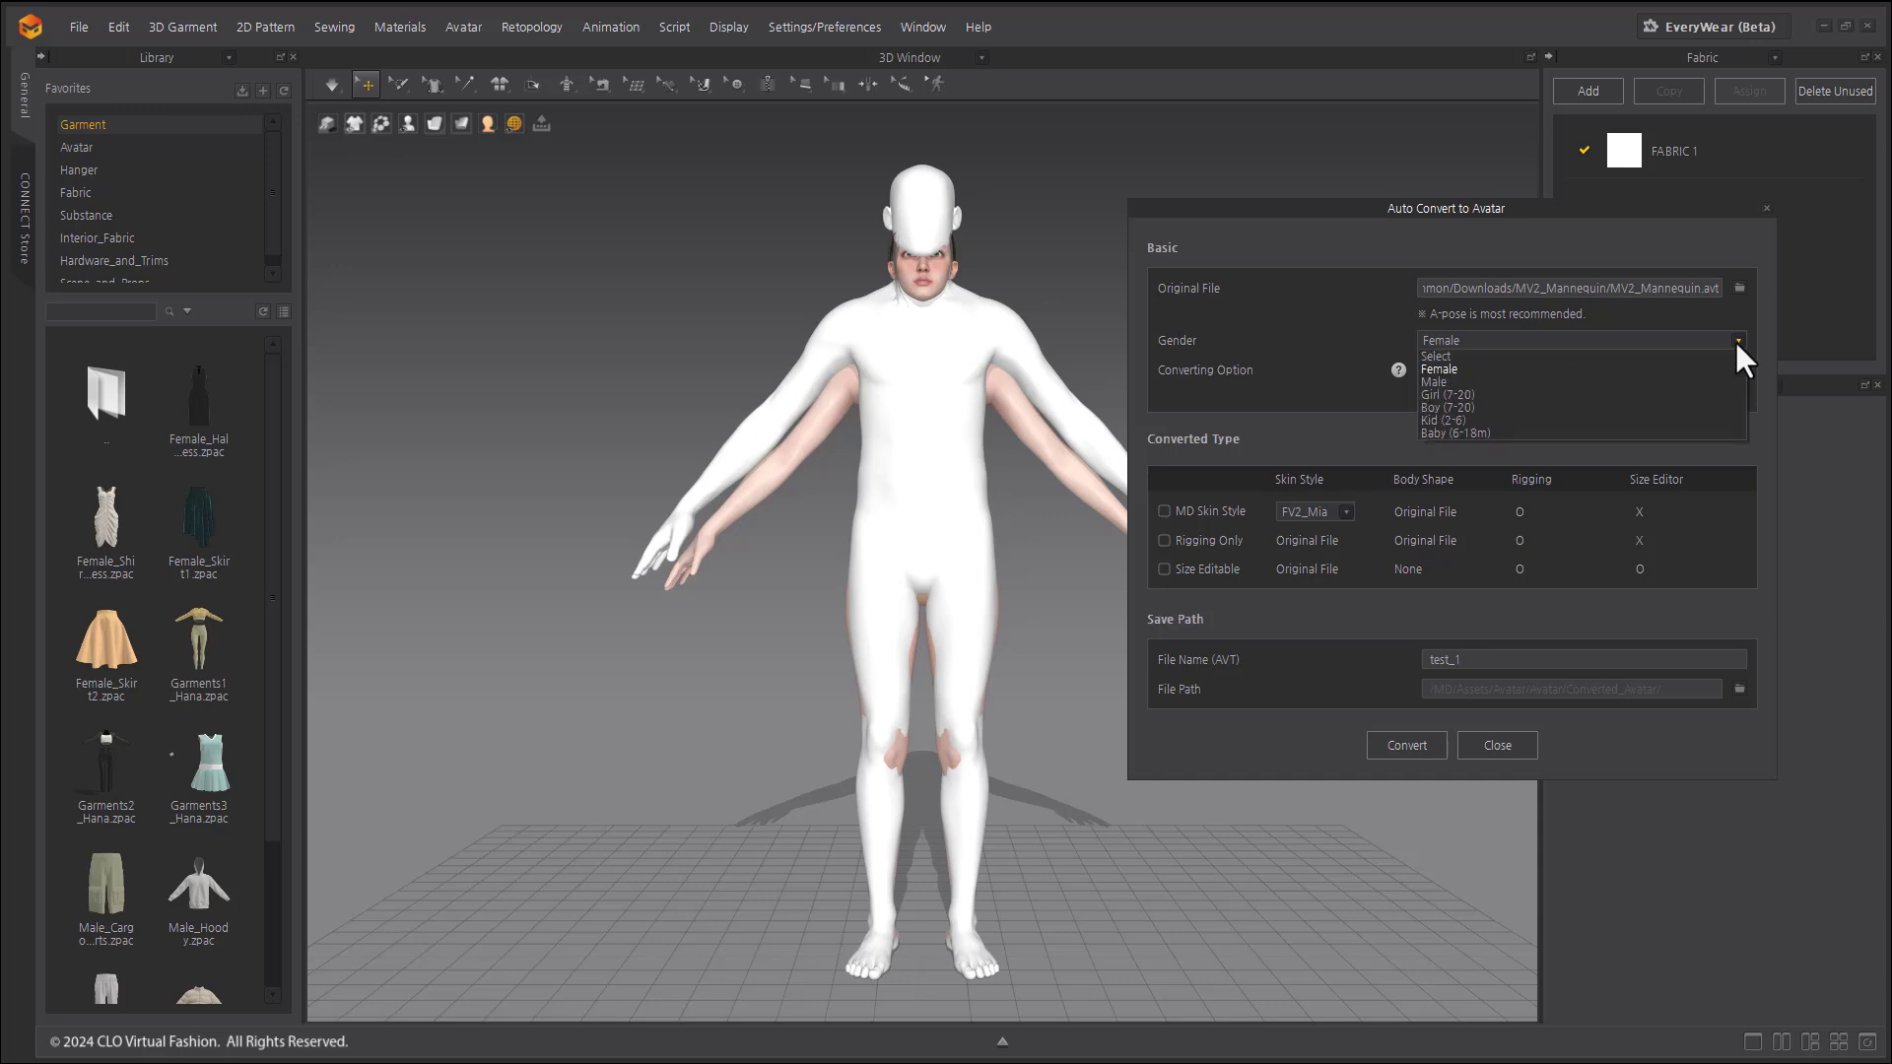
{"action": "mouse_move", "coordinate": [1749, 377]}
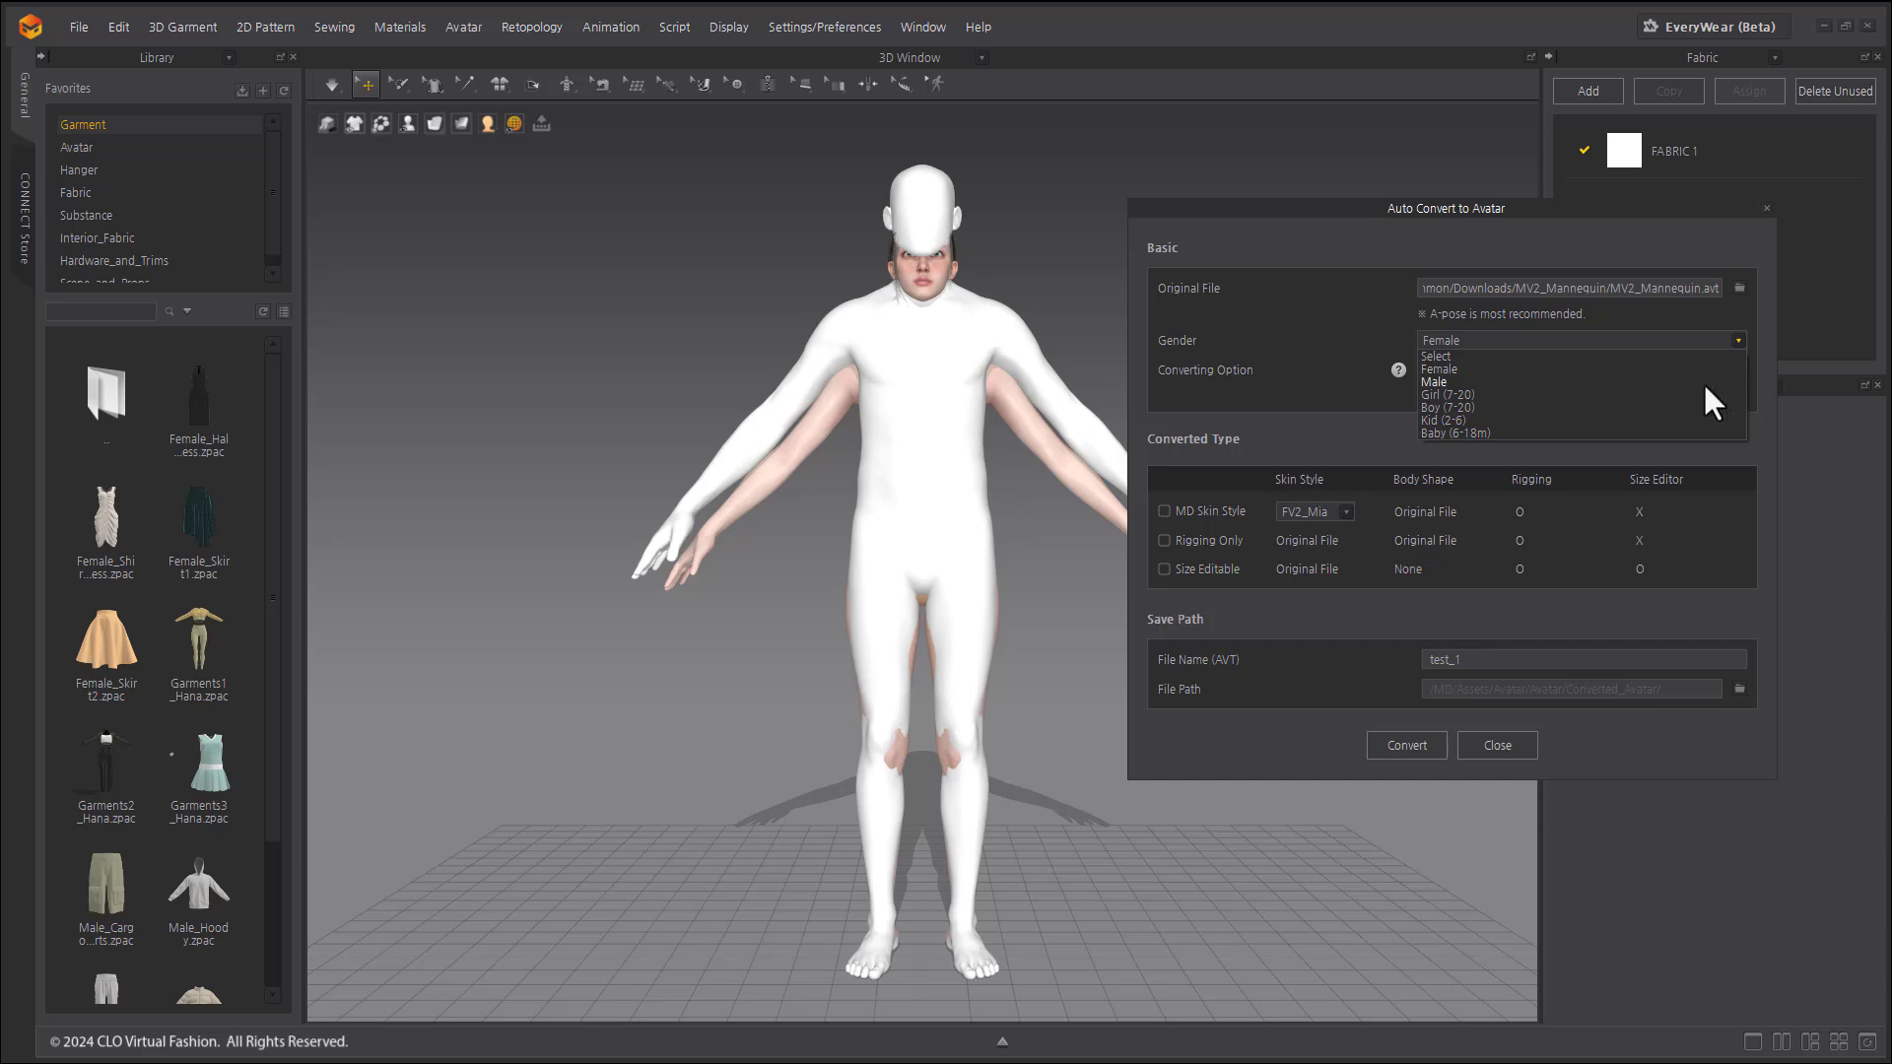
- Set Male gender, Custom (Maintain Current Rig) with hands and feet kept, and enable MD Skin Style
{"action": "left_click", "coordinate": [1436, 382]}
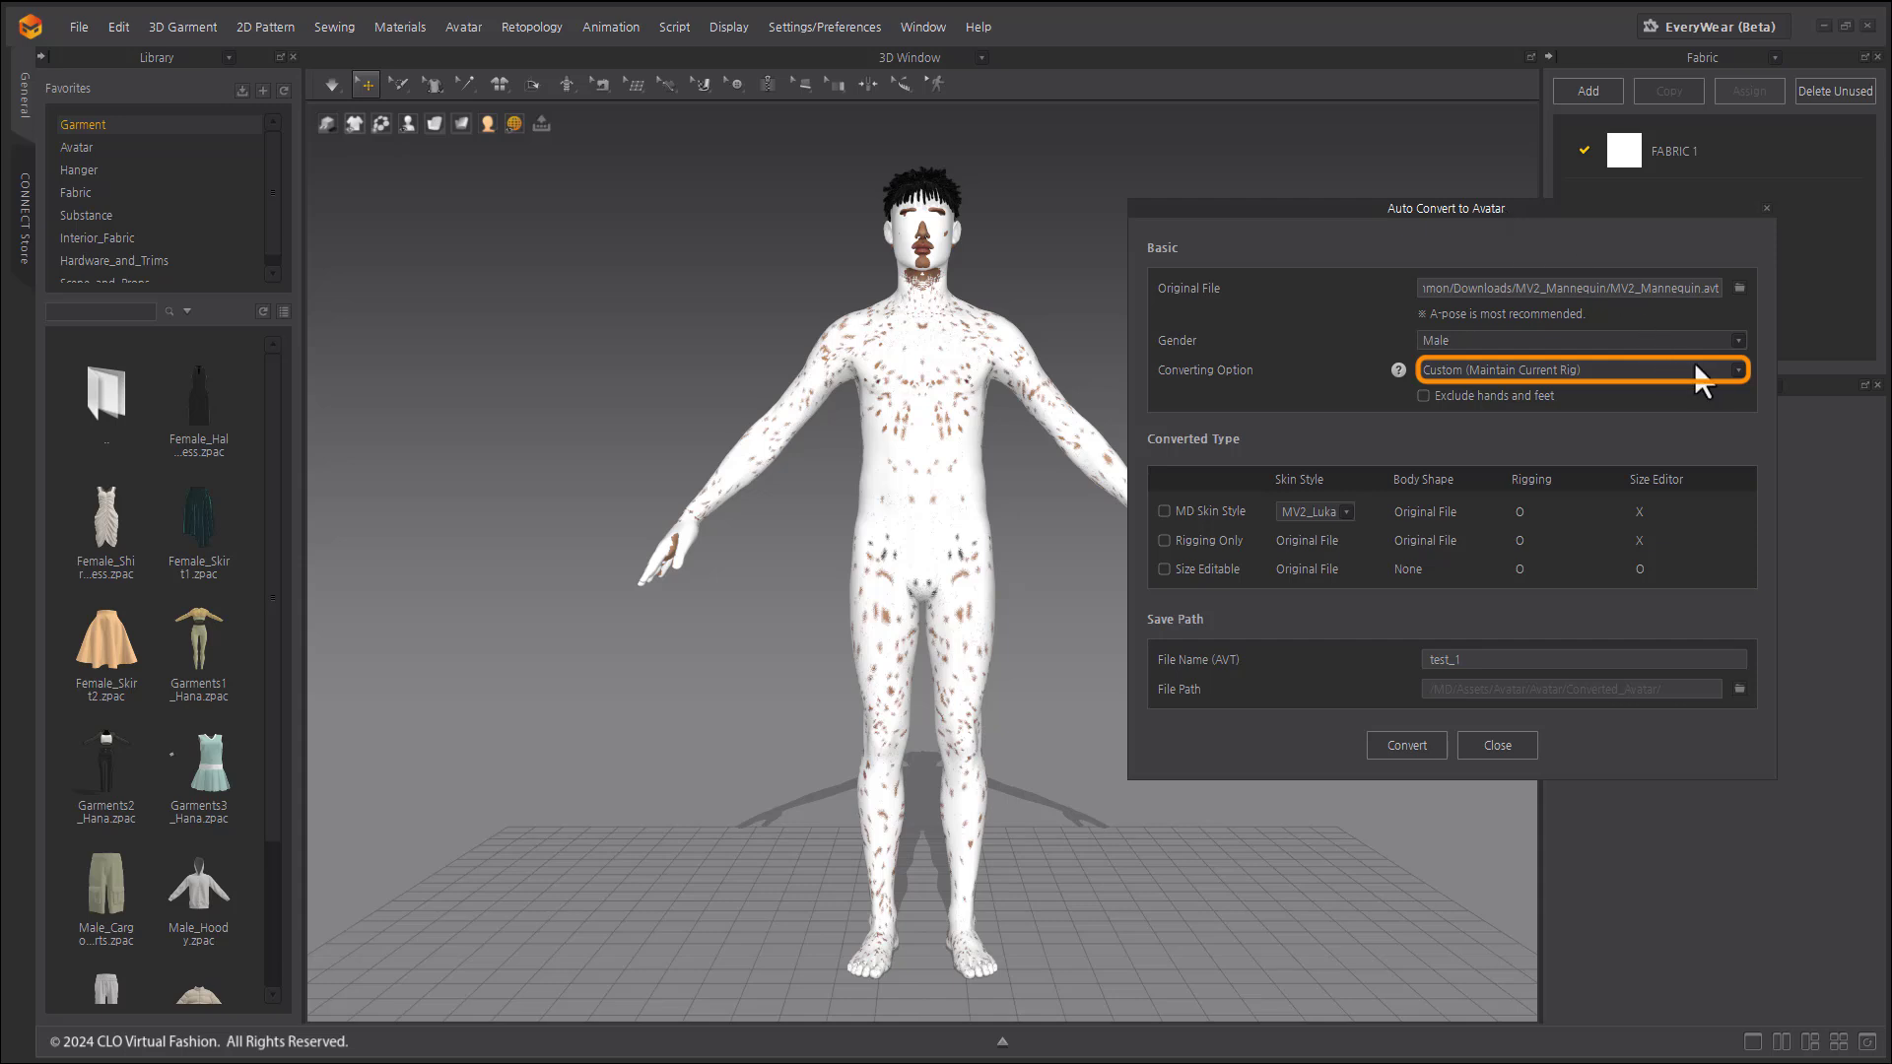
{"action": "left_click", "coordinate": [1581, 370]}
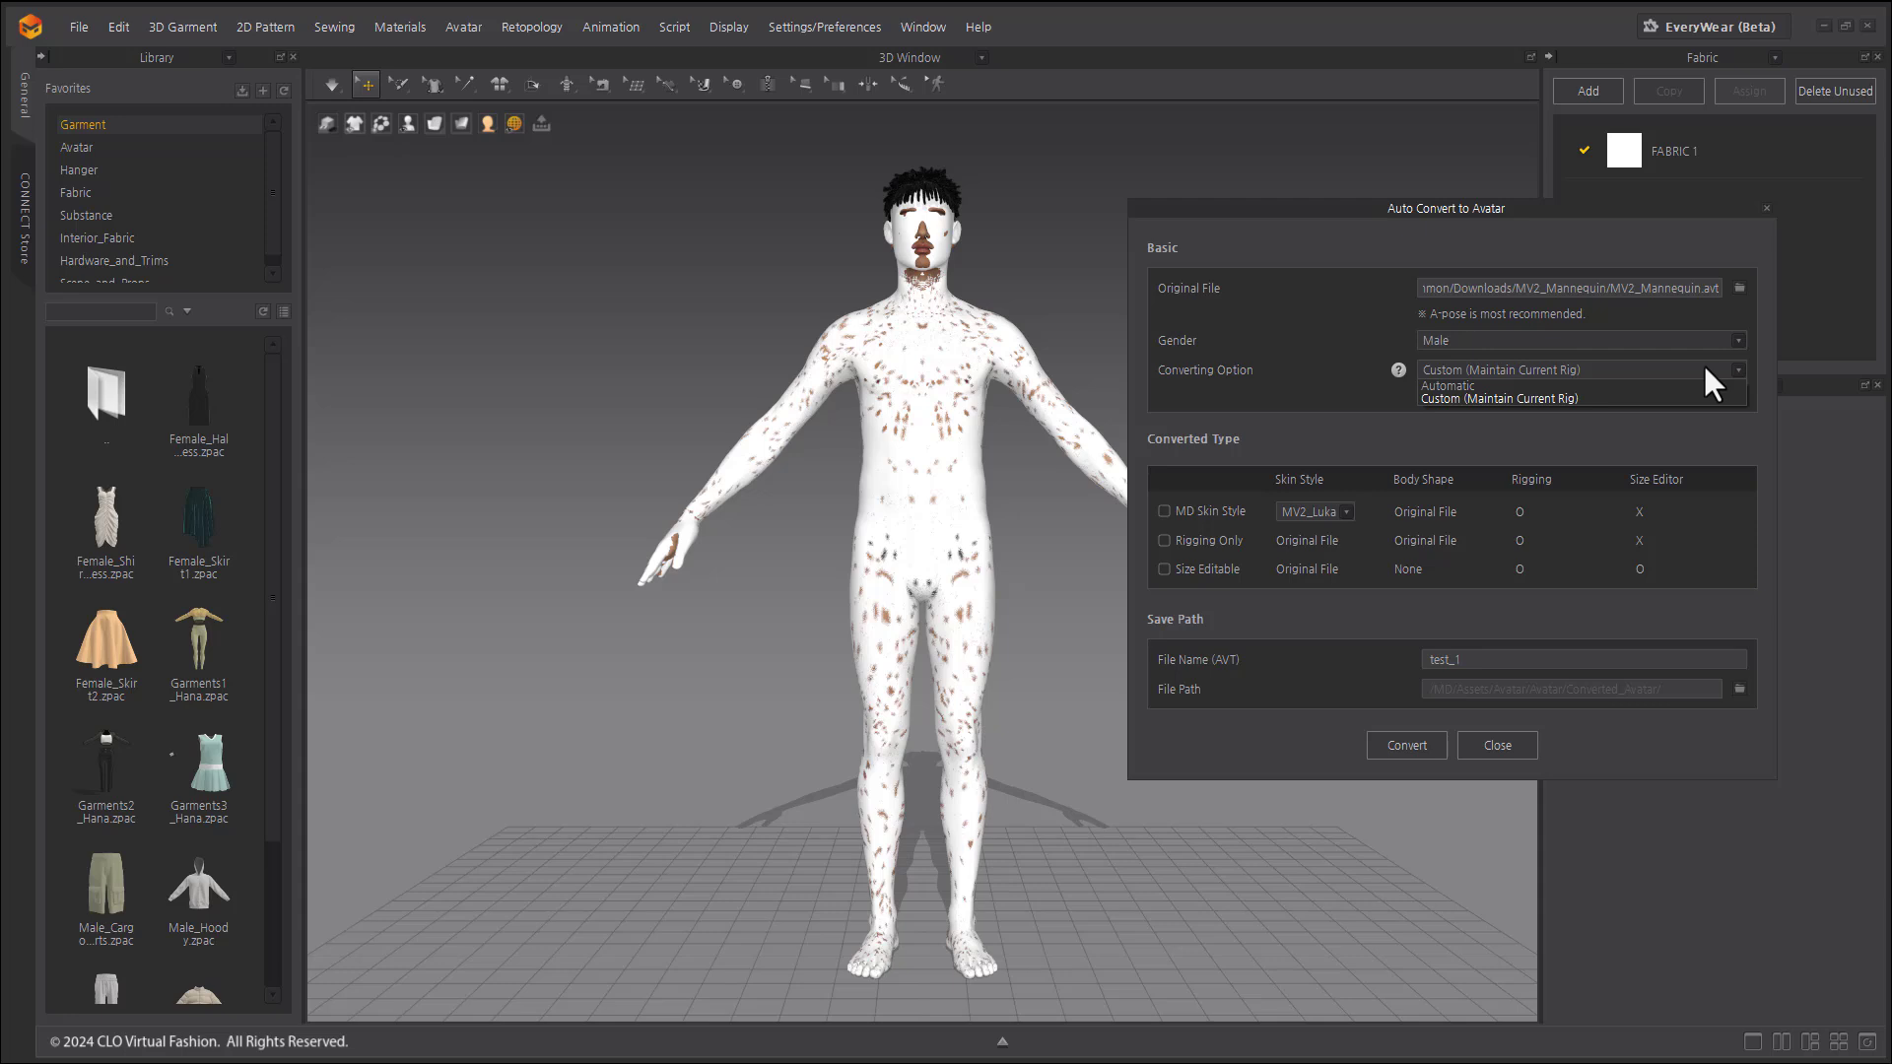
{"action": "left_click", "coordinate": [1498, 399]}
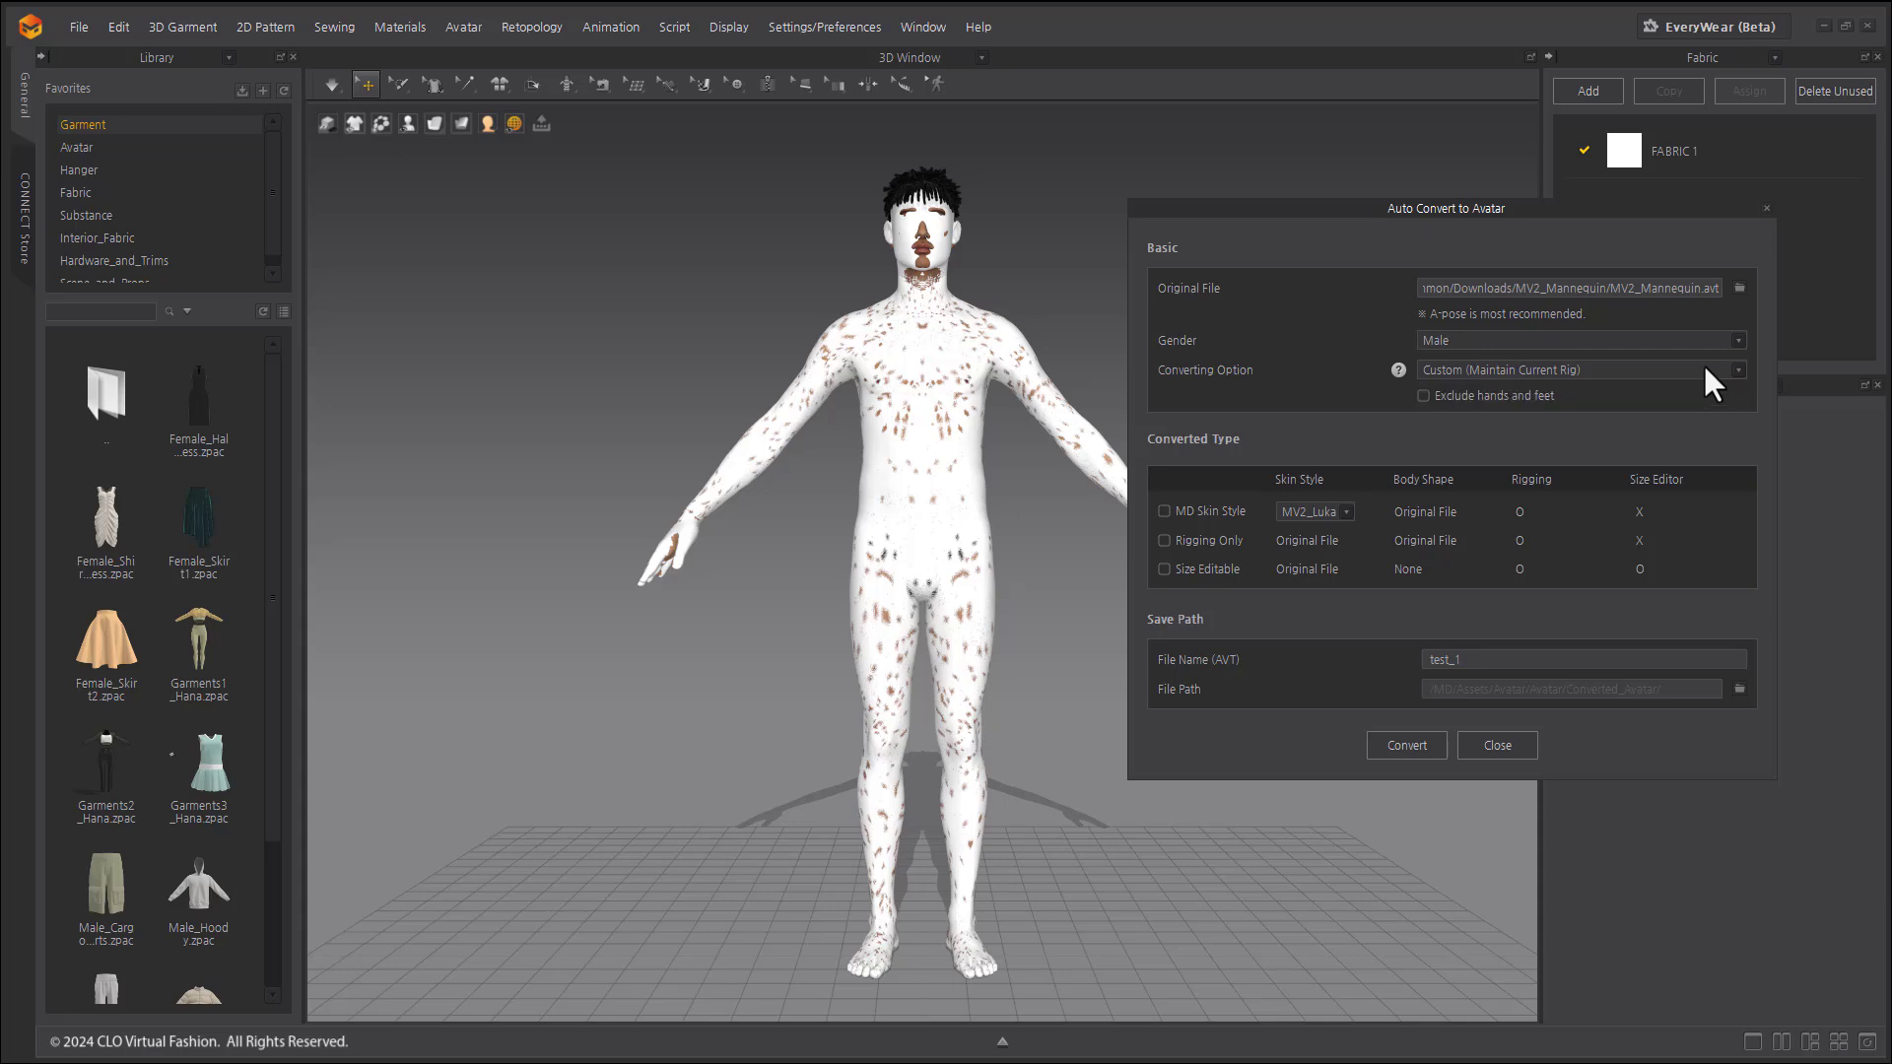
{"action": "mouse_move", "coordinate": [1551, 414]}
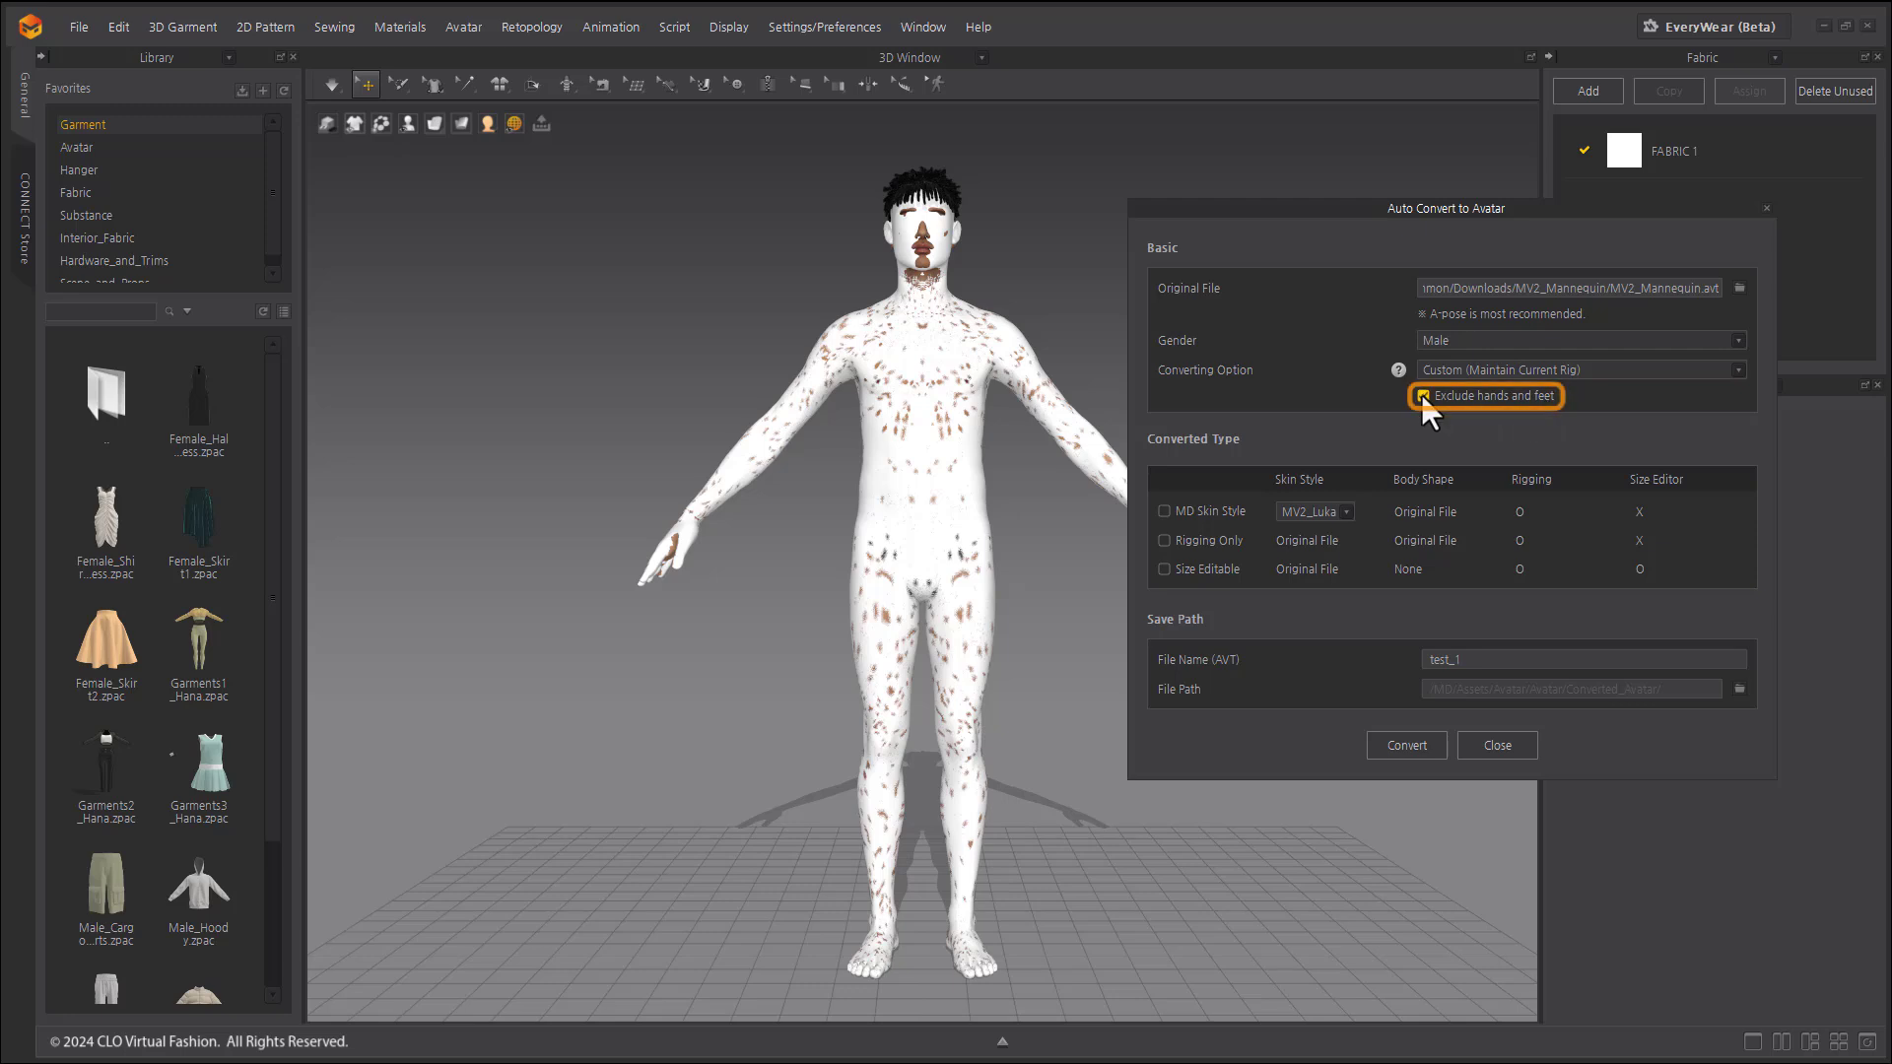
{"action": "left_click", "coordinate": [1423, 397]}
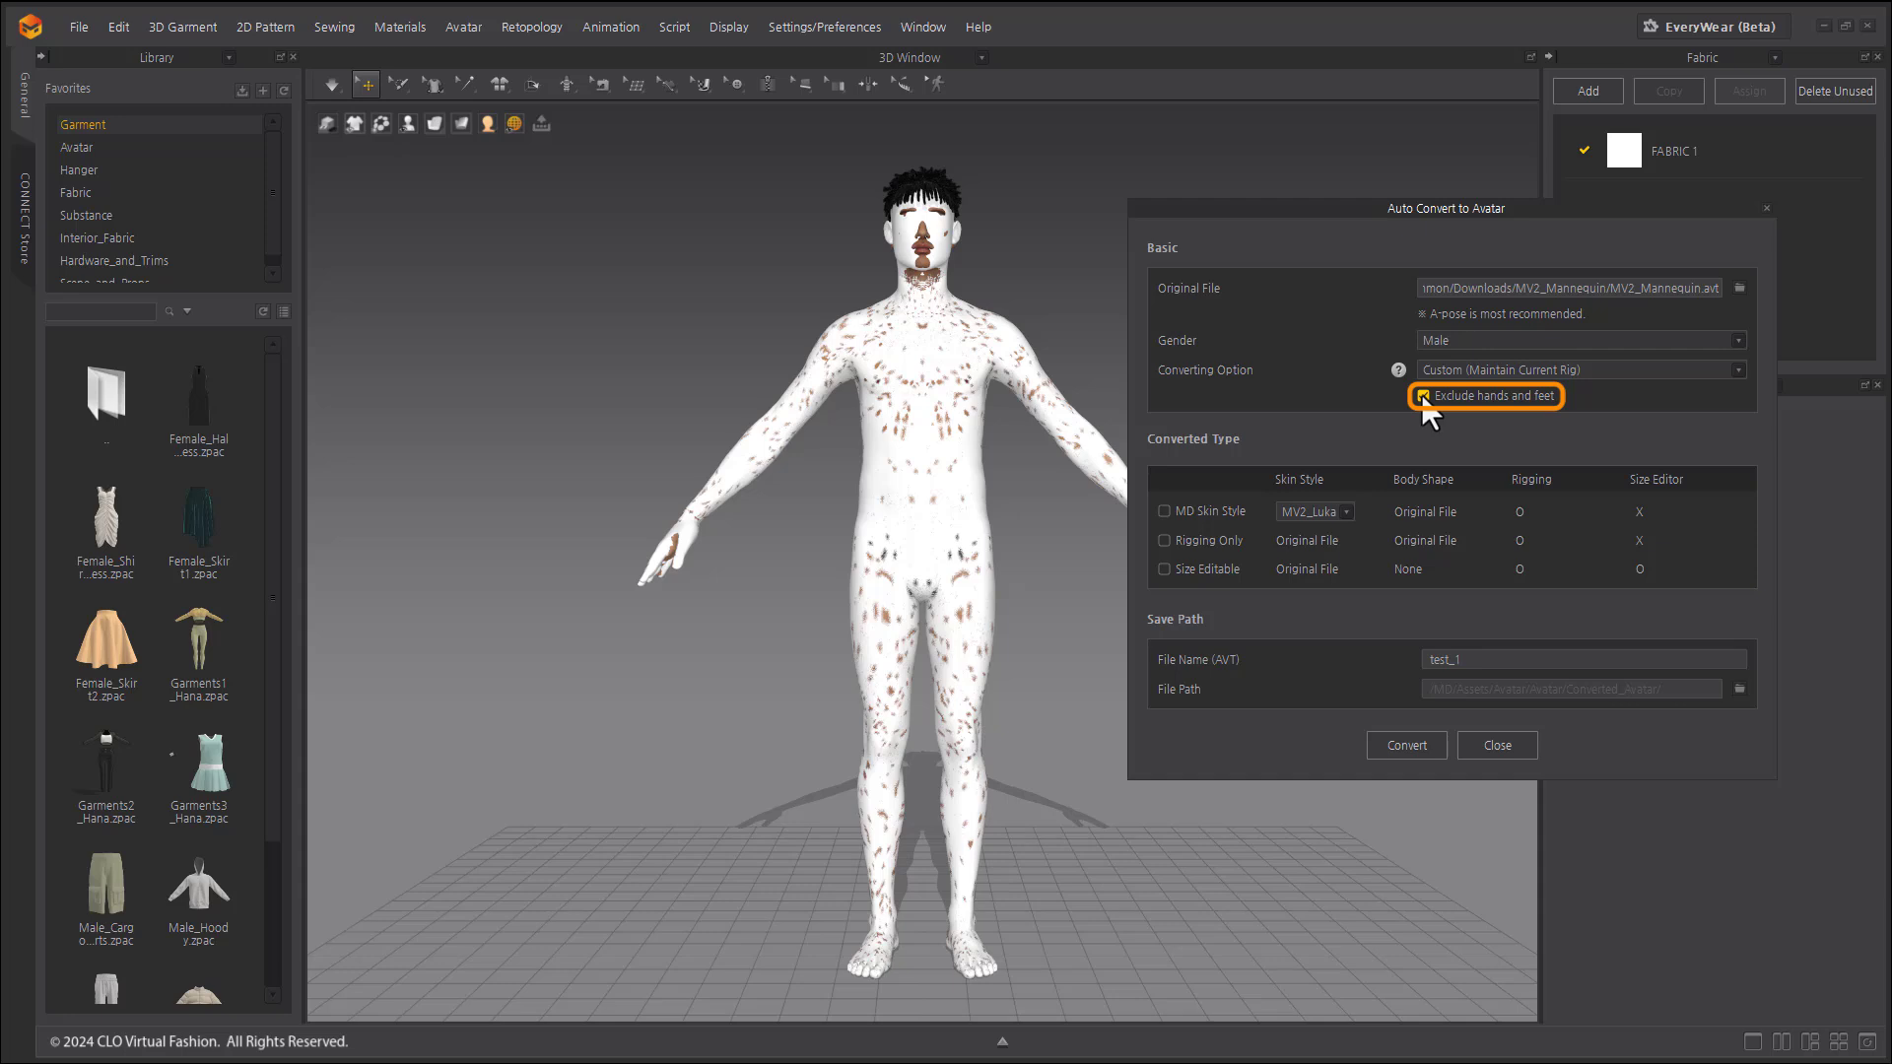
{"action": "left_click", "coordinate": [1424, 396]}
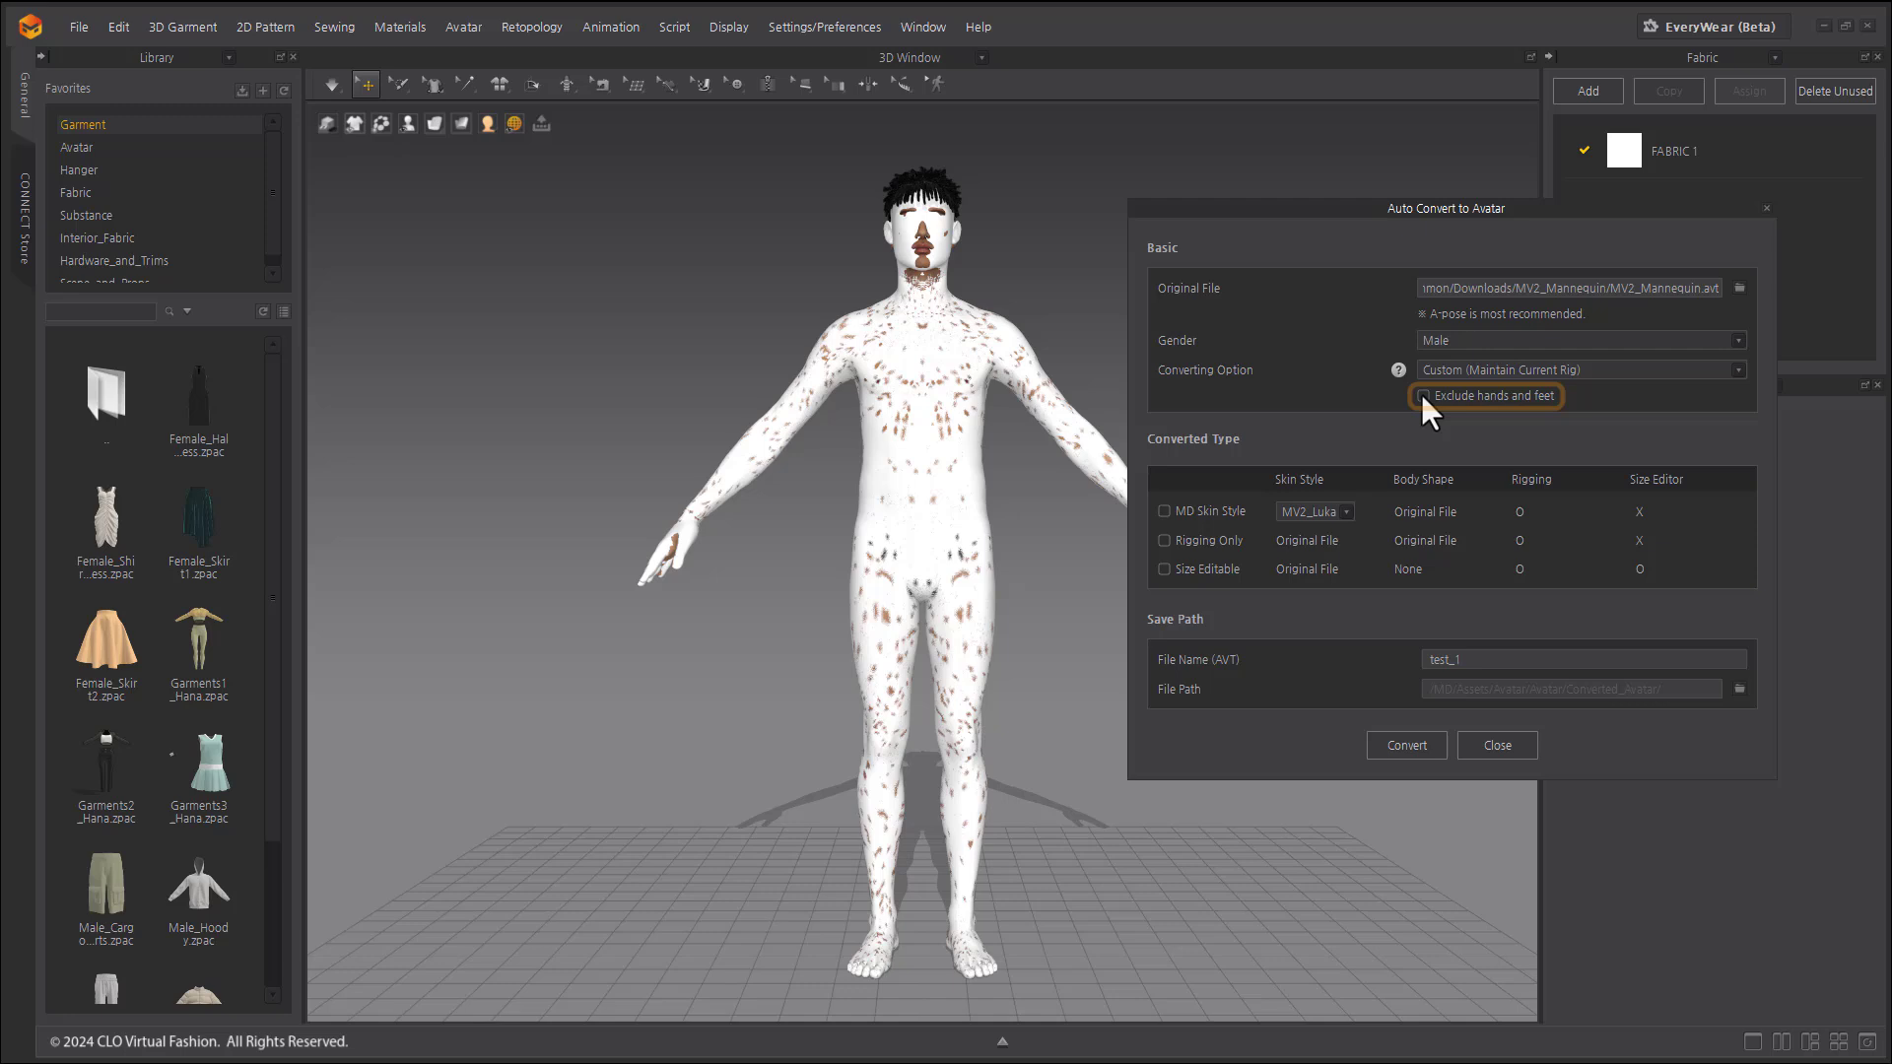
{"action": "left_click", "coordinate": [1163, 511]}
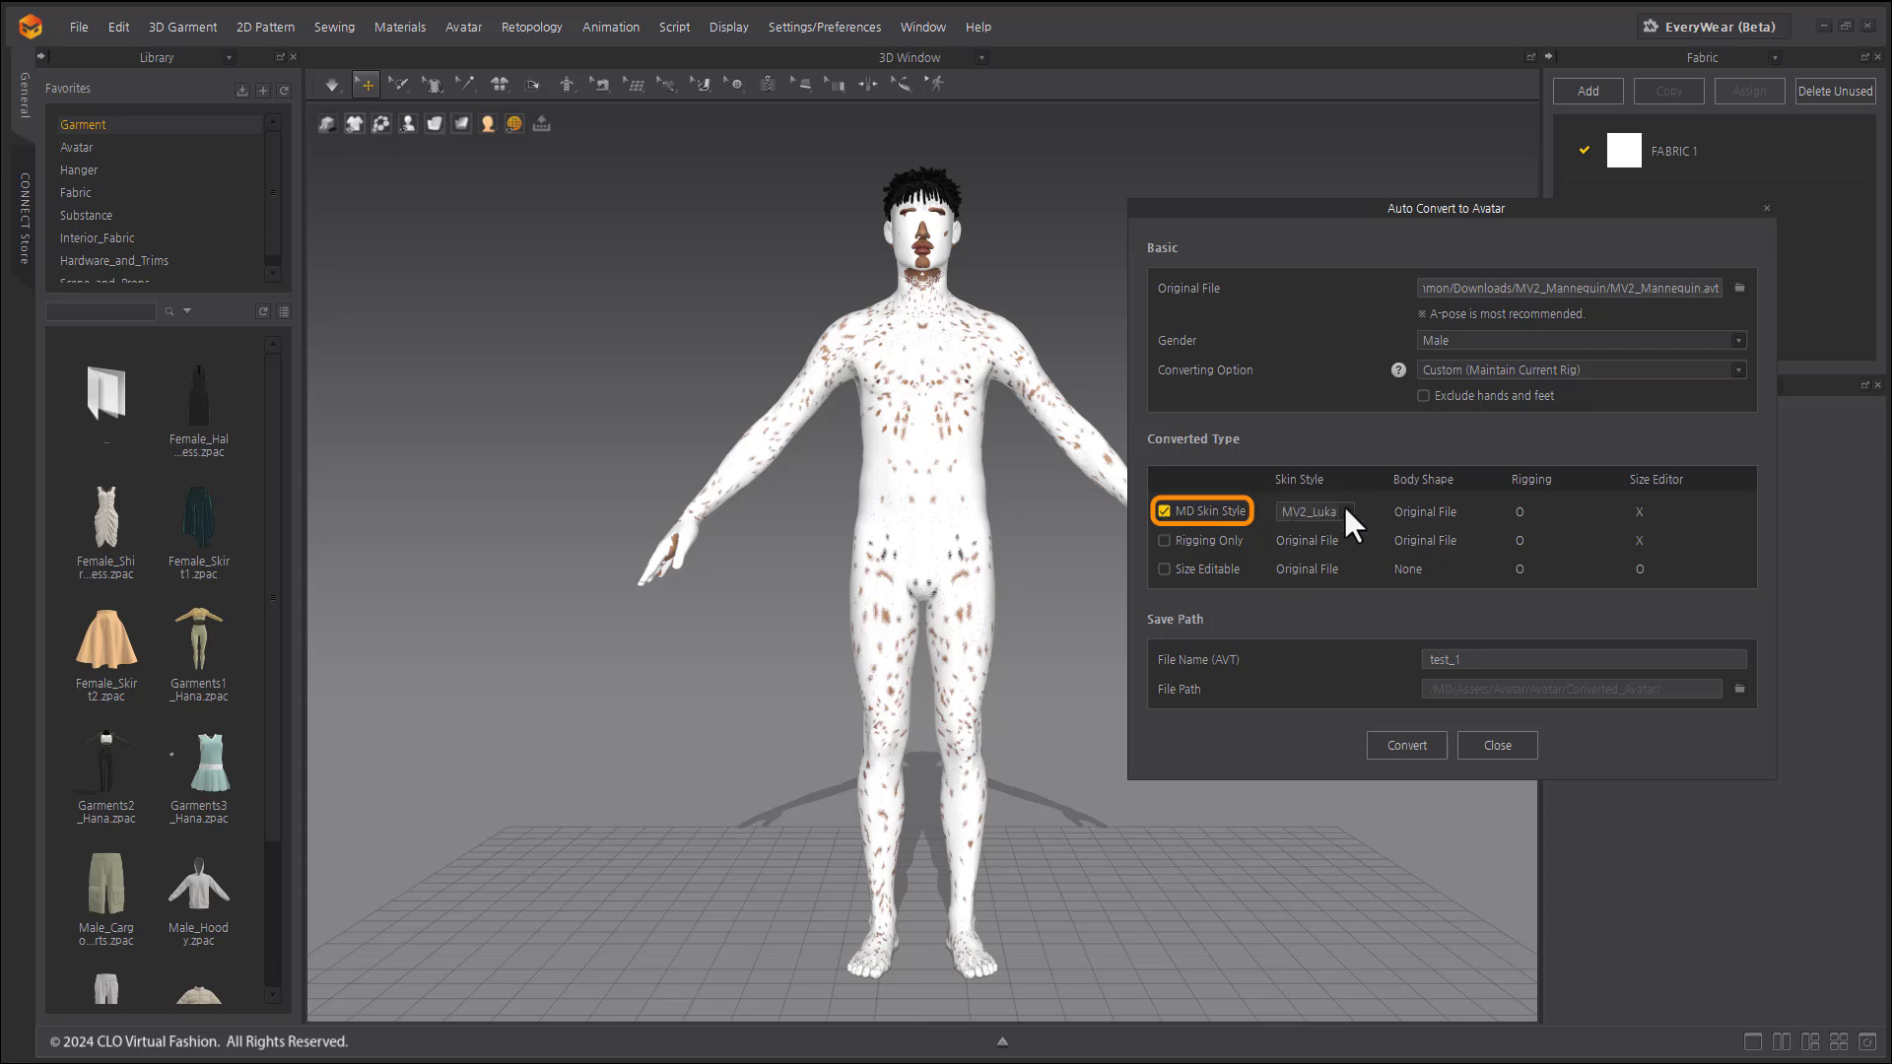
- Pick a different MD skin style and also tick Rigging Only and Size Editable
{"action": "left_click", "coordinate": [1313, 510]}
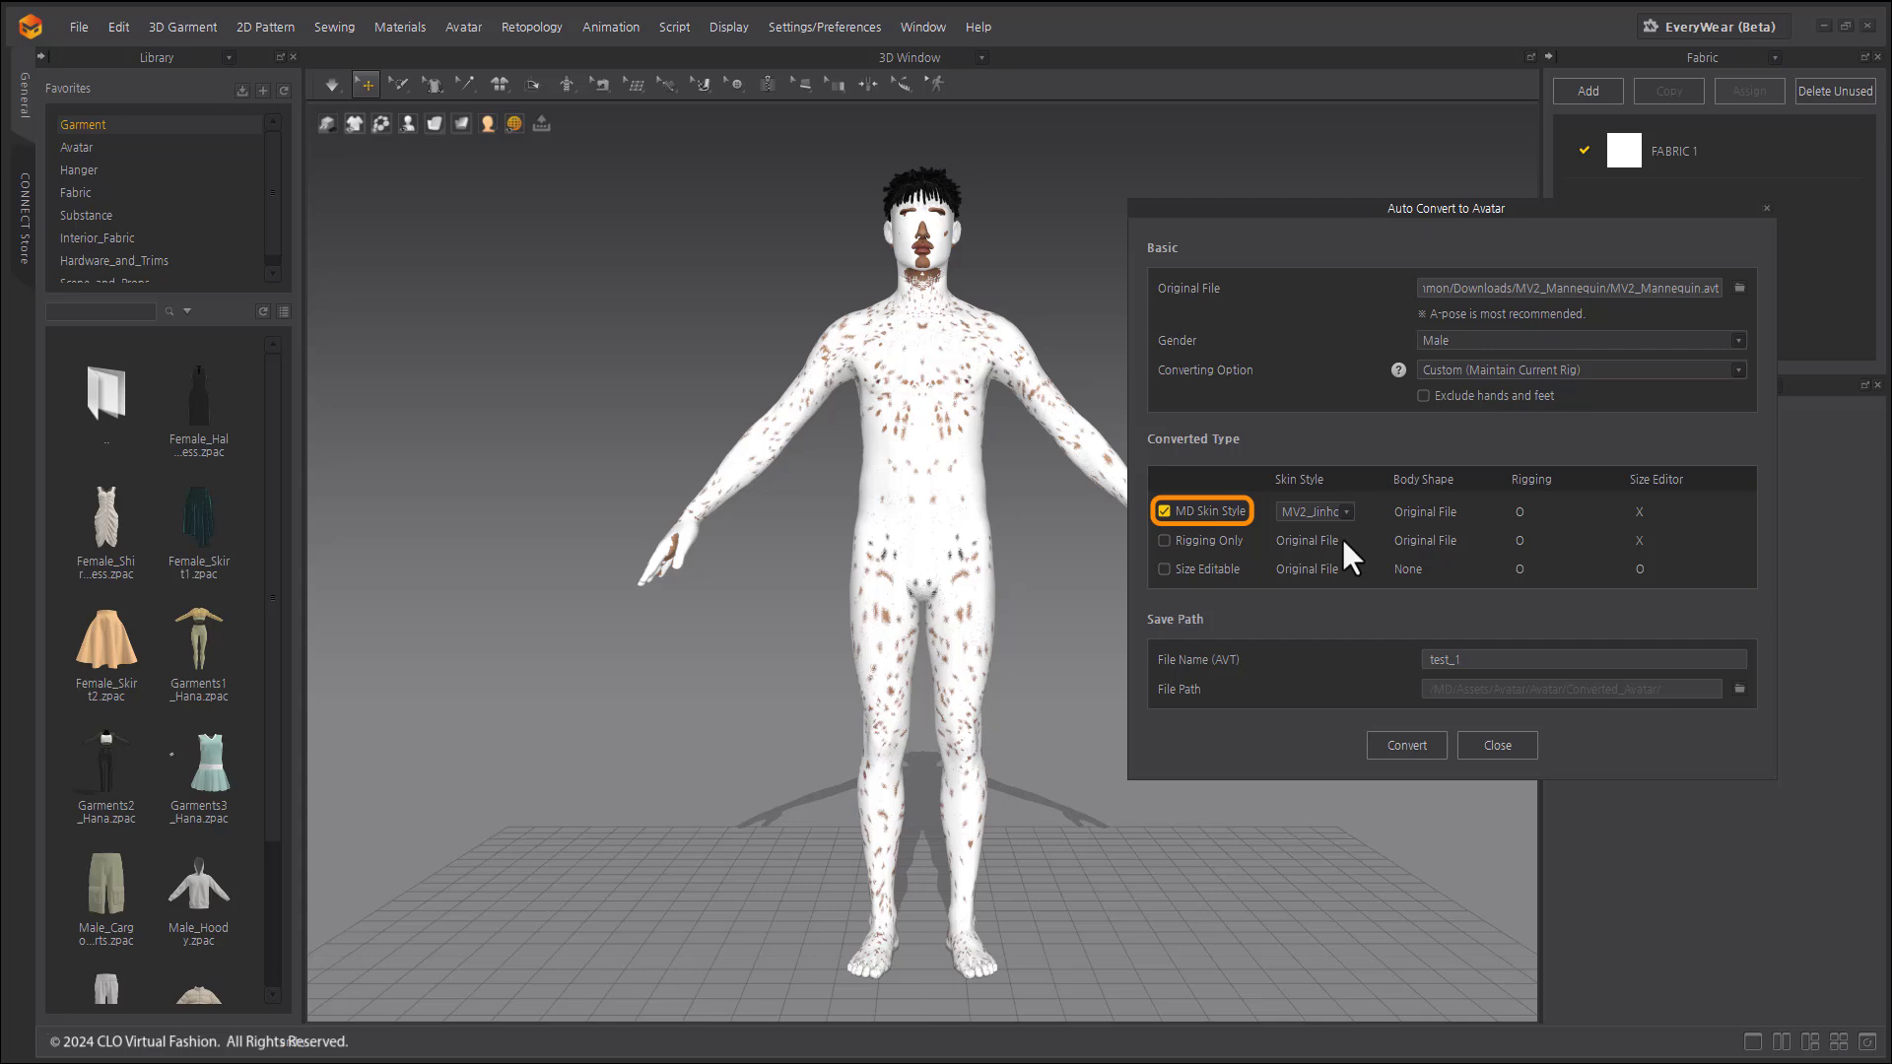
{"action": "left_click", "coordinate": [1200, 510]}
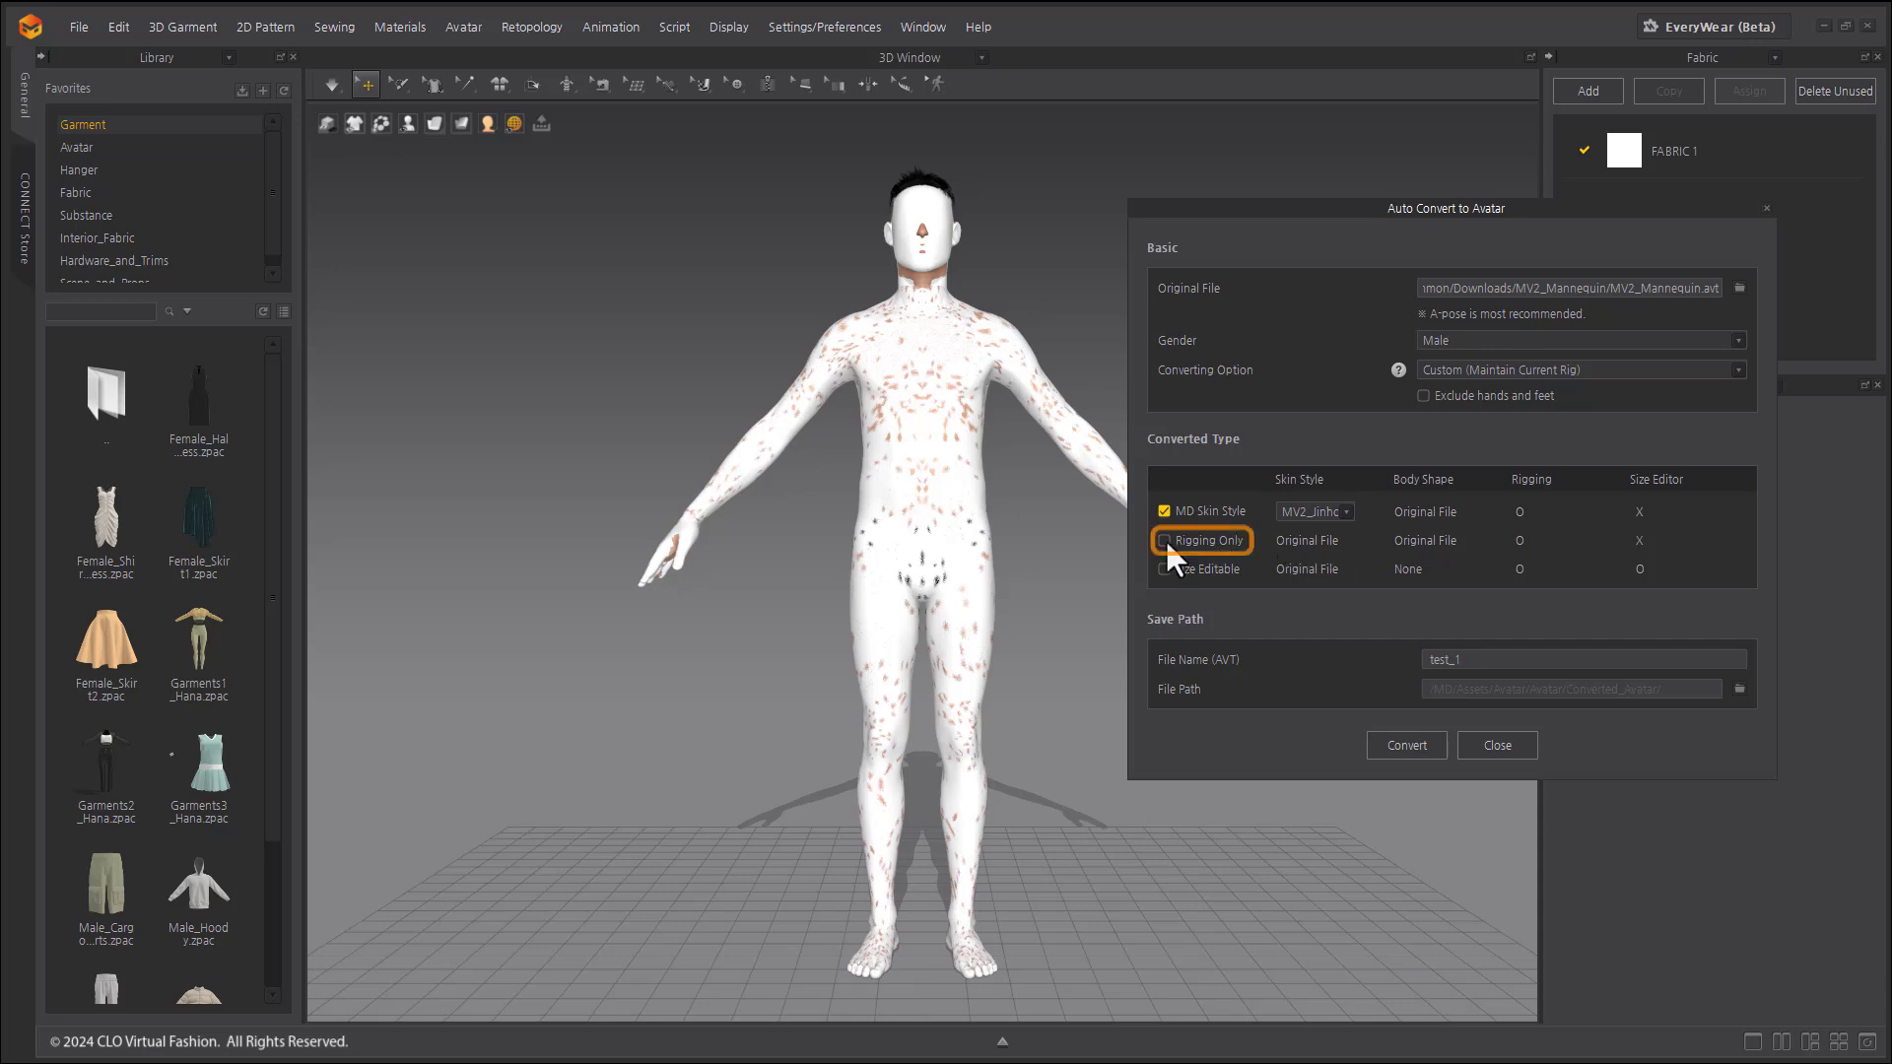
{"action": "left_click", "coordinate": [1163, 539]}
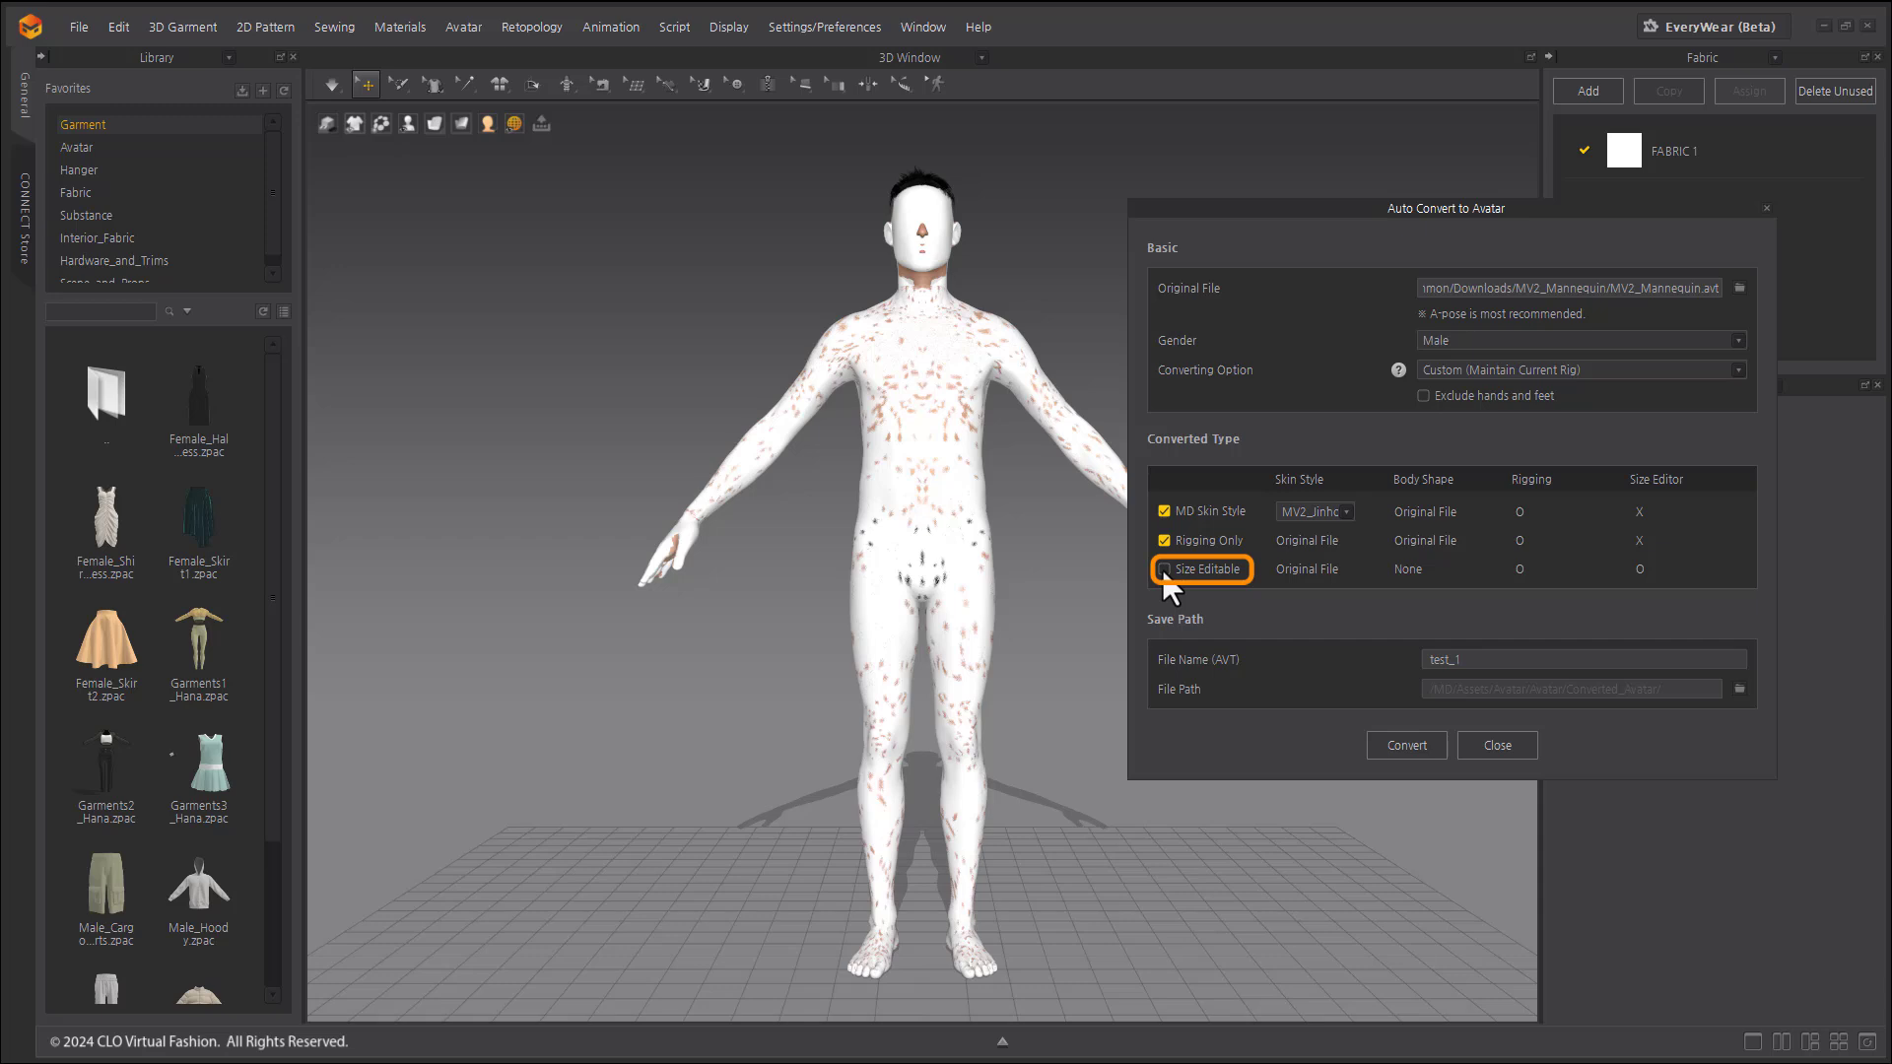
{"action": "left_click", "coordinate": [1164, 569]}
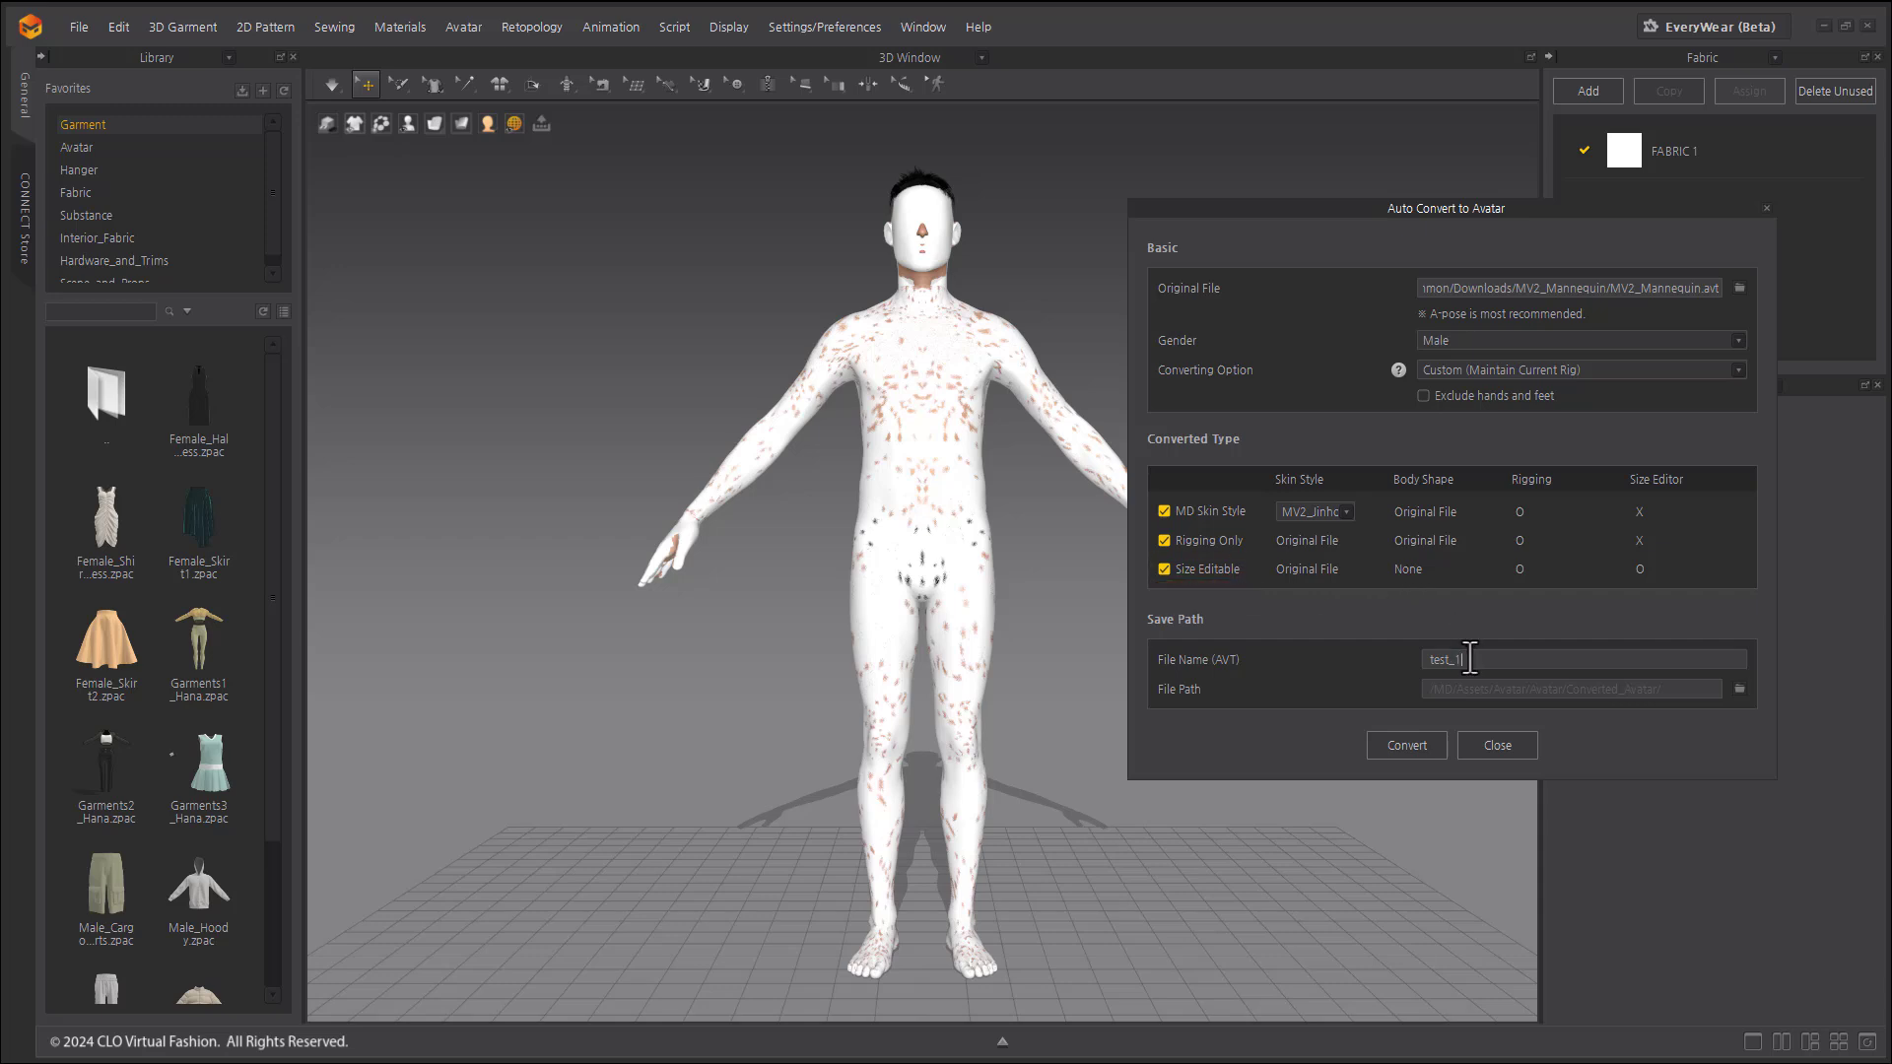
- Rename the AVT output file from test_1 to 'avatar' and run the conversion
{"action": "double_click", "coordinate": [1448, 659]}
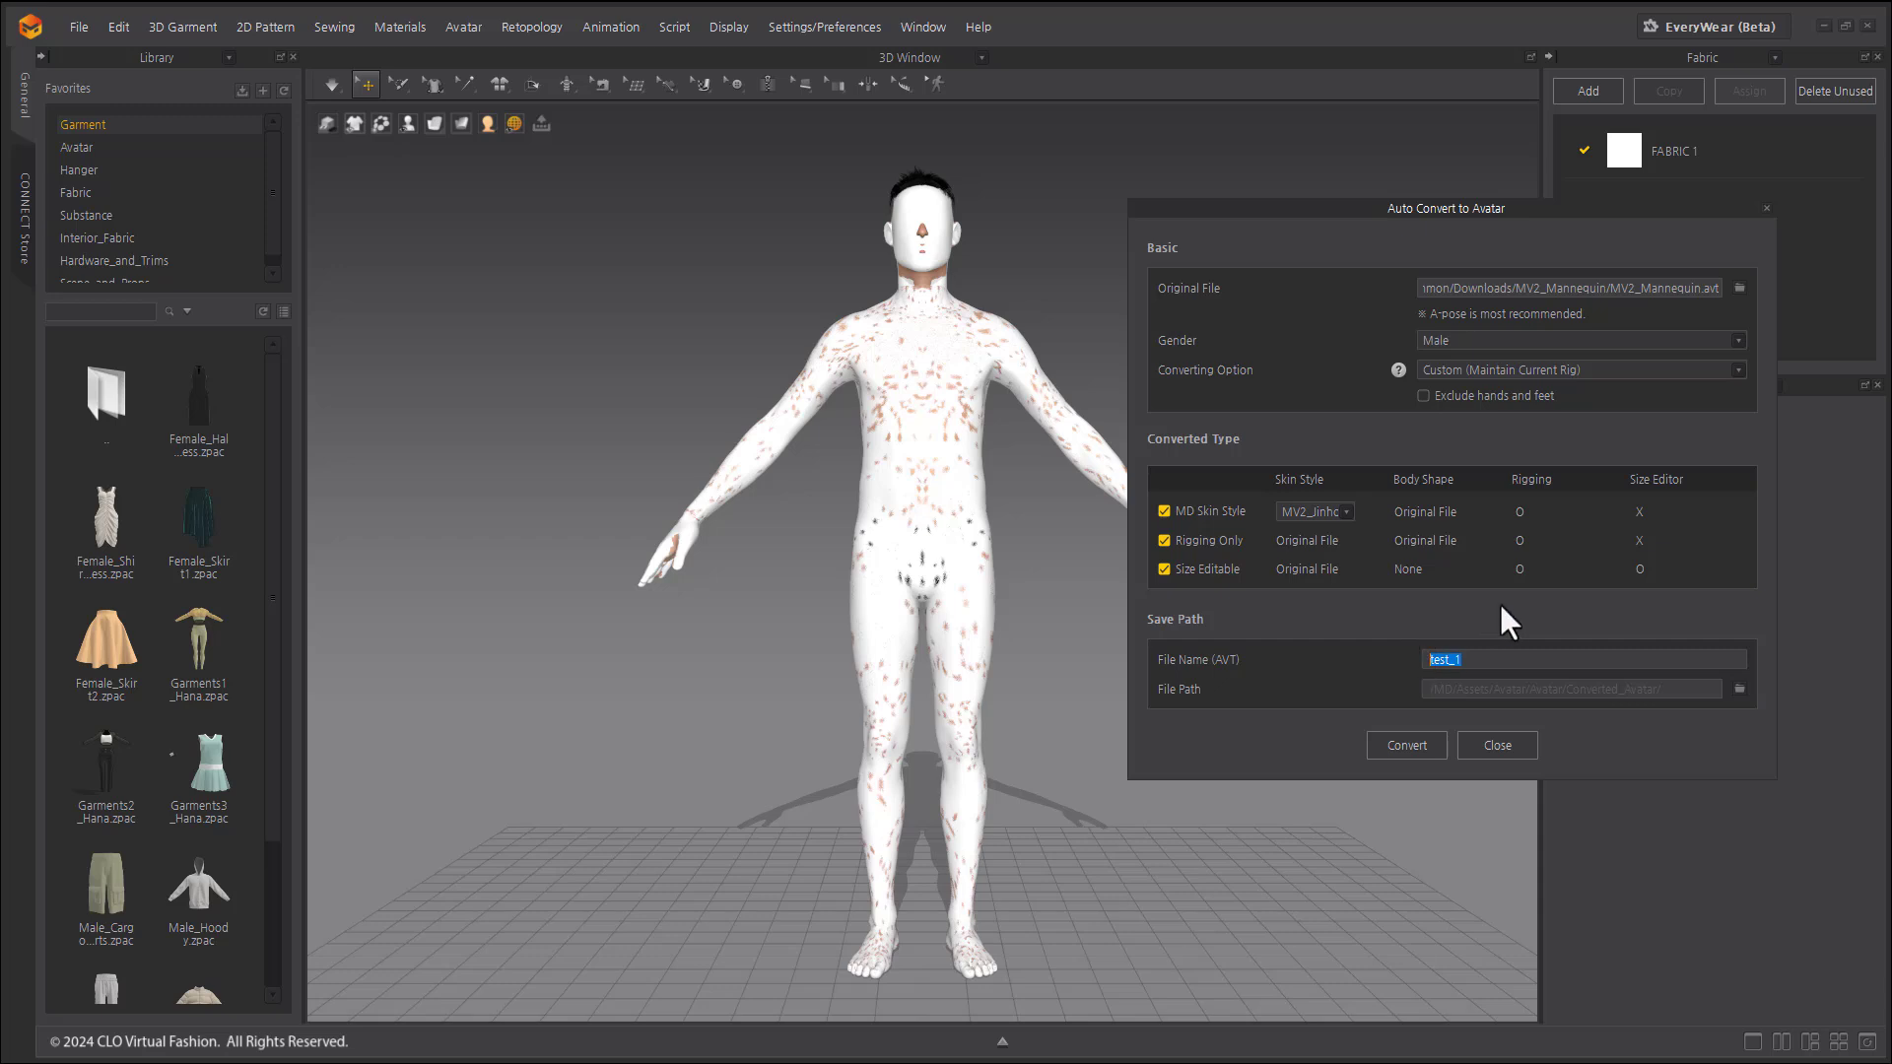
{"action": "mouse_move", "coordinate": [1501, 615]}
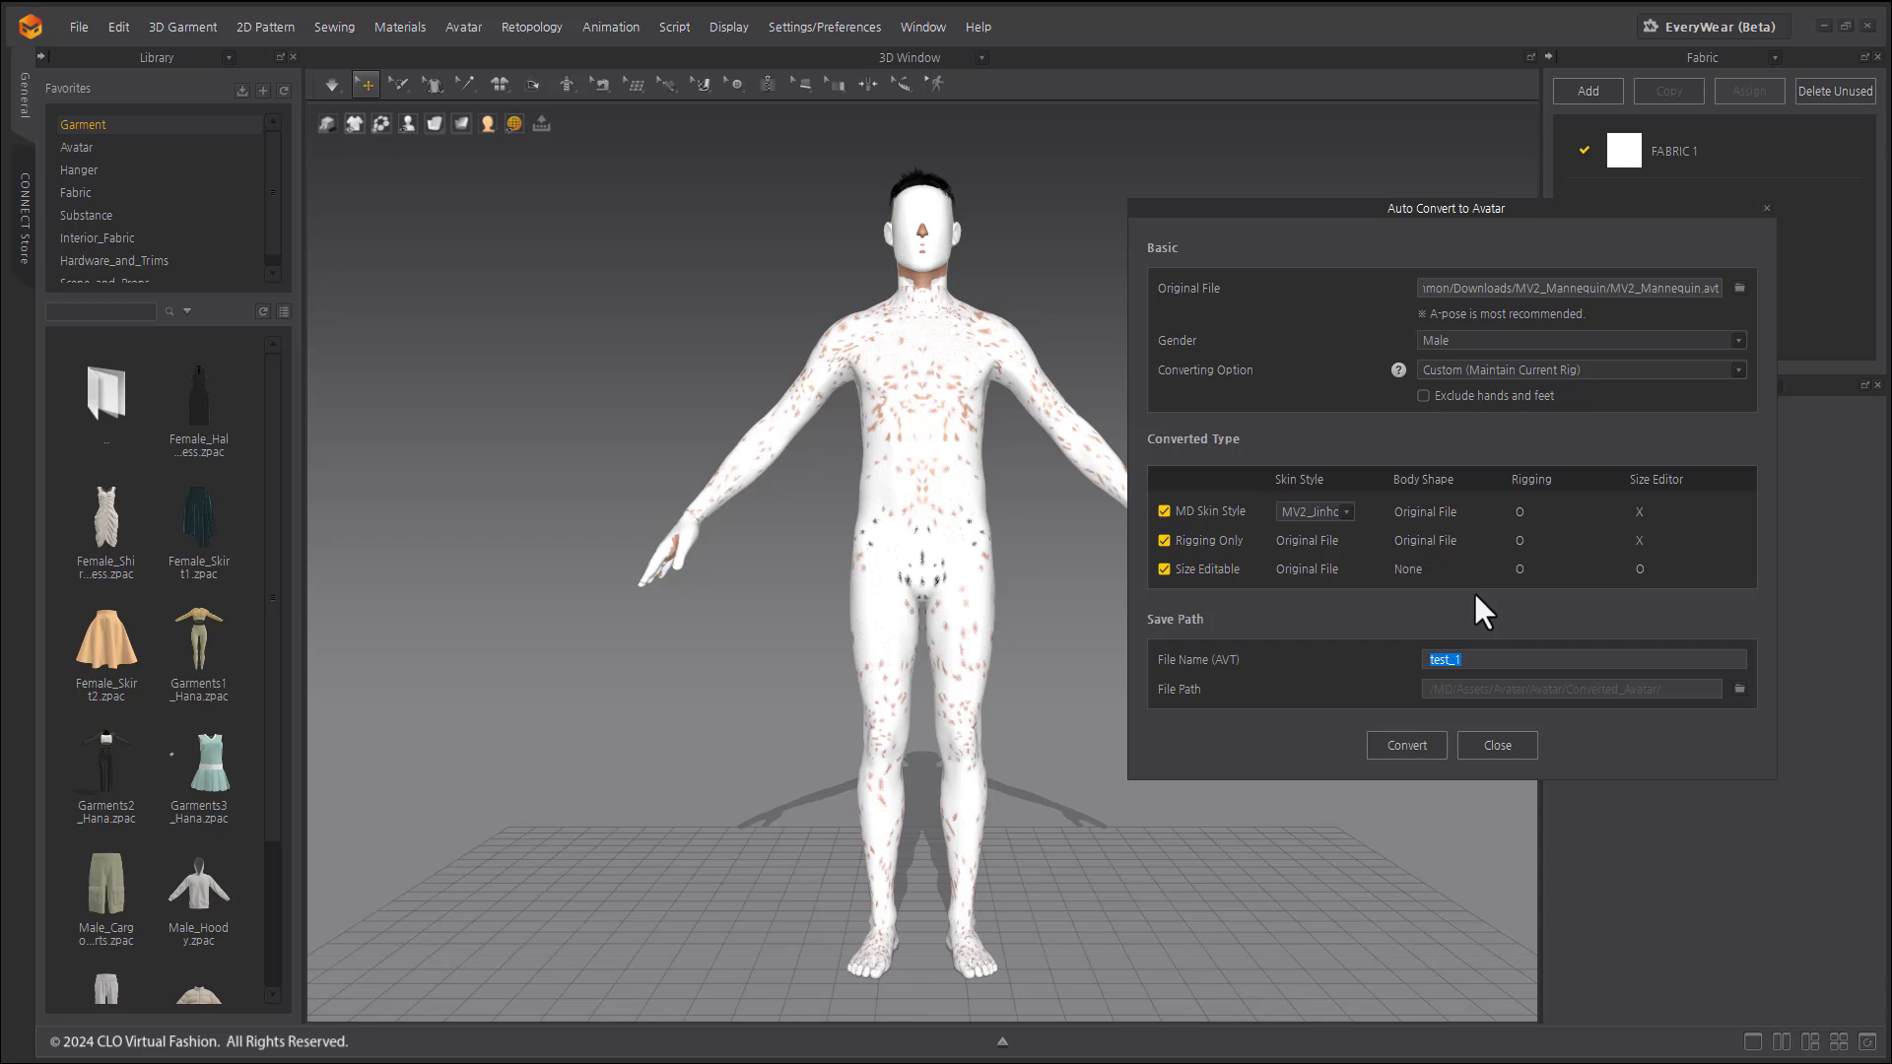
{"action": "type", "text": "avatar"}
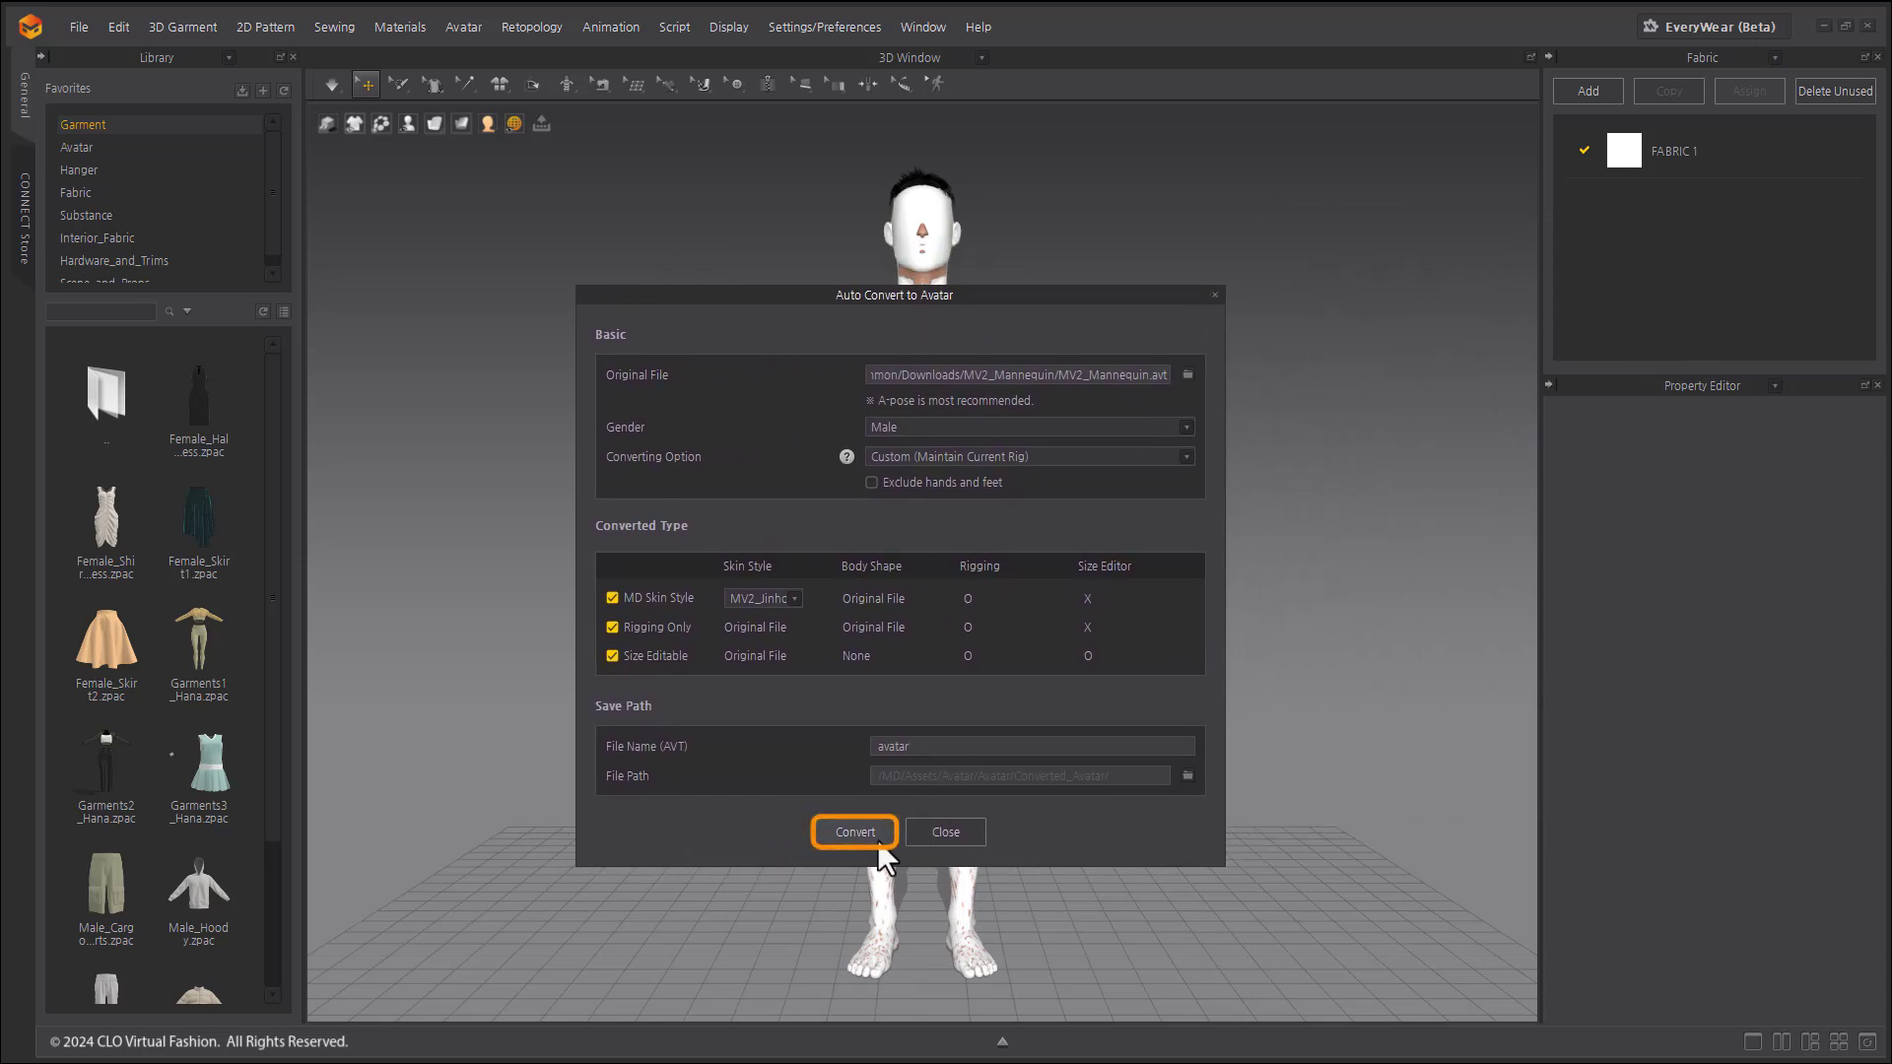
{"action": "left_click", "coordinate": [854, 832]}
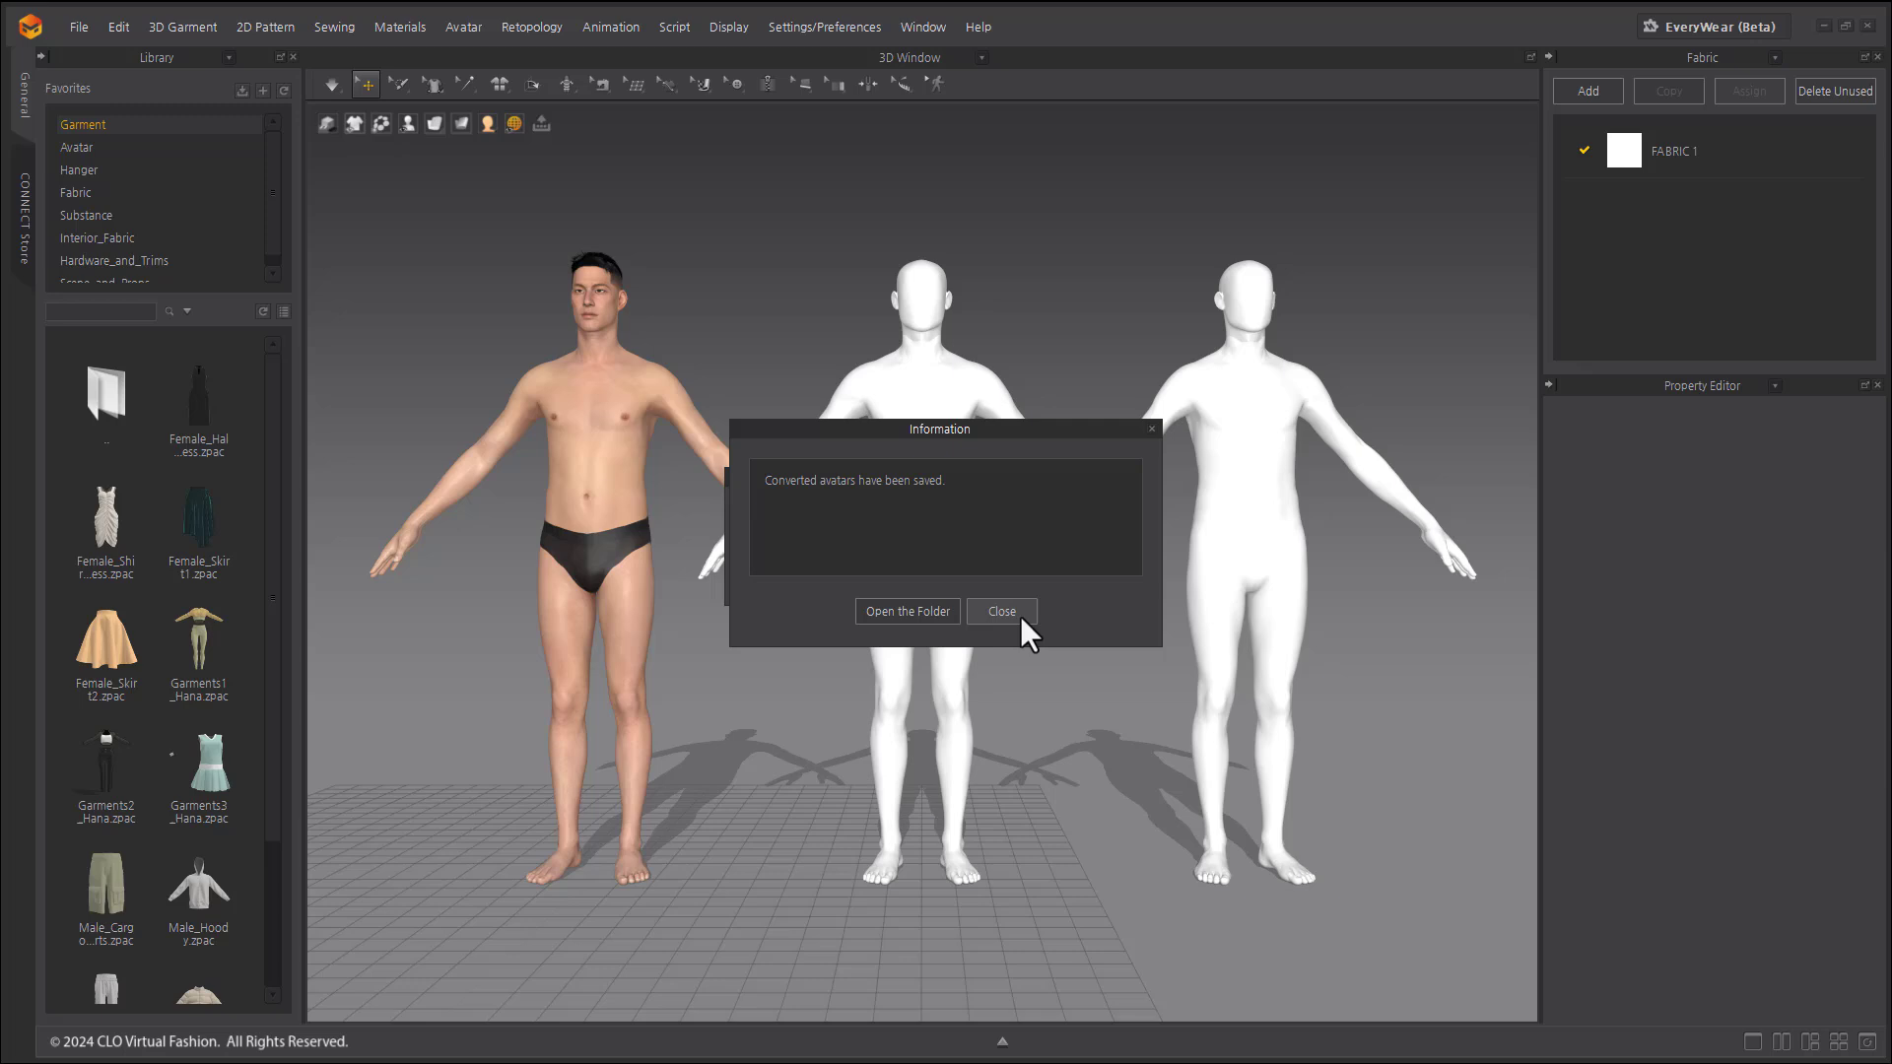
- Close the saved notice to view the MD Skin Style, Rigging only and Size Editable avatars
{"action": "left_click", "coordinate": [1000, 611]}
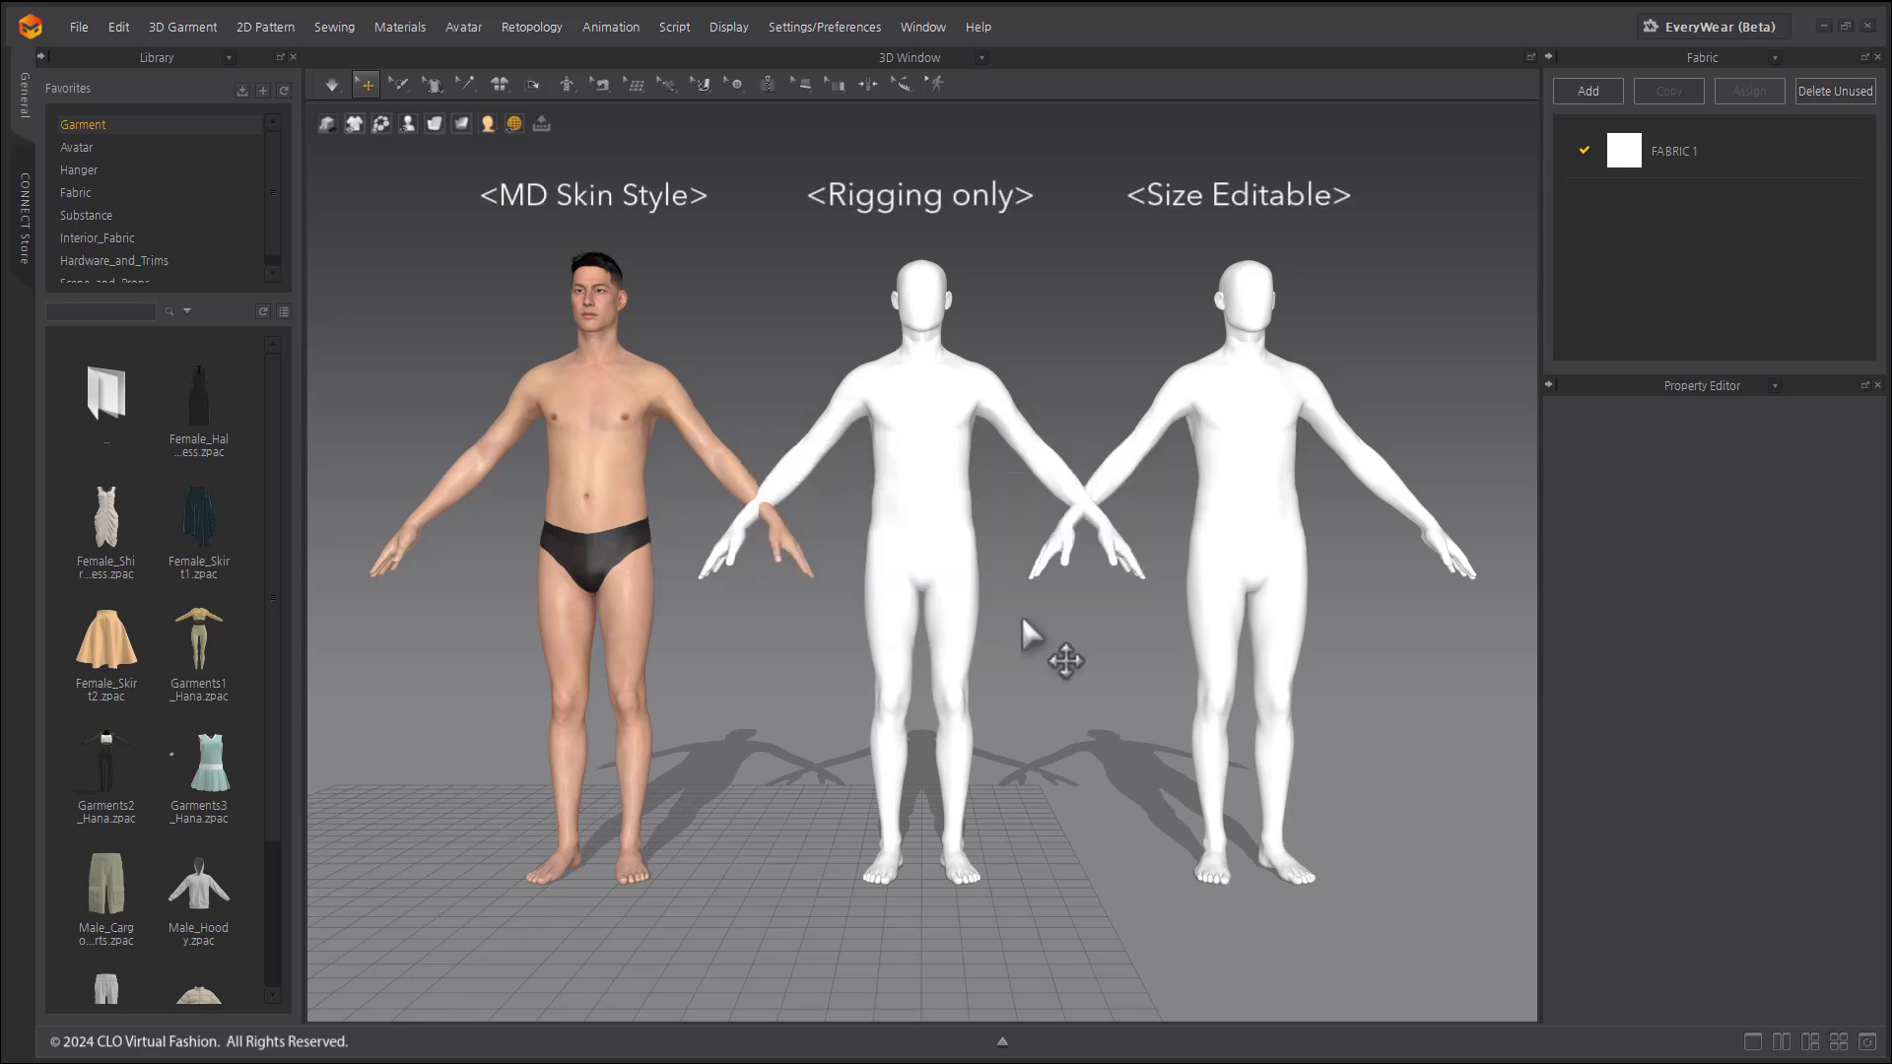
{"action": "mouse_move", "coordinate": [712, 527]}
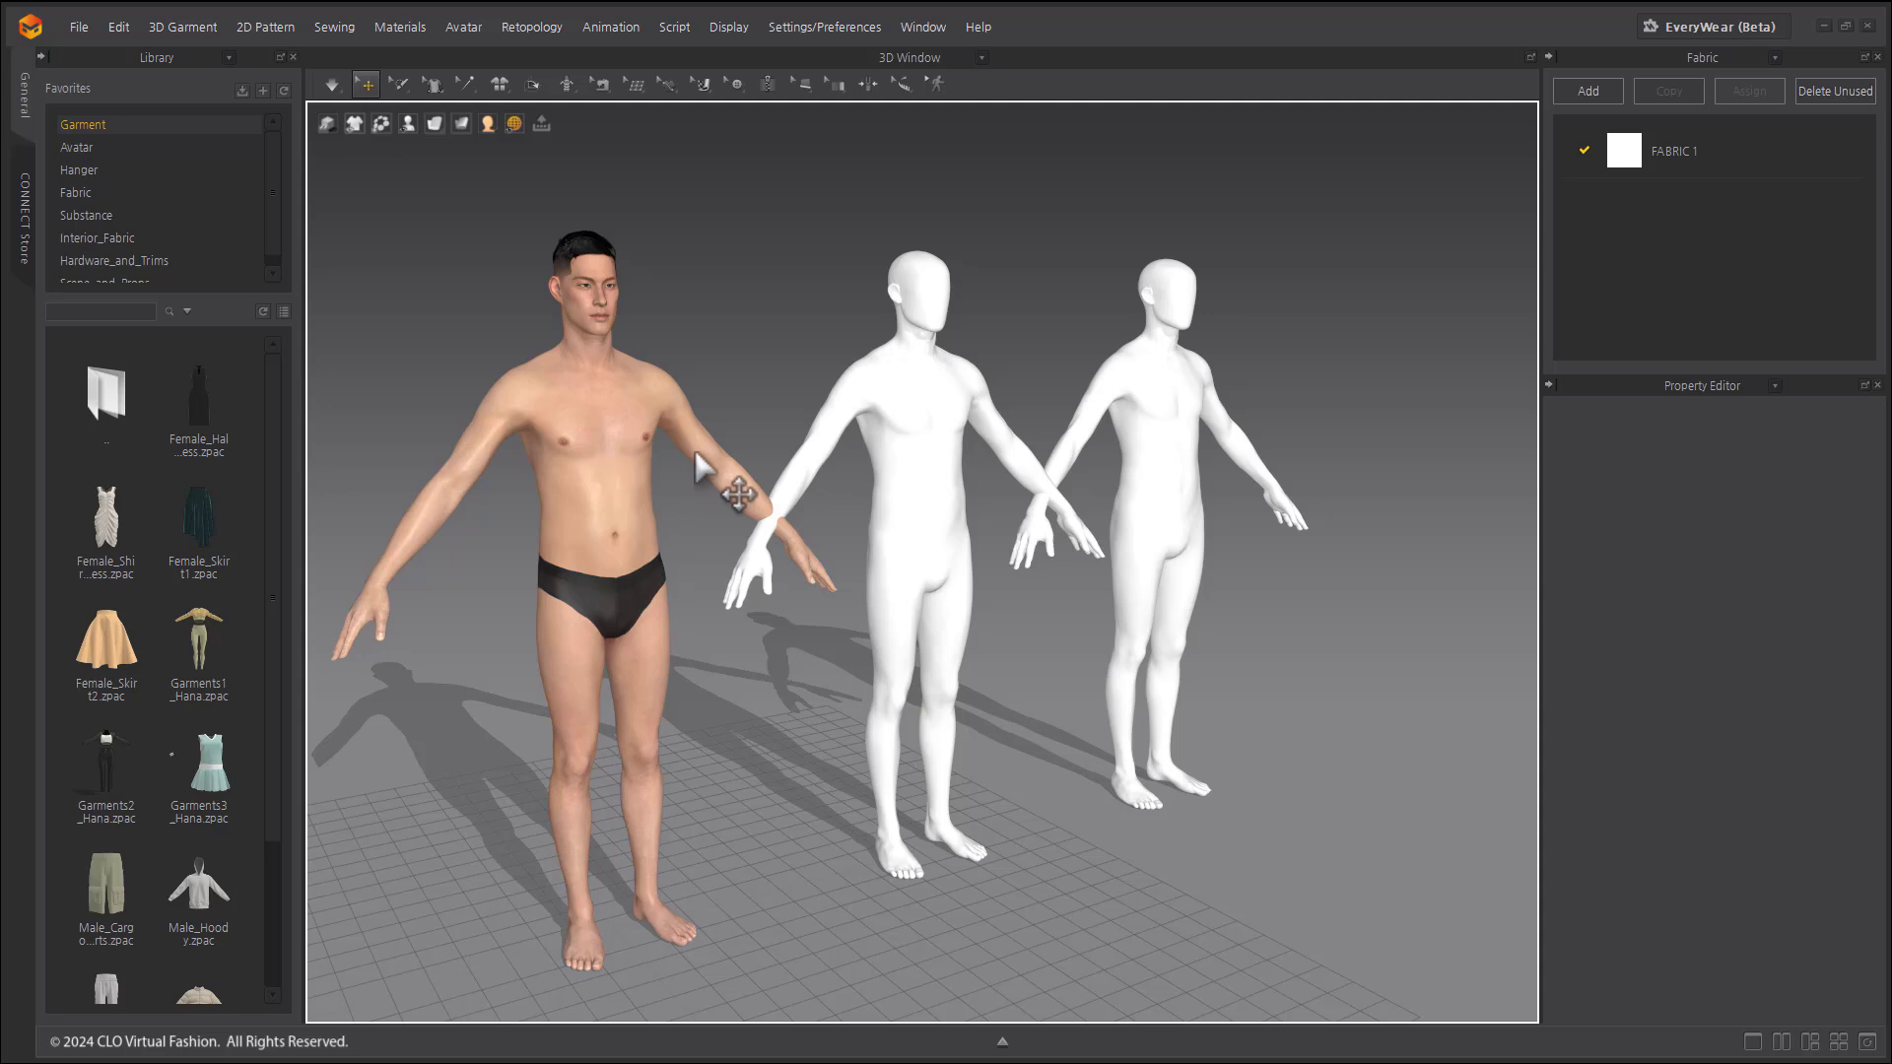
{"action": "mouse_move", "coordinate": [935, 434]}
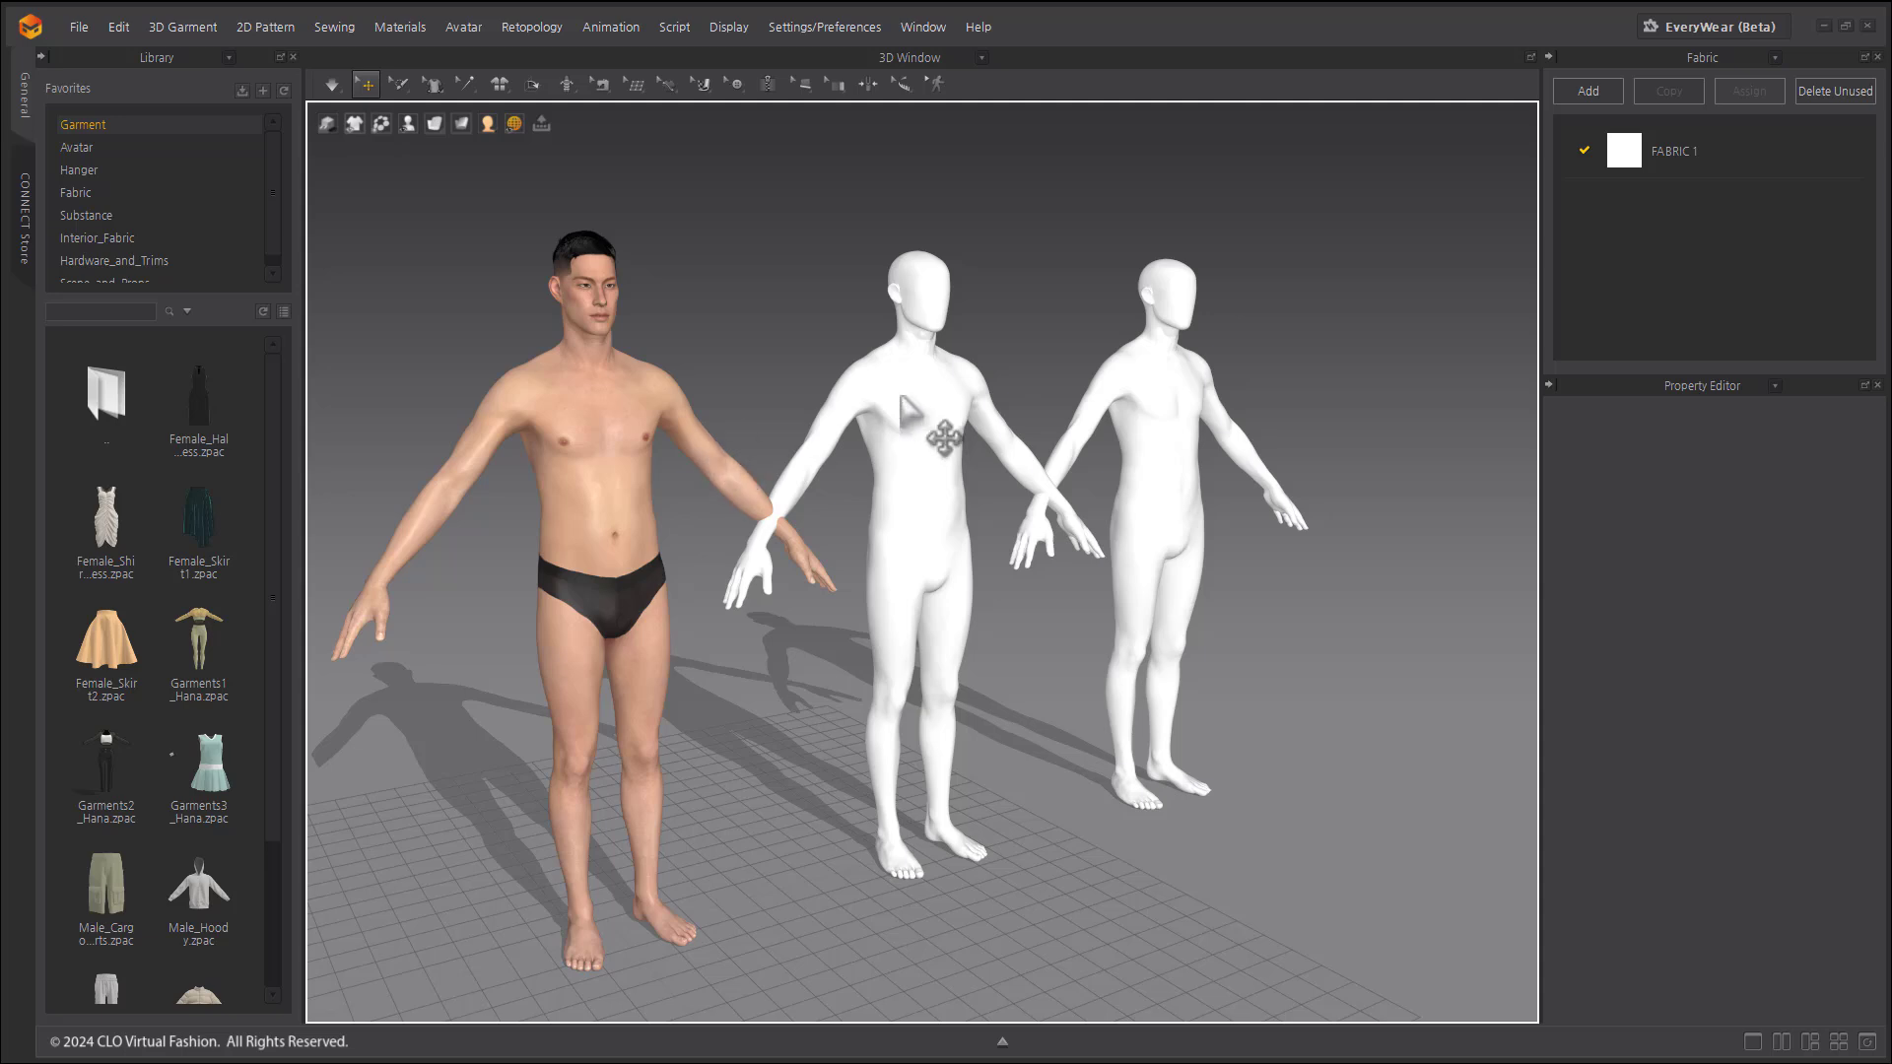
- Clear the scene, load Mannequin_fbx for auto conversion, and tick Rigging Only and MD Skin Style
{"action": "left_click", "coordinate": [463, 27]}
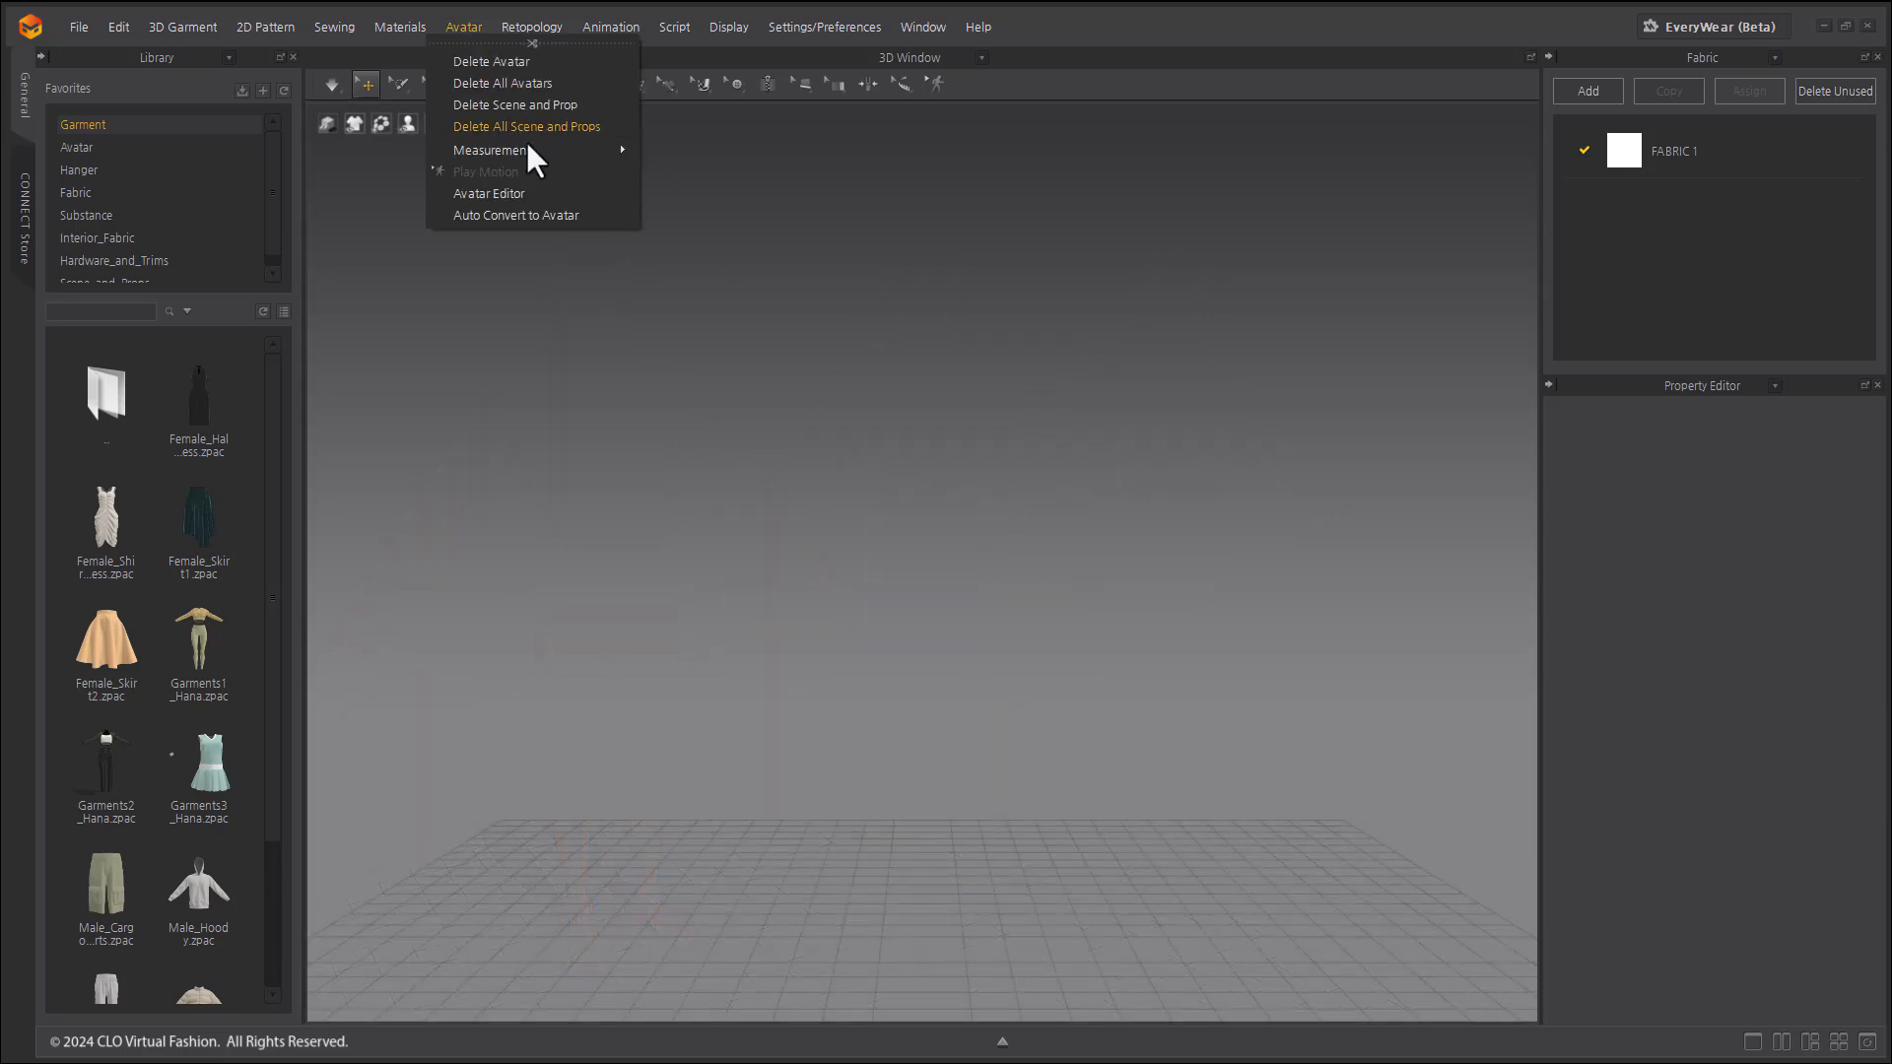
{"action": "left_click", "coordinate": [516, 214]}
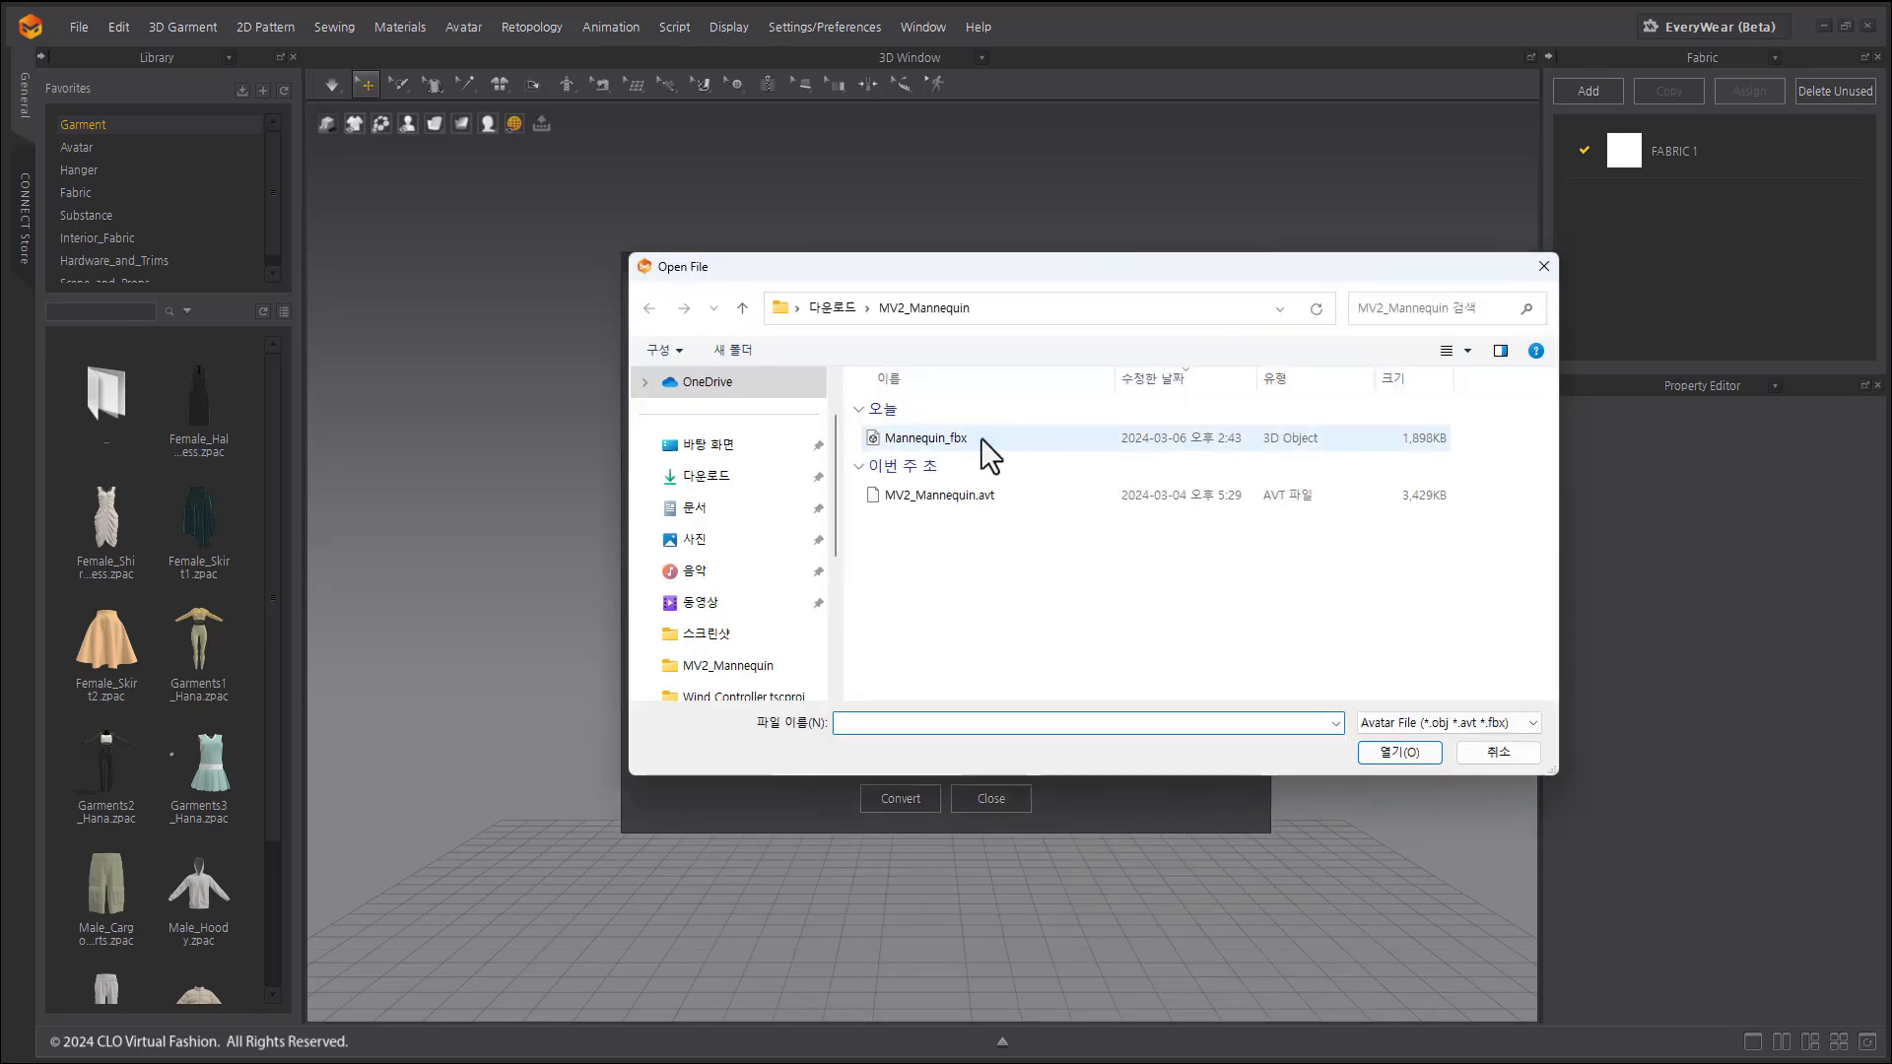
{"action": "double_click", "coordinate": [924, 437]}
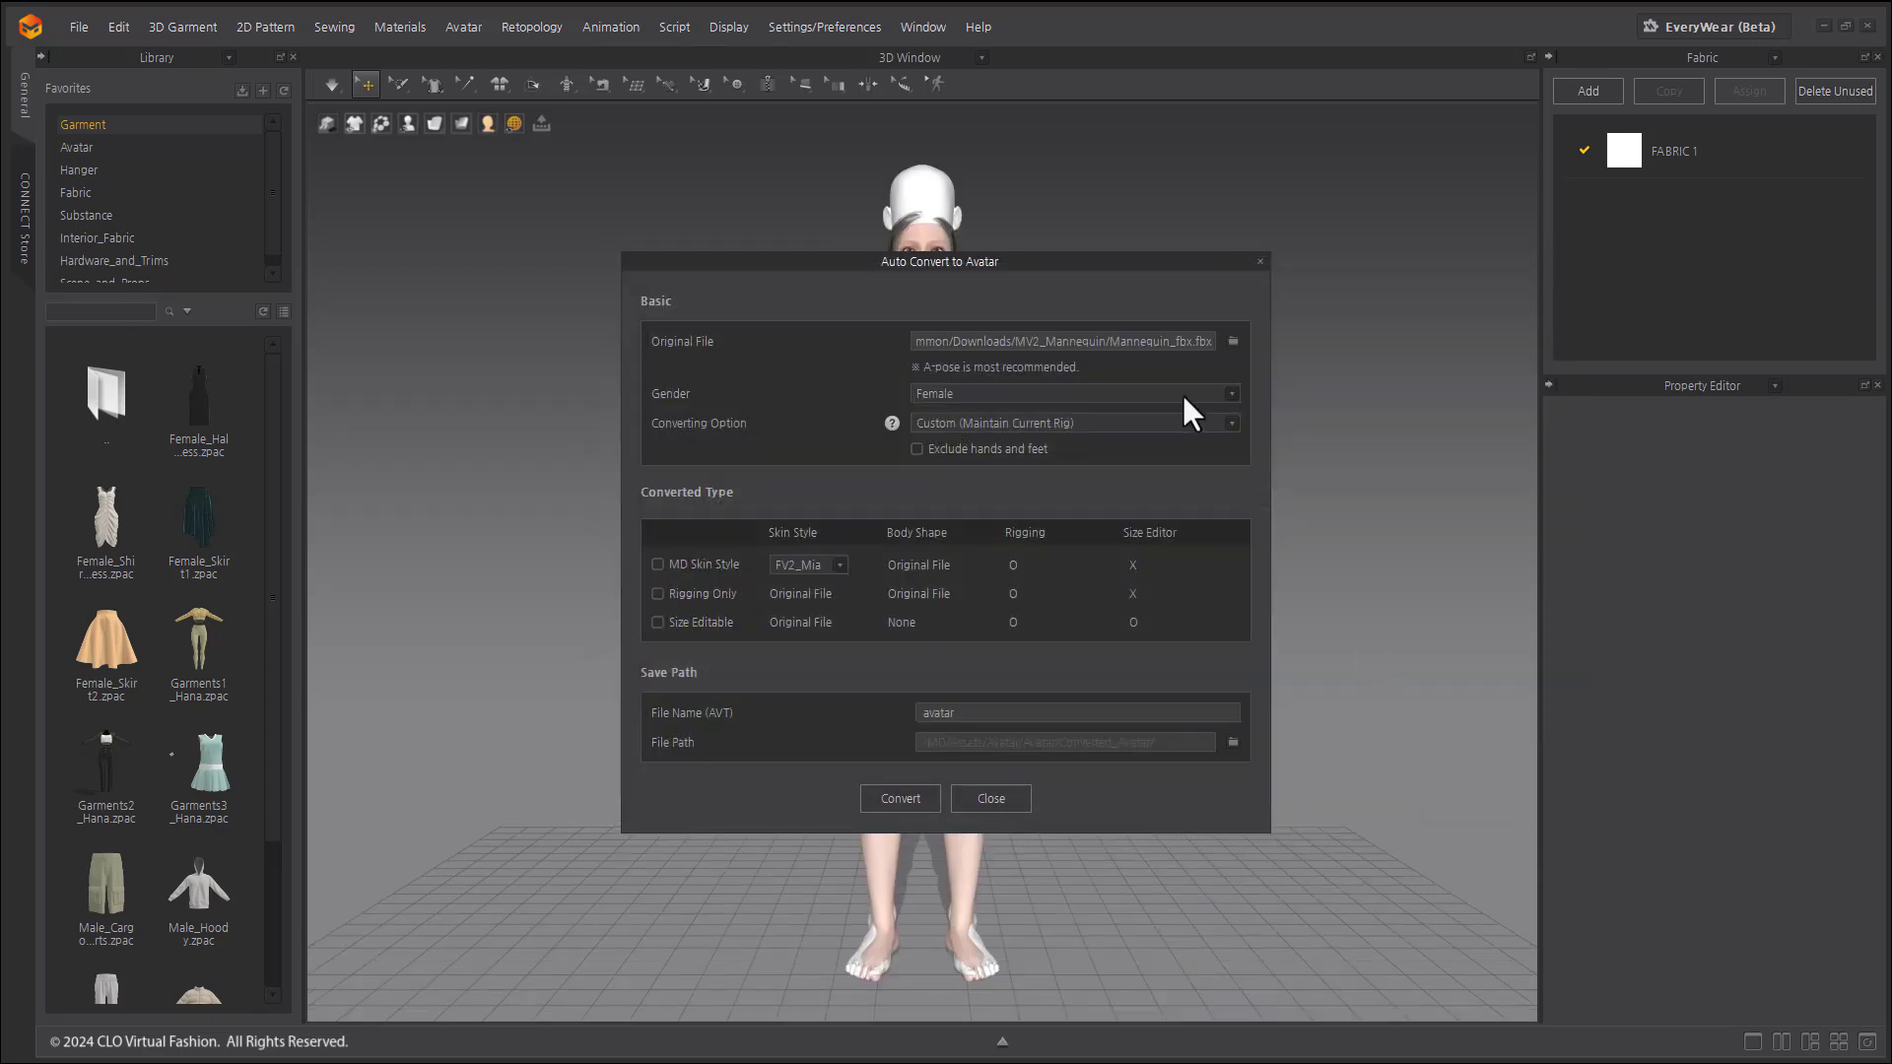
{"action": "left_click", "coordinate": [658, 593]}
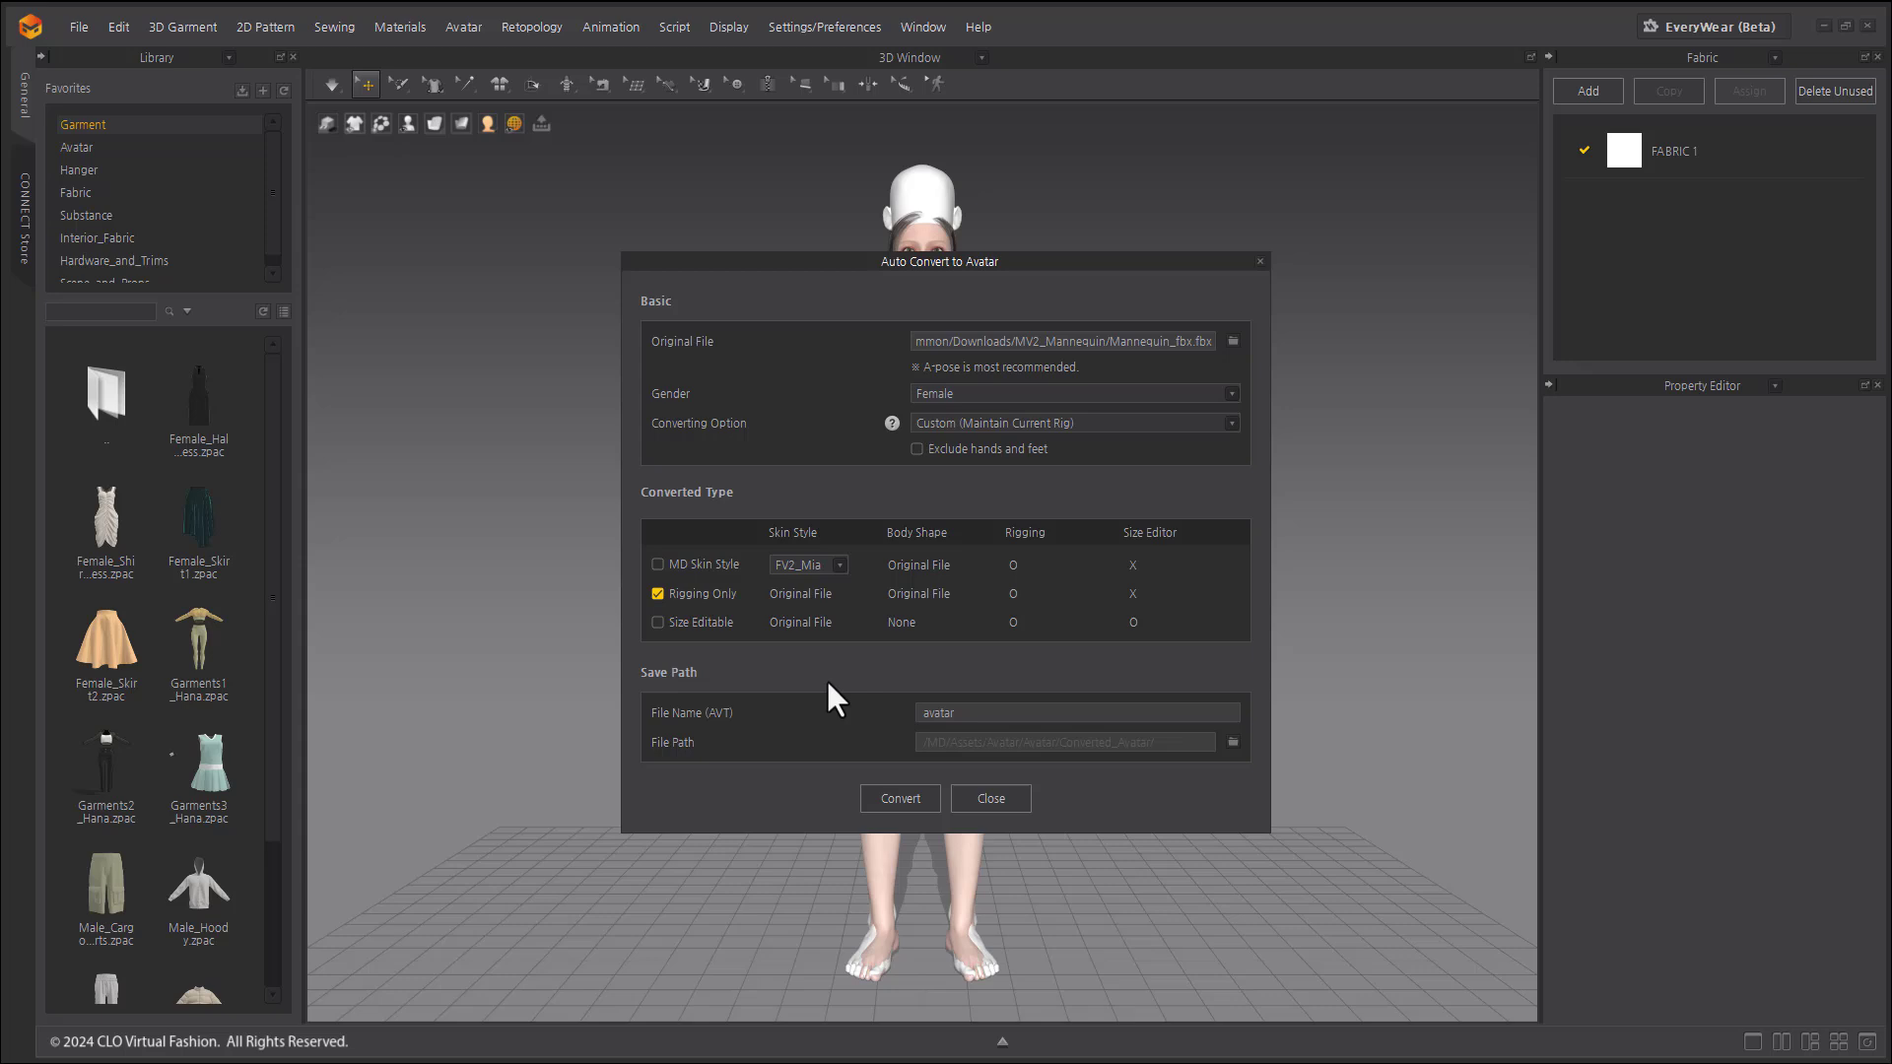
{"action": "left_click", "coordinate": [657, 564]}
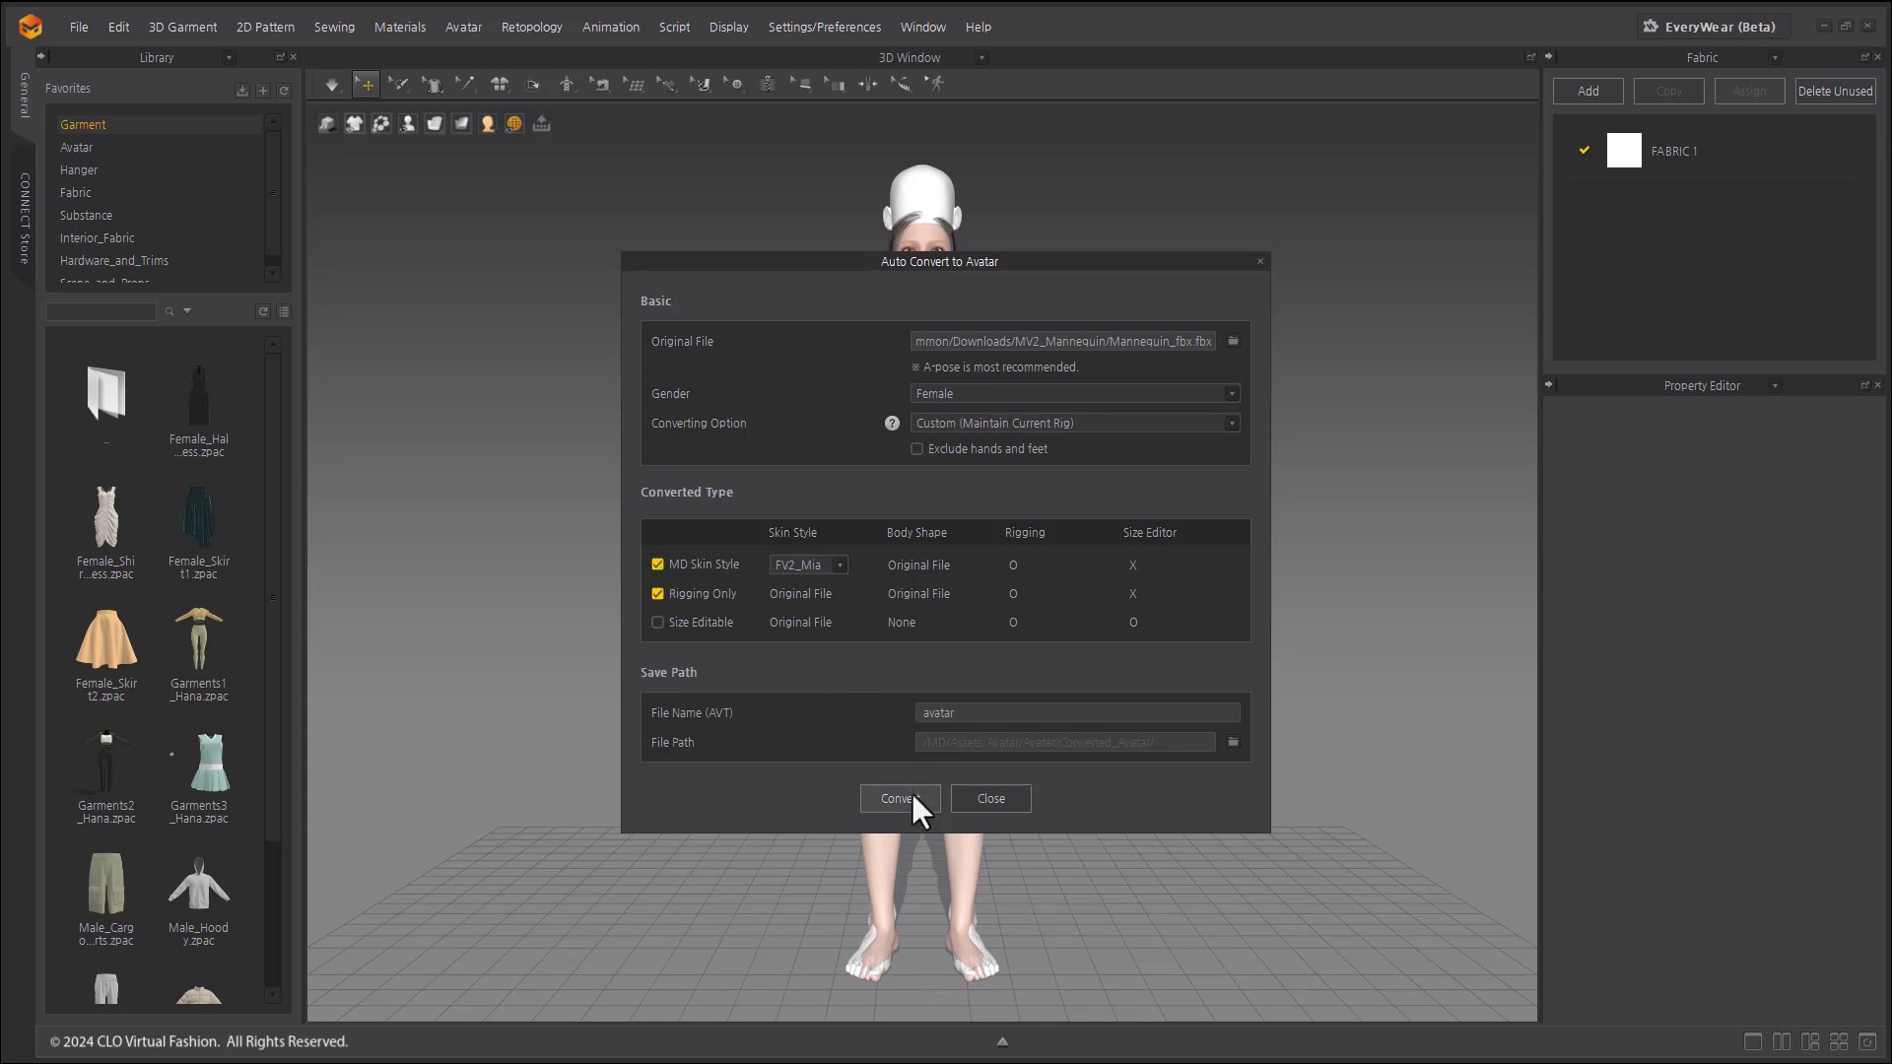
- Run the Mannequin_fbx conversion and dismiss the saved-avatars notice
{"action": "left_click", "coordinate": [898, 799]}
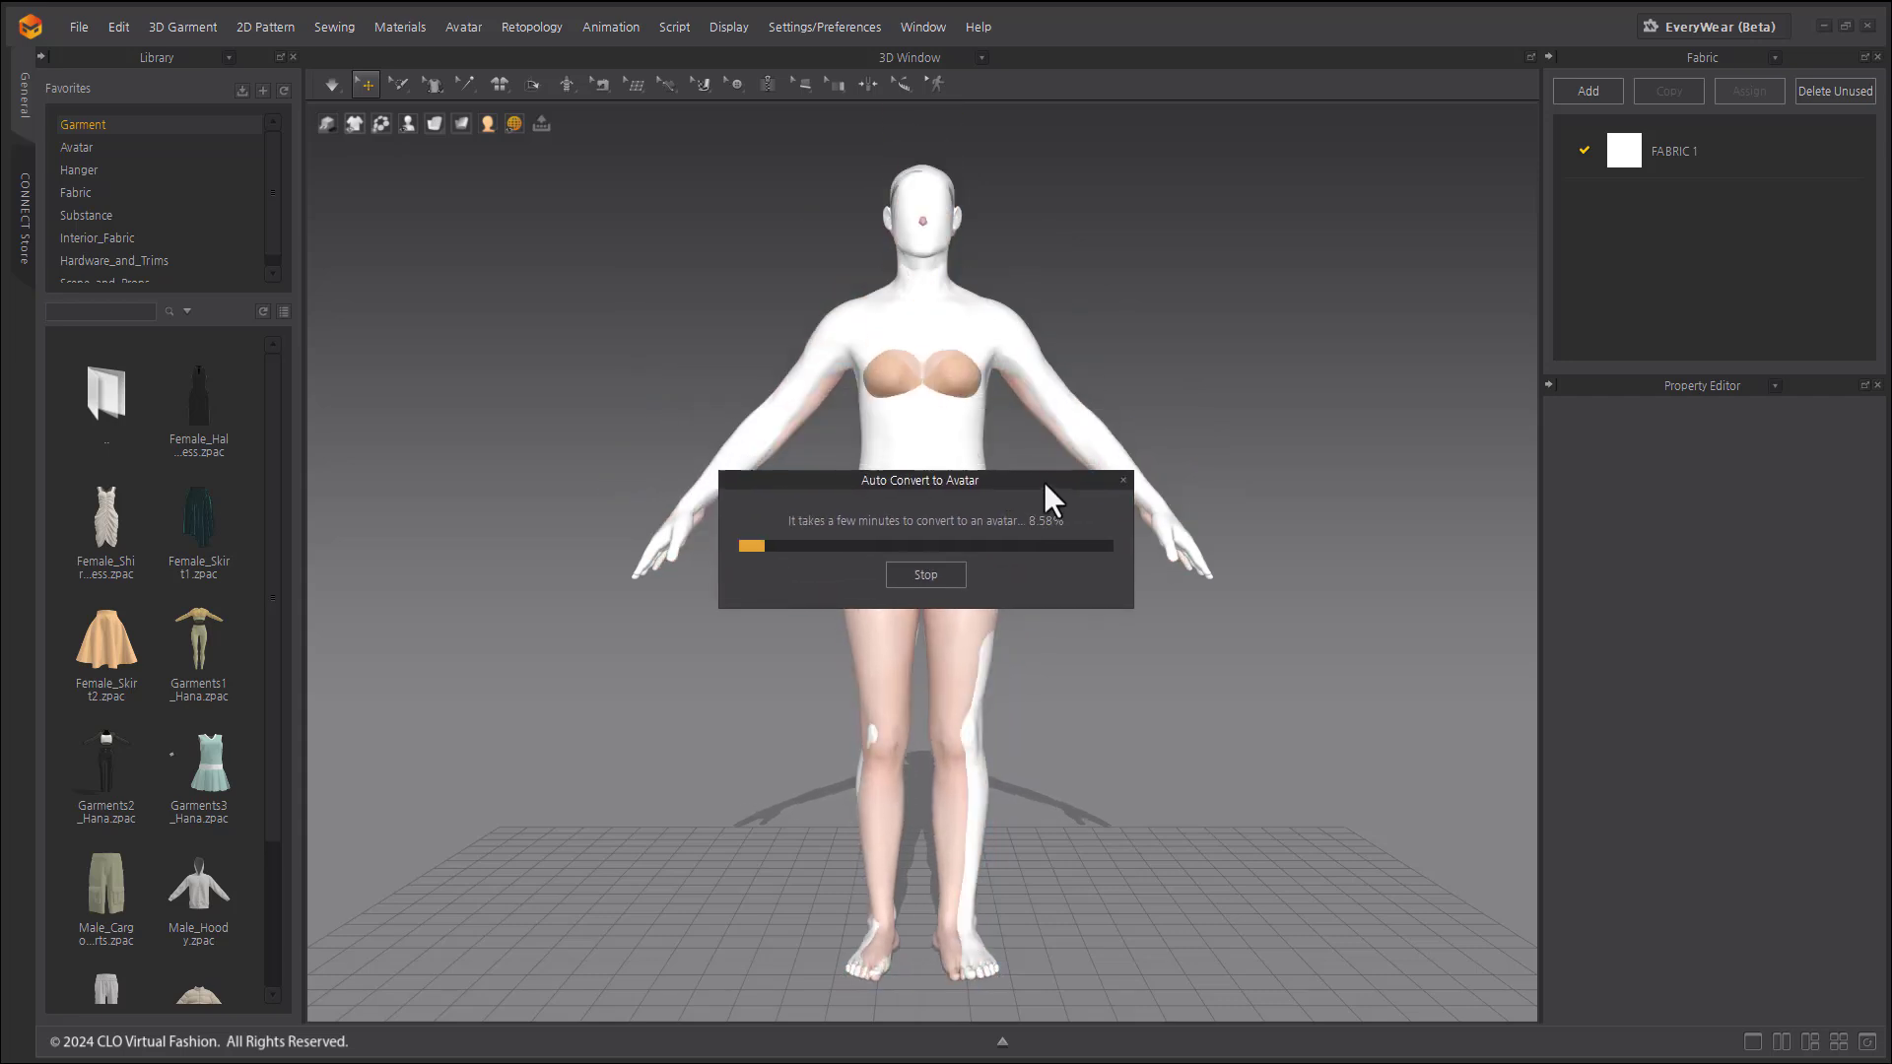
{"action": "mouse_move", "coordinate": [1155, 339]}
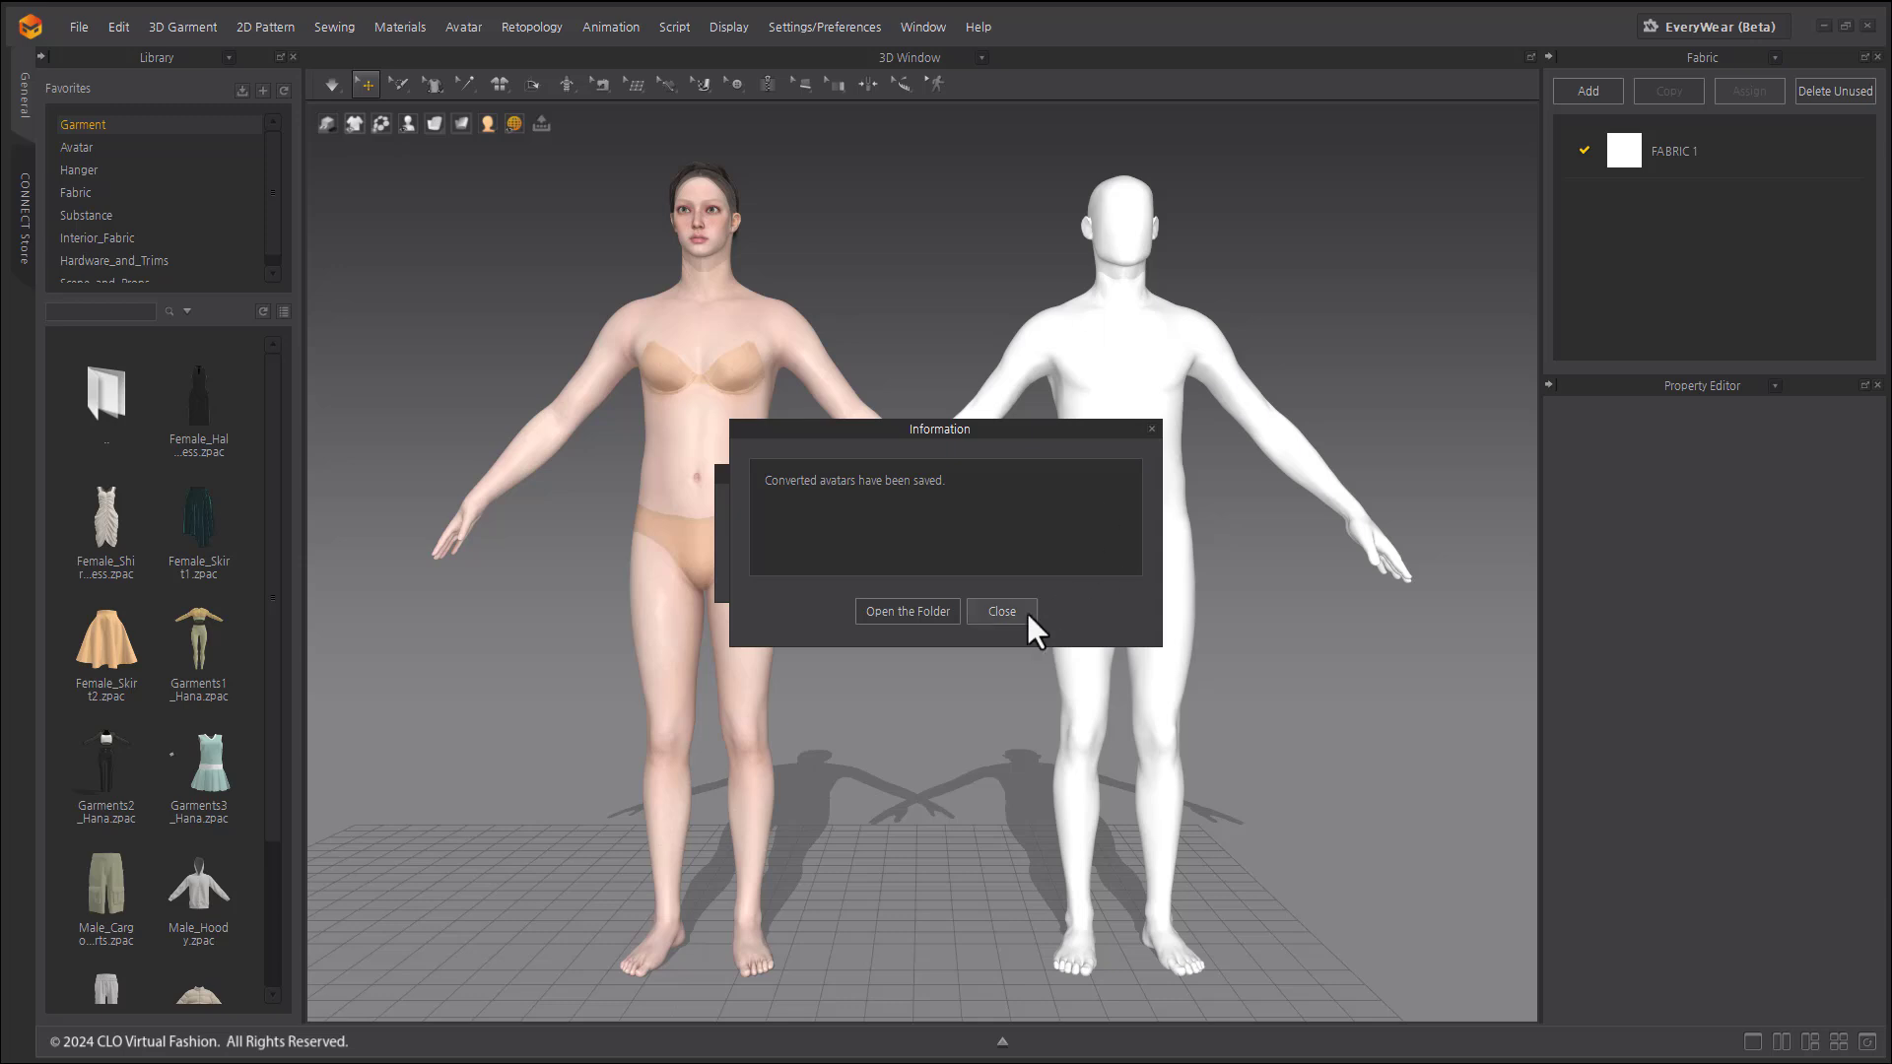
{"action": "left_click", "coordinate": [999, 611]}
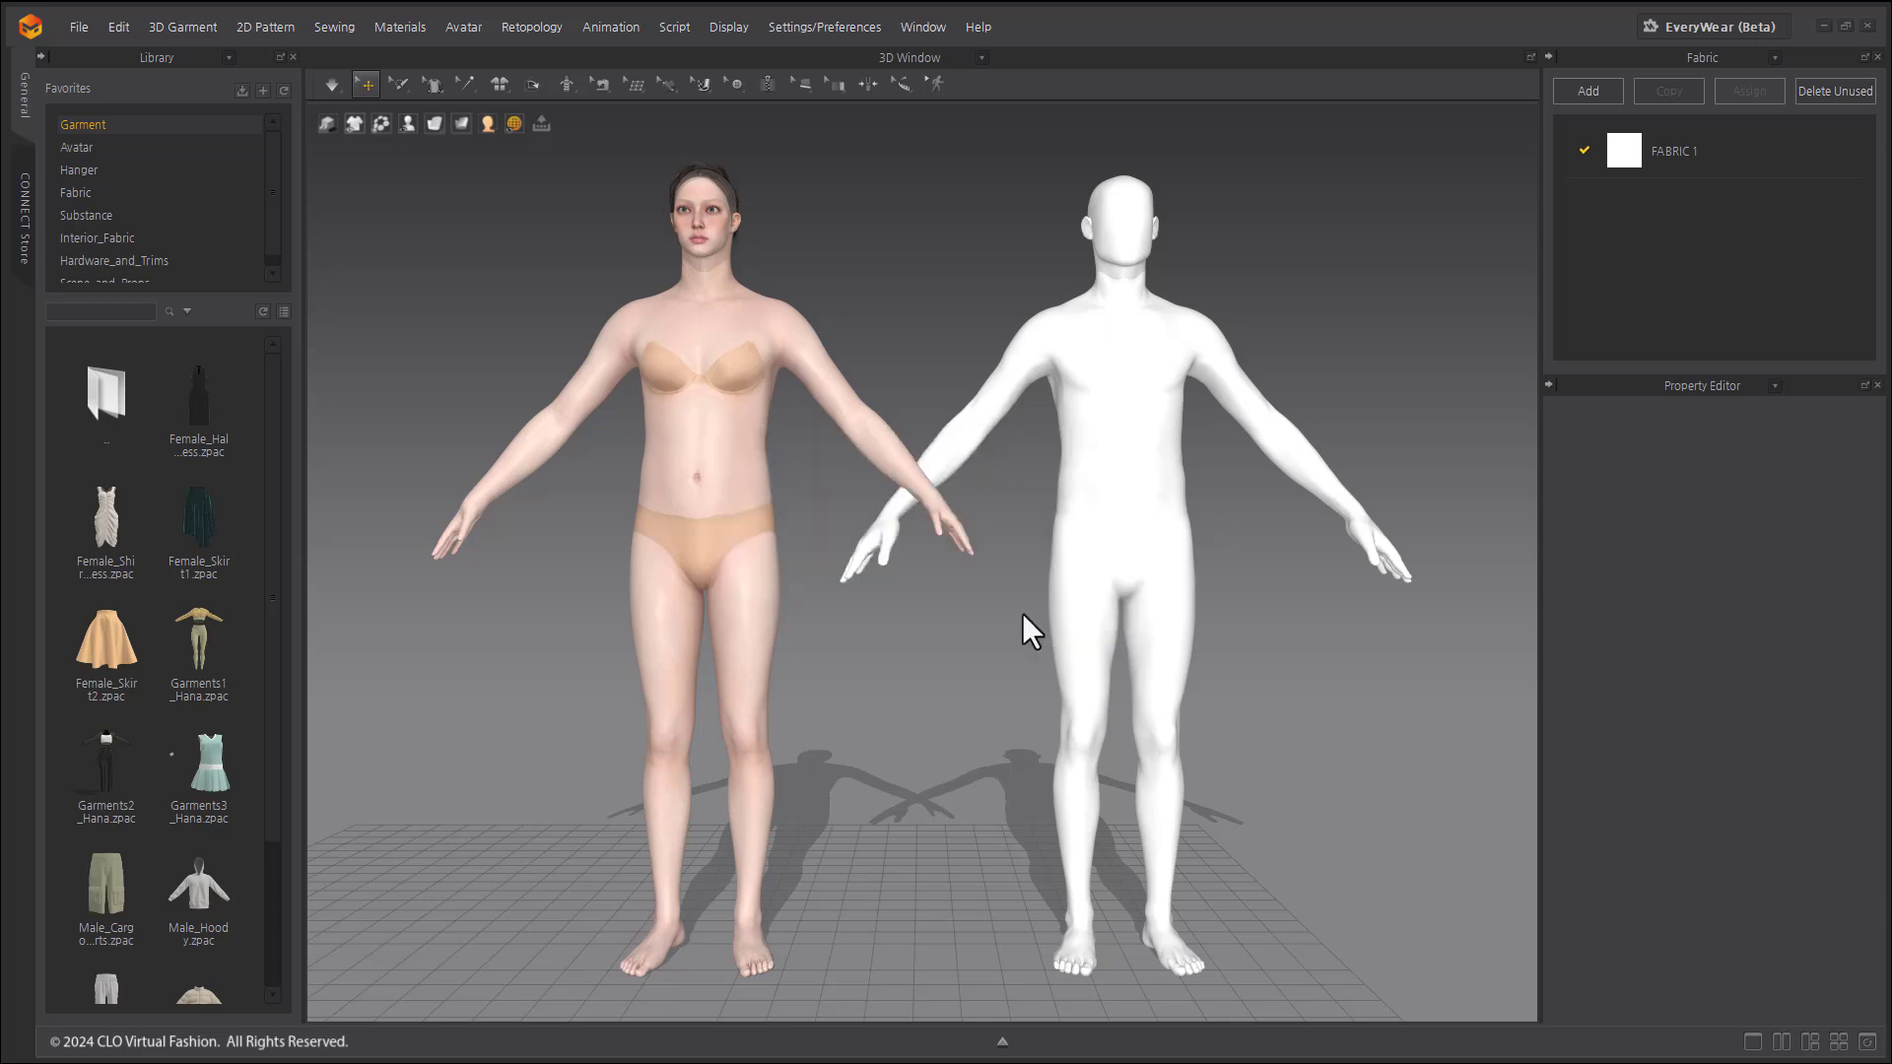
{"action": "mouse_move", "coordinate": [452, 241]}
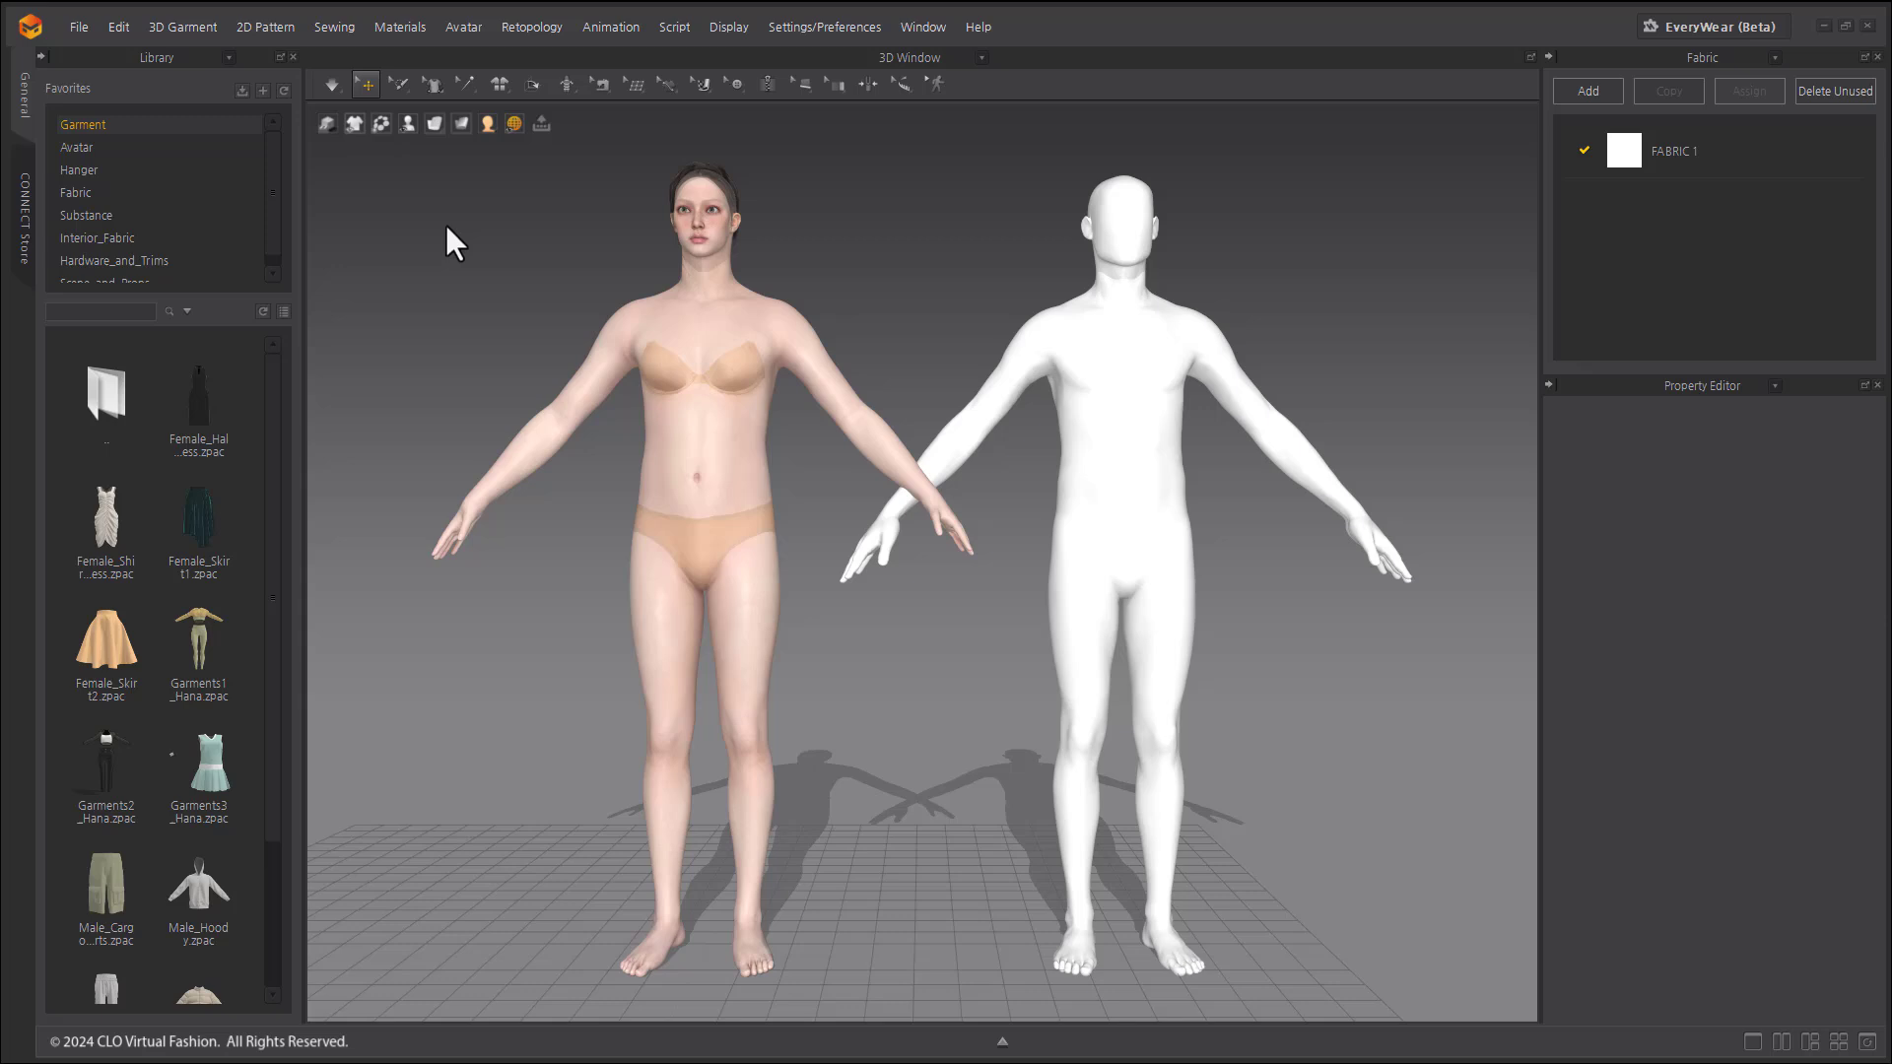
- Turn on Show Avatar Joints and Show Arrangement Points for both avatars
{"action": "left_click", "coordinate": [408, 123]}
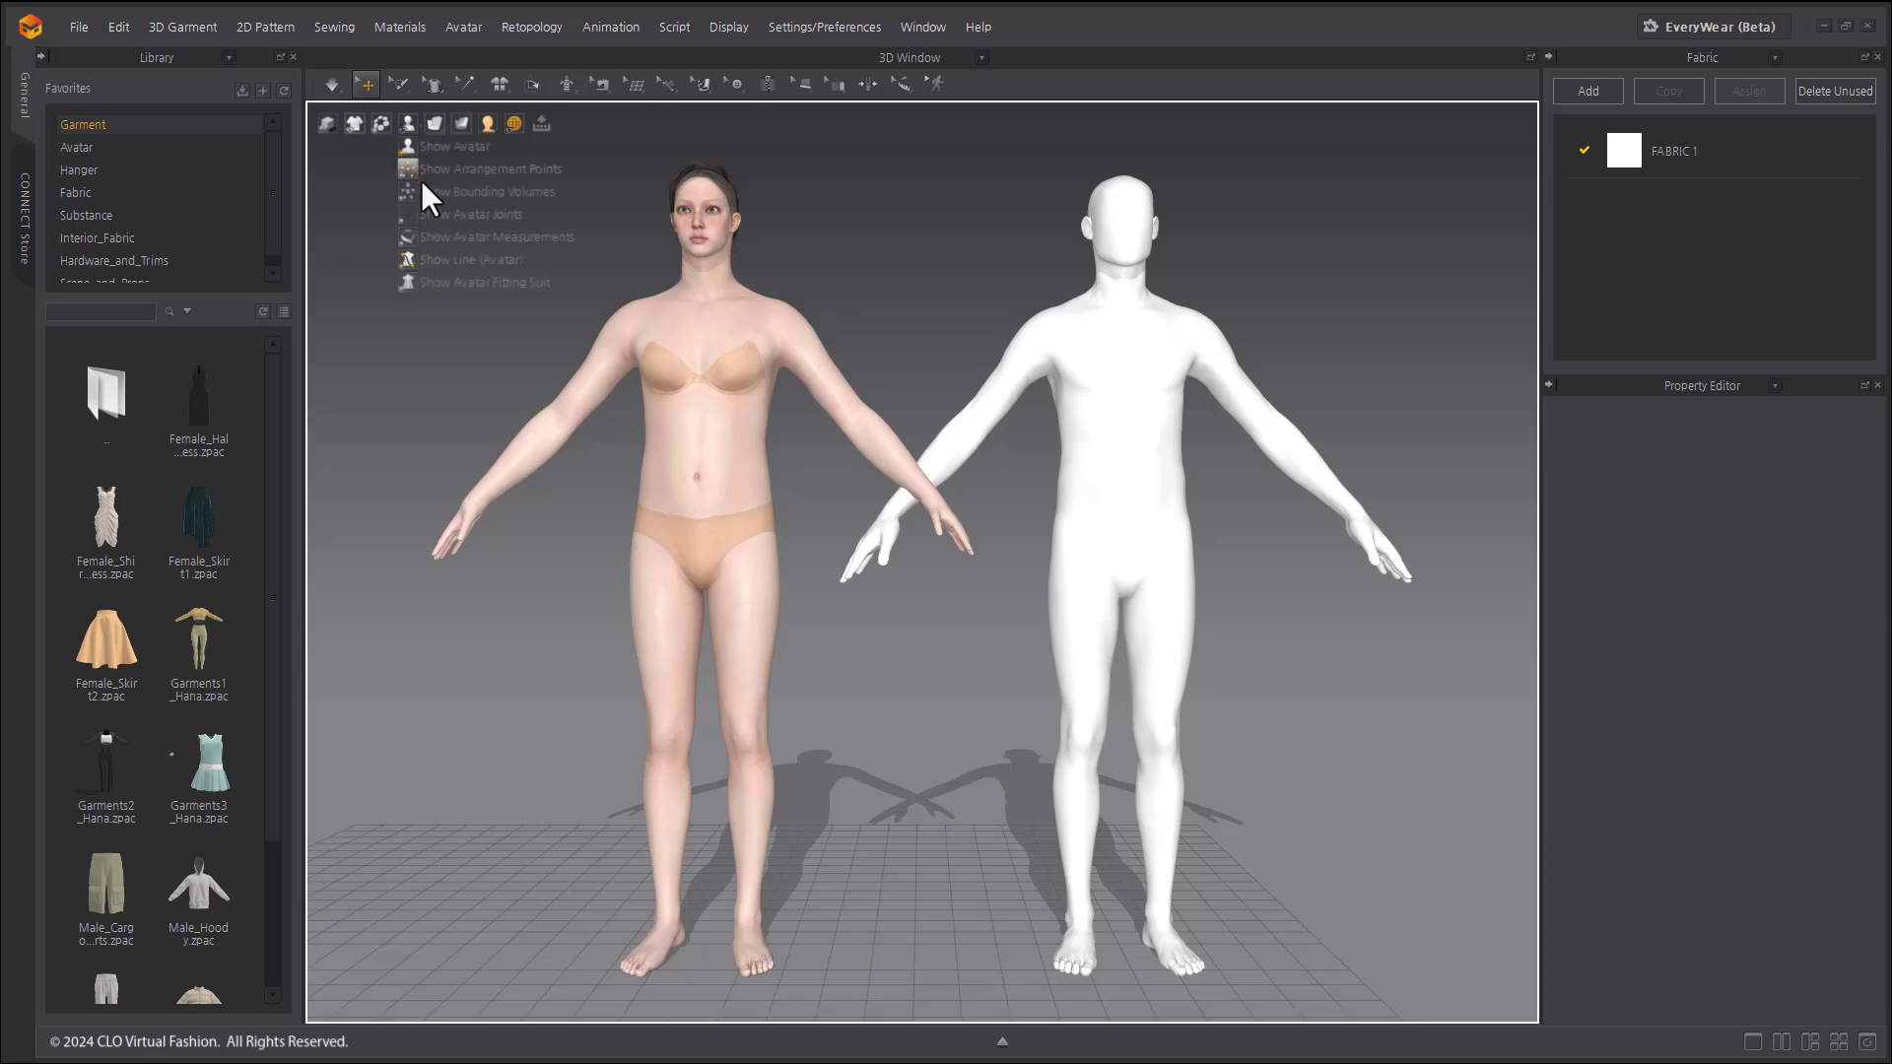
{"action": "left_click", "coordinate": [407, 214]}
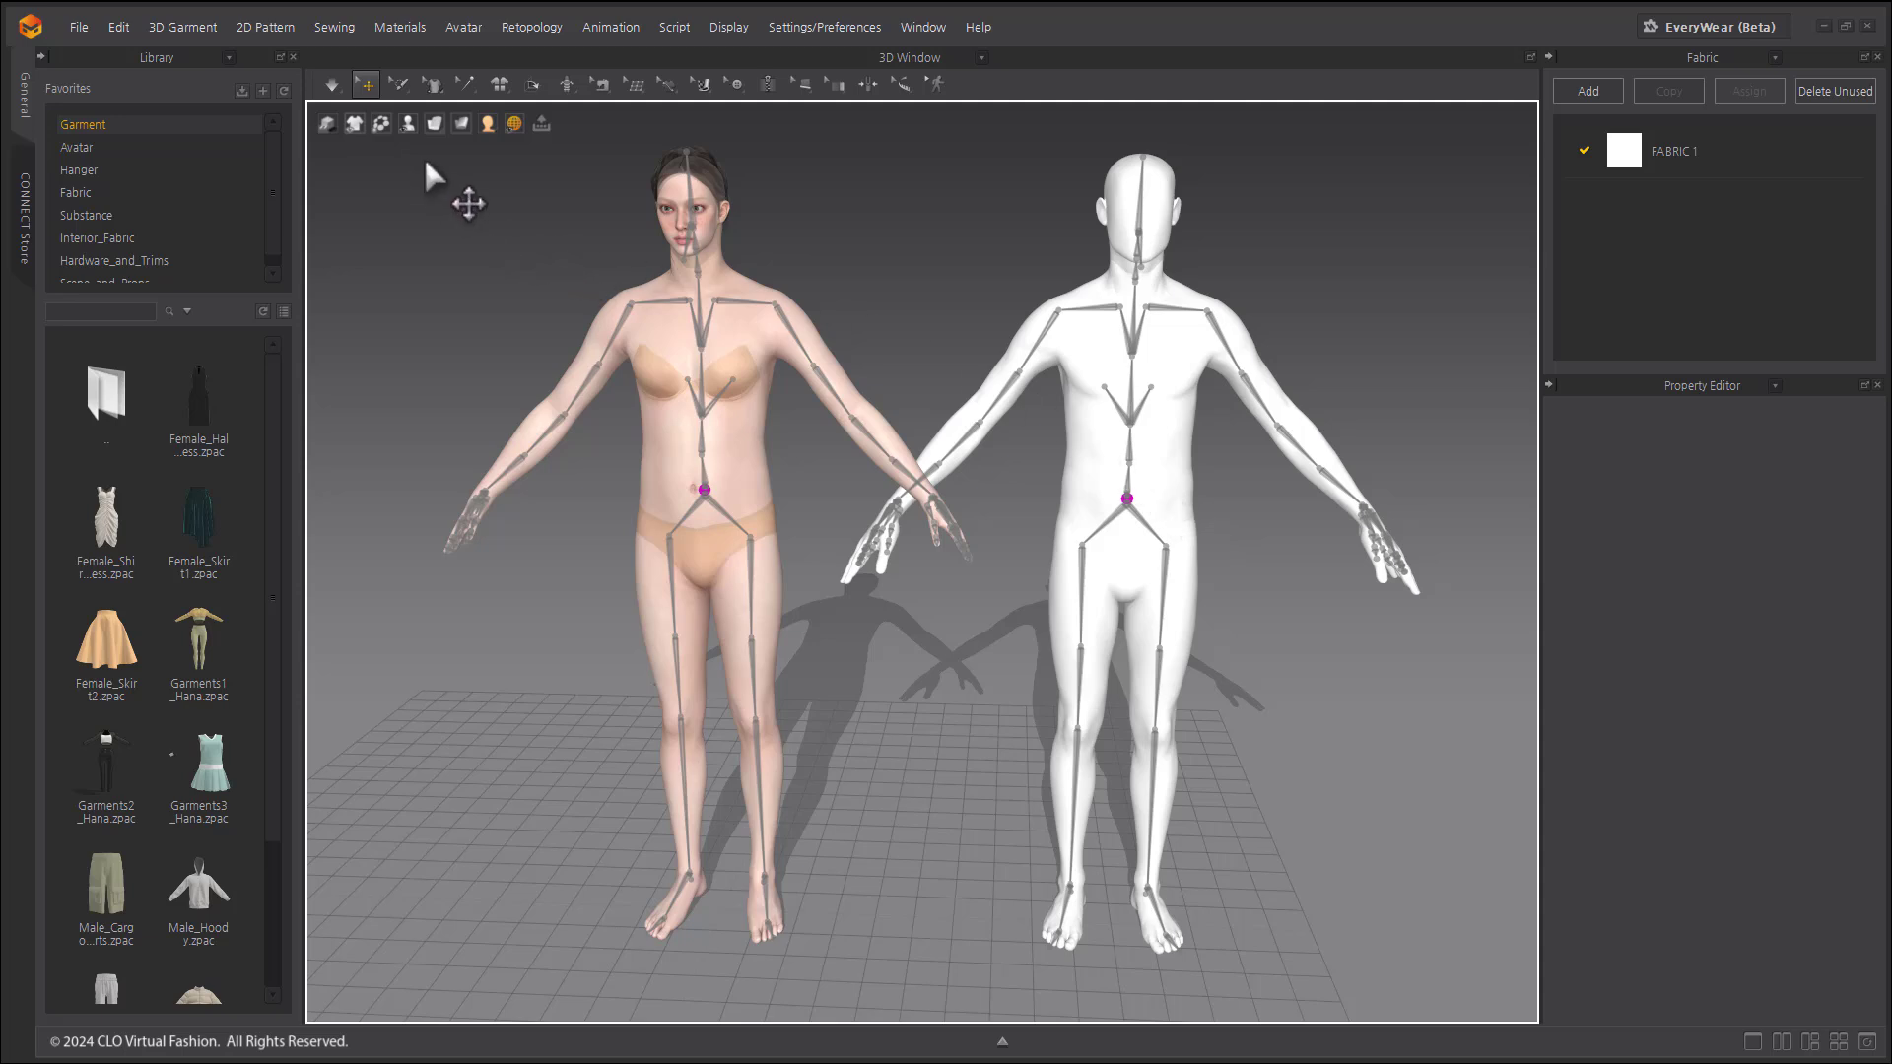
{"action": "left_click", "coordinate": [353, 123]}
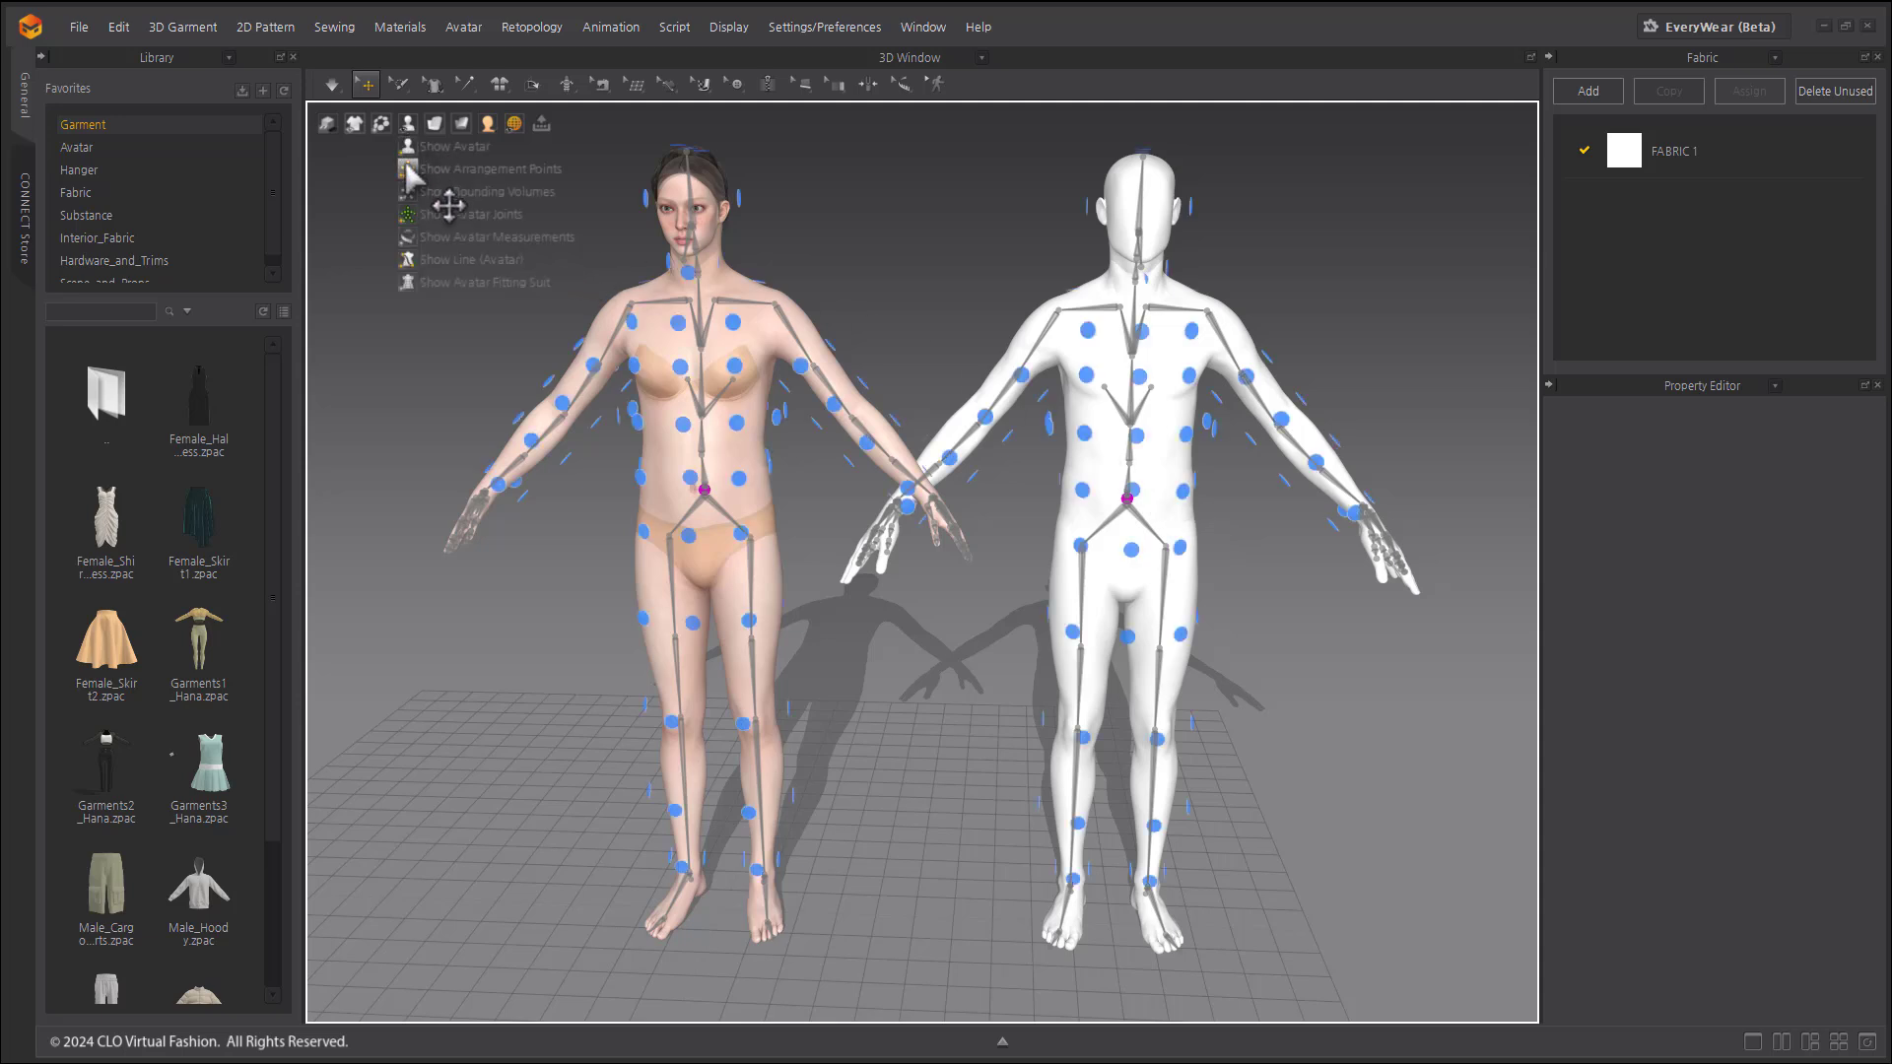